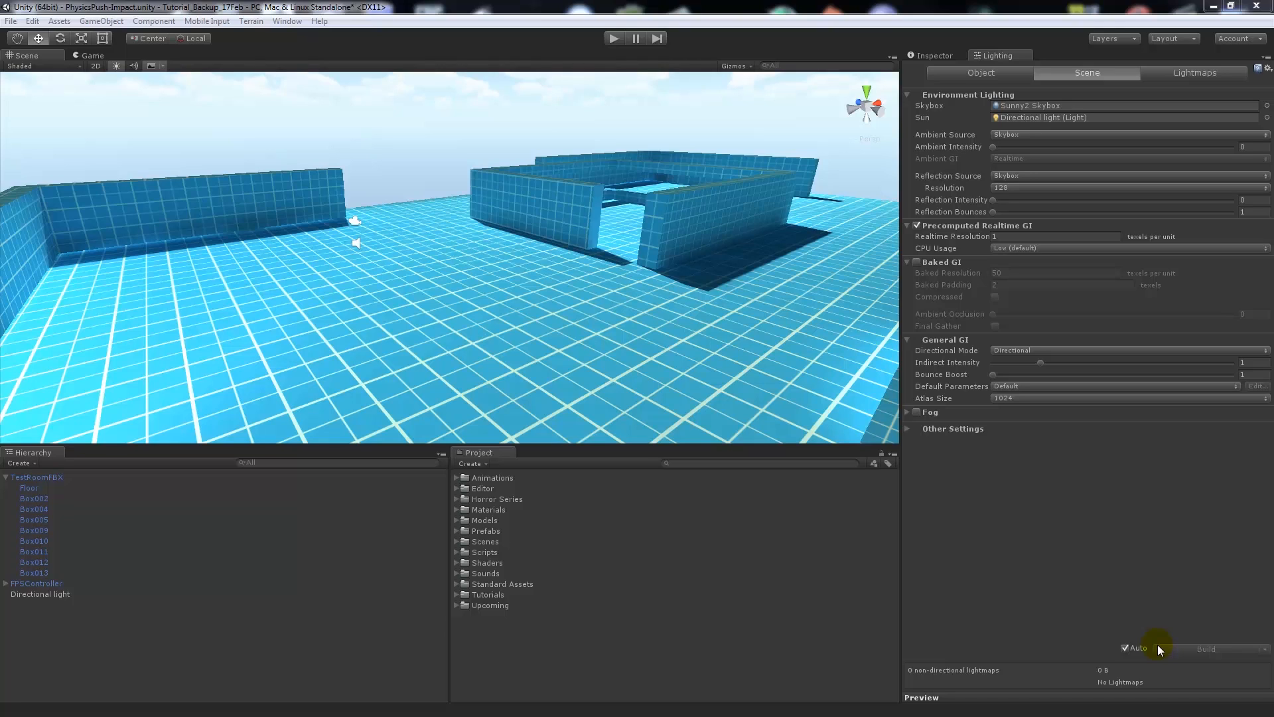
pyautogui.moveTo(1260, 493)
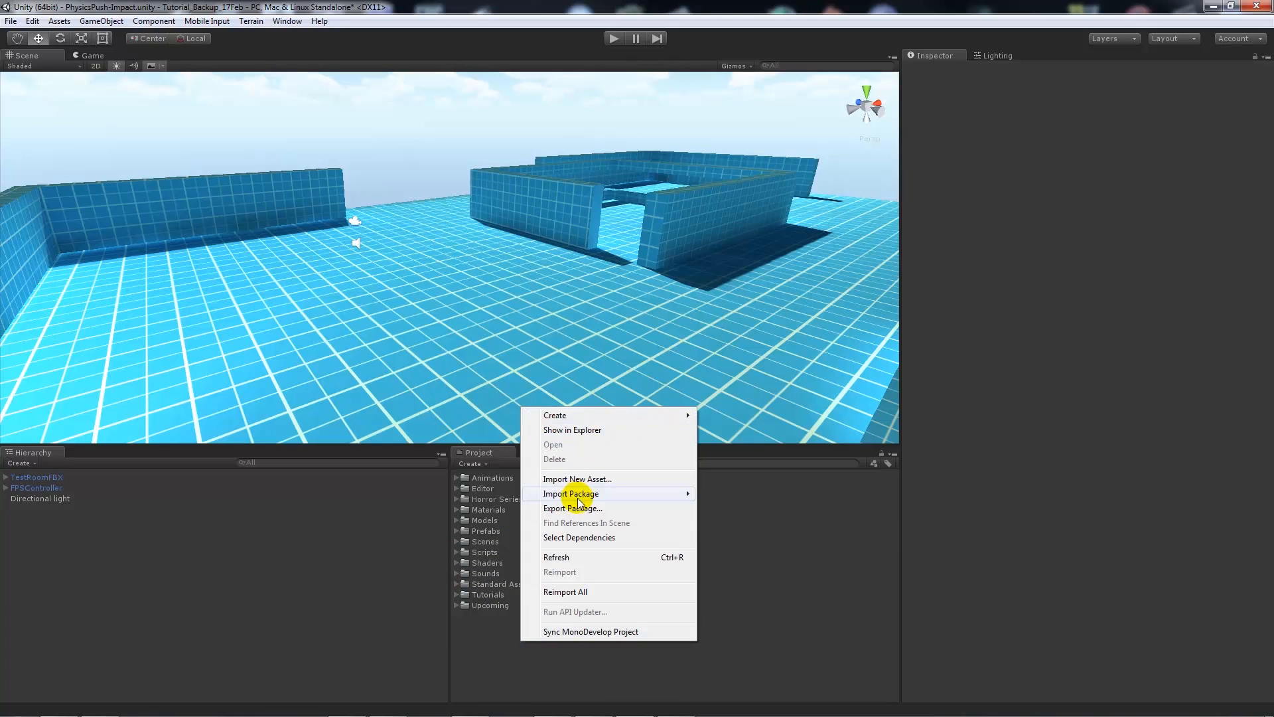
pyautogui.moveTo(594, 494)
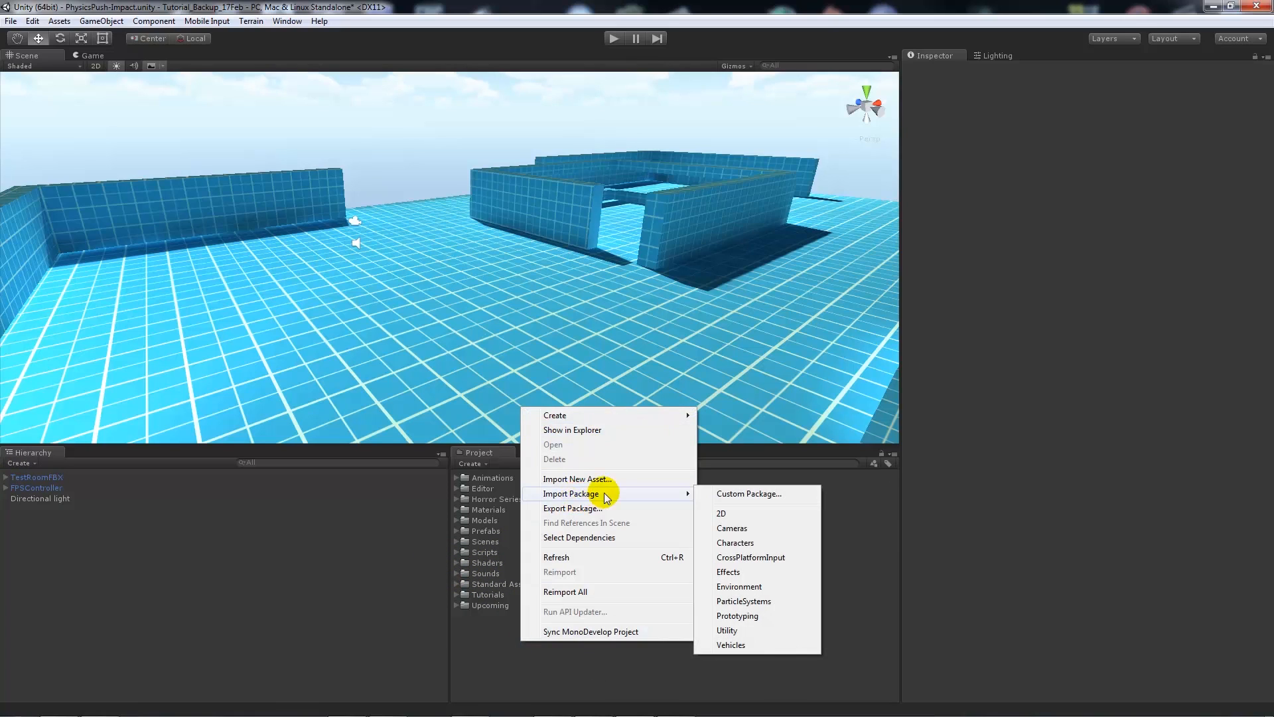
pyautogui.moveTo(512, 609)
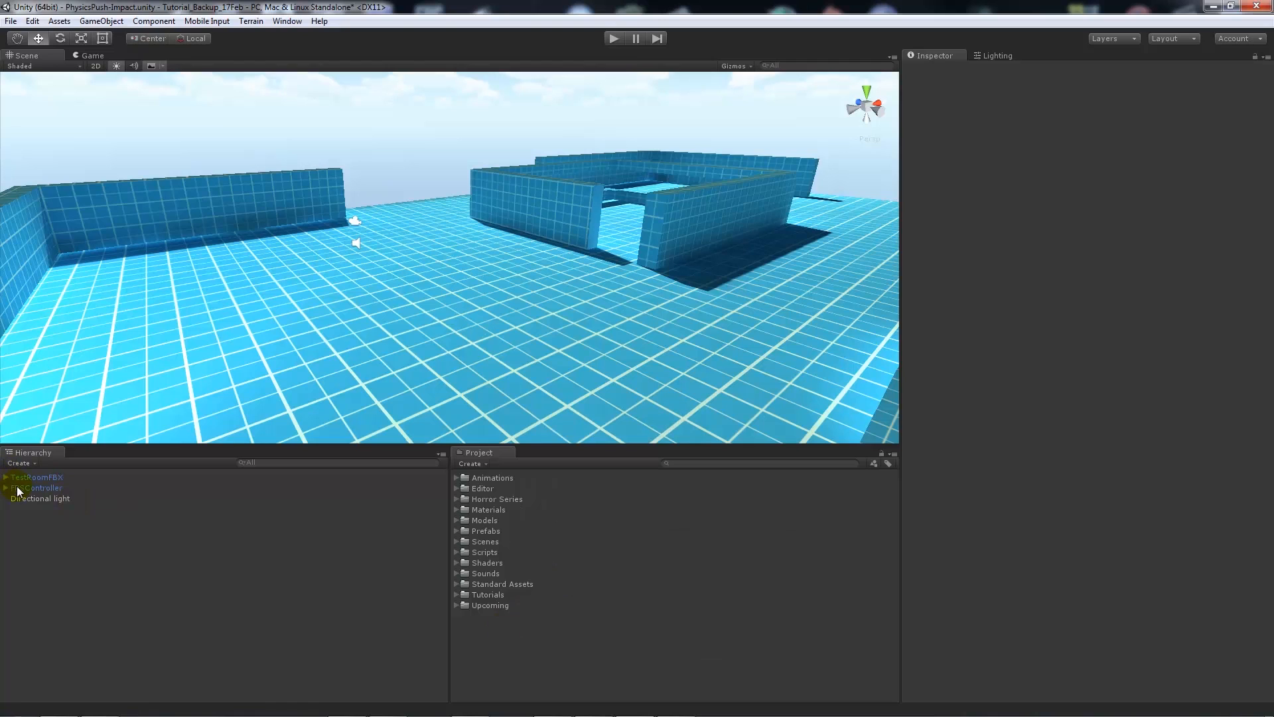
# Step: Add a Sphere scaled to about 3.53 and raise it to a height of 2.98
pyautogui.click(59, 498)
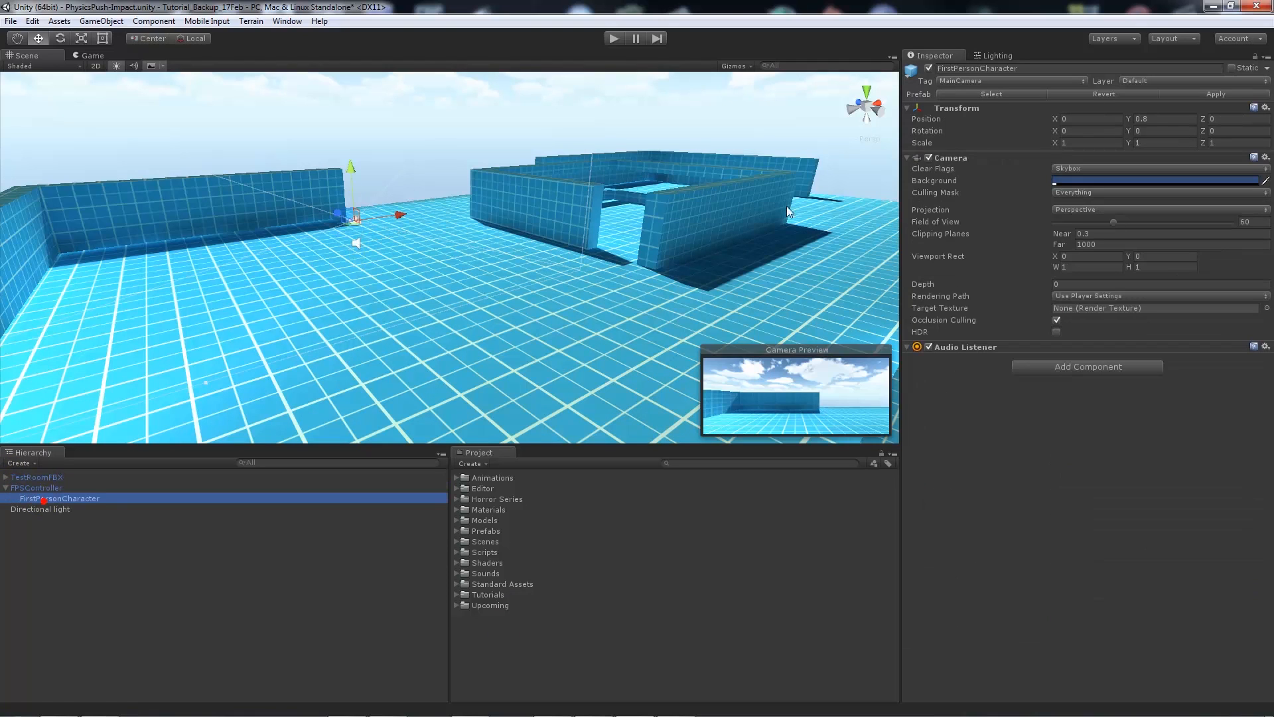
pyautogui.click(37, 488)
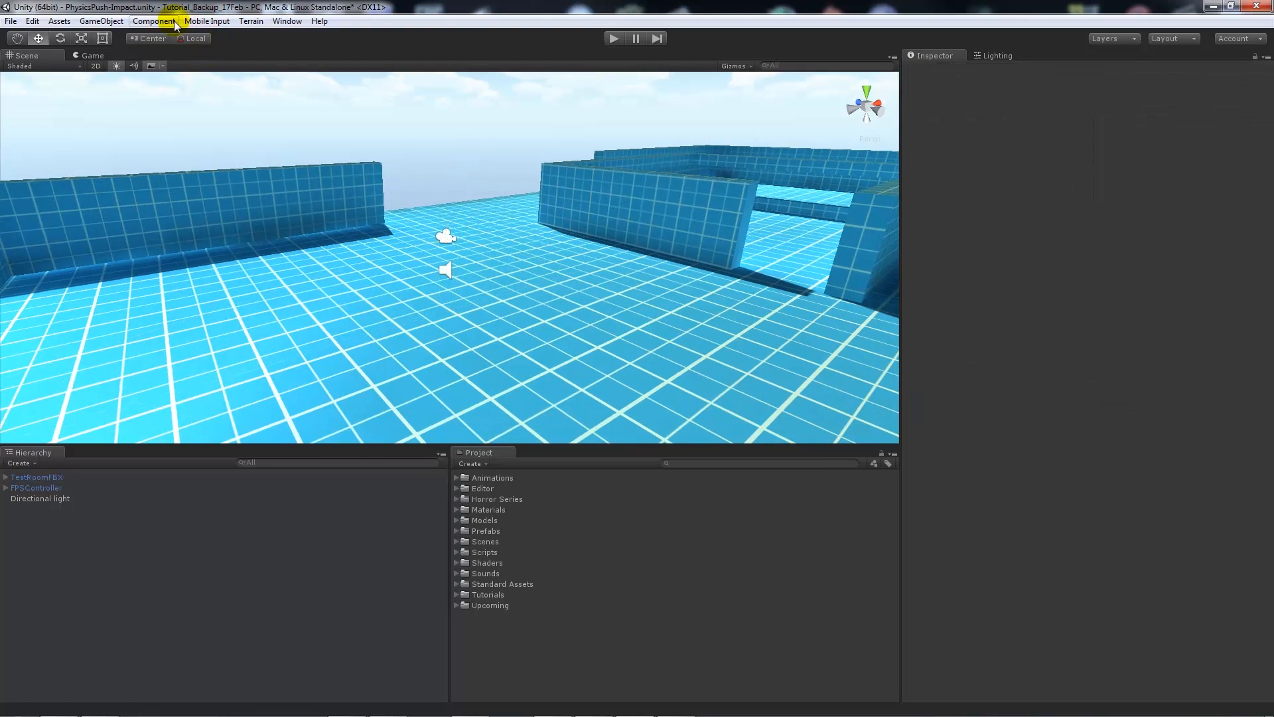
pyautogui.moveTo(100, 21)
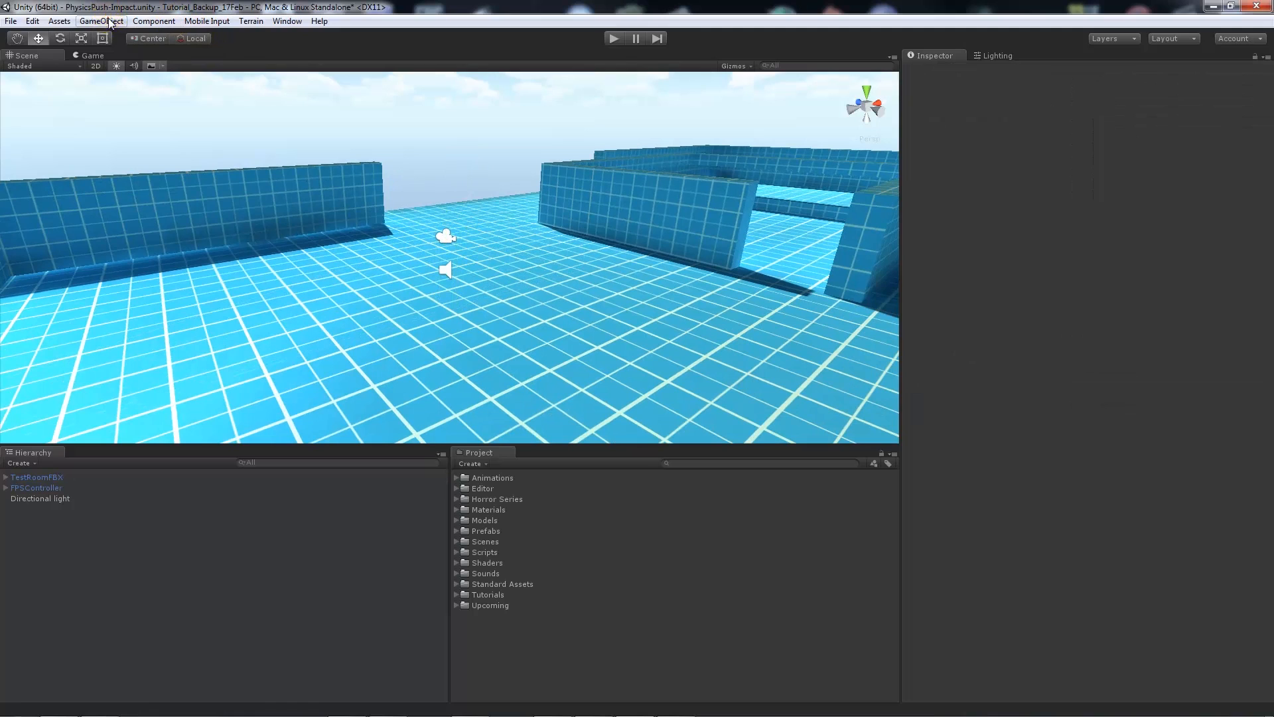
pyautogui.click(101, 21)
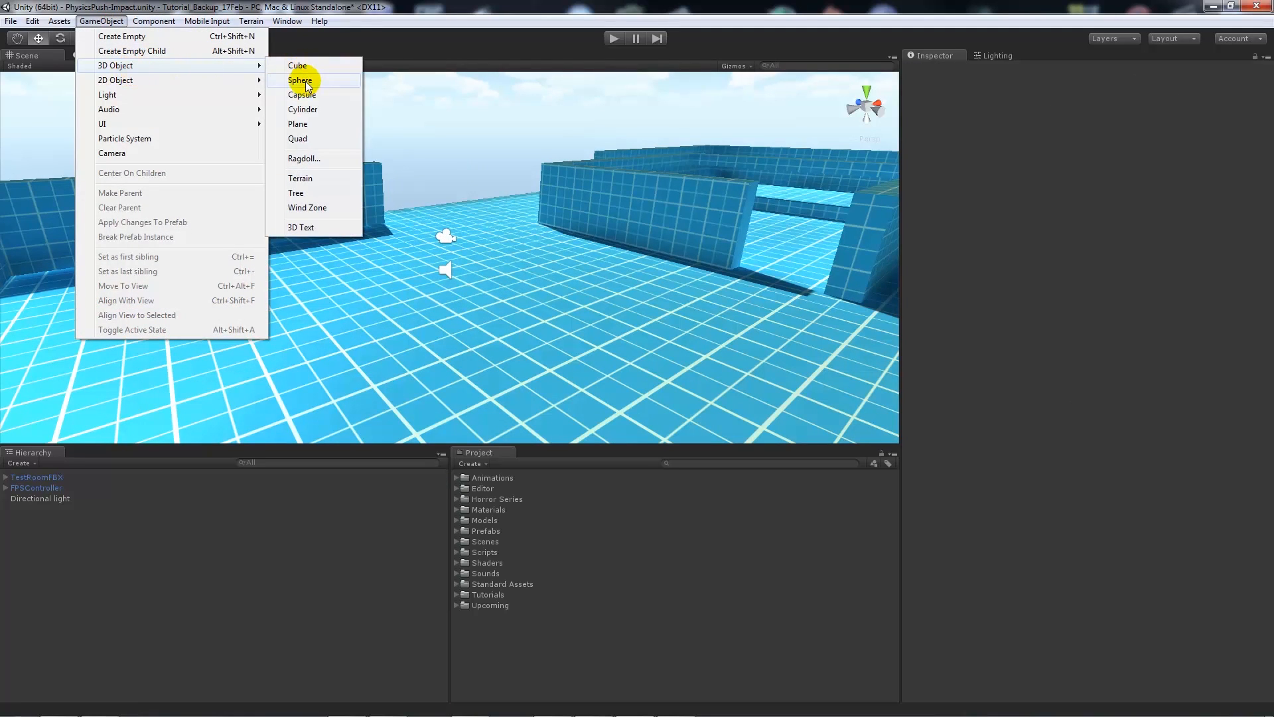
pyautogui.click(300, 79)
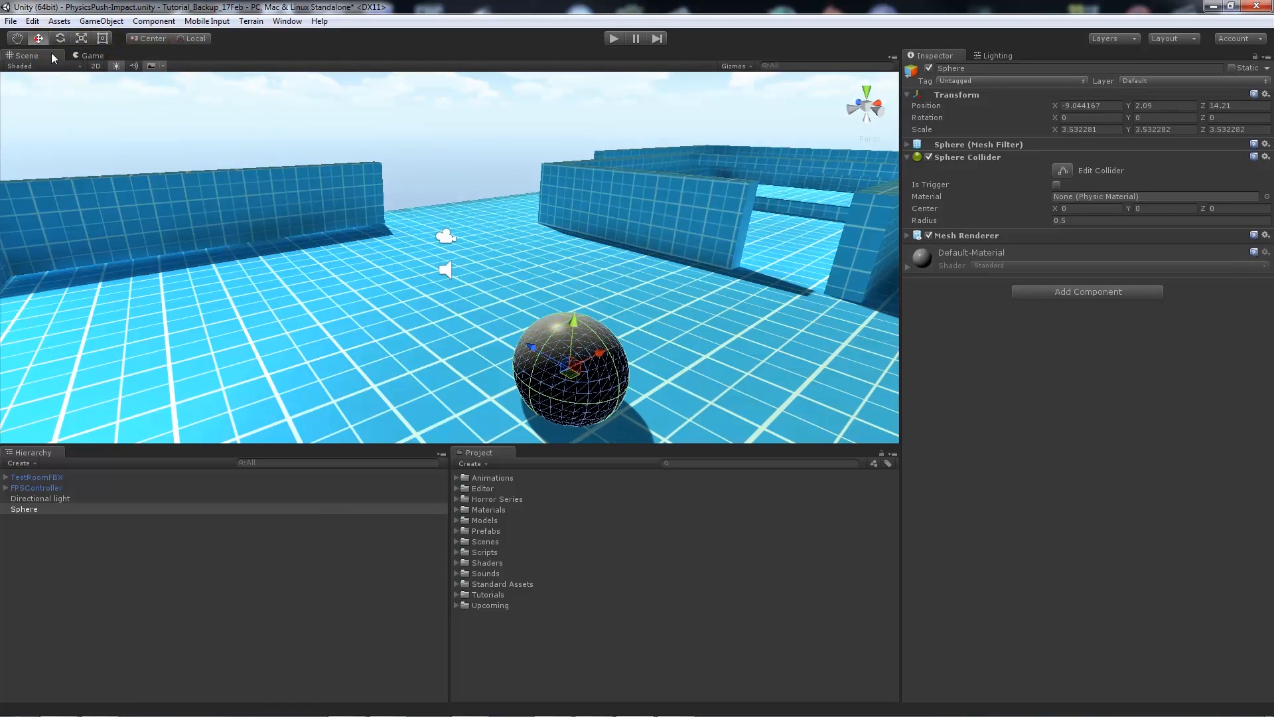
pyautogui.moveTo(577, 300); pyautogui.dragTo(577, 292)
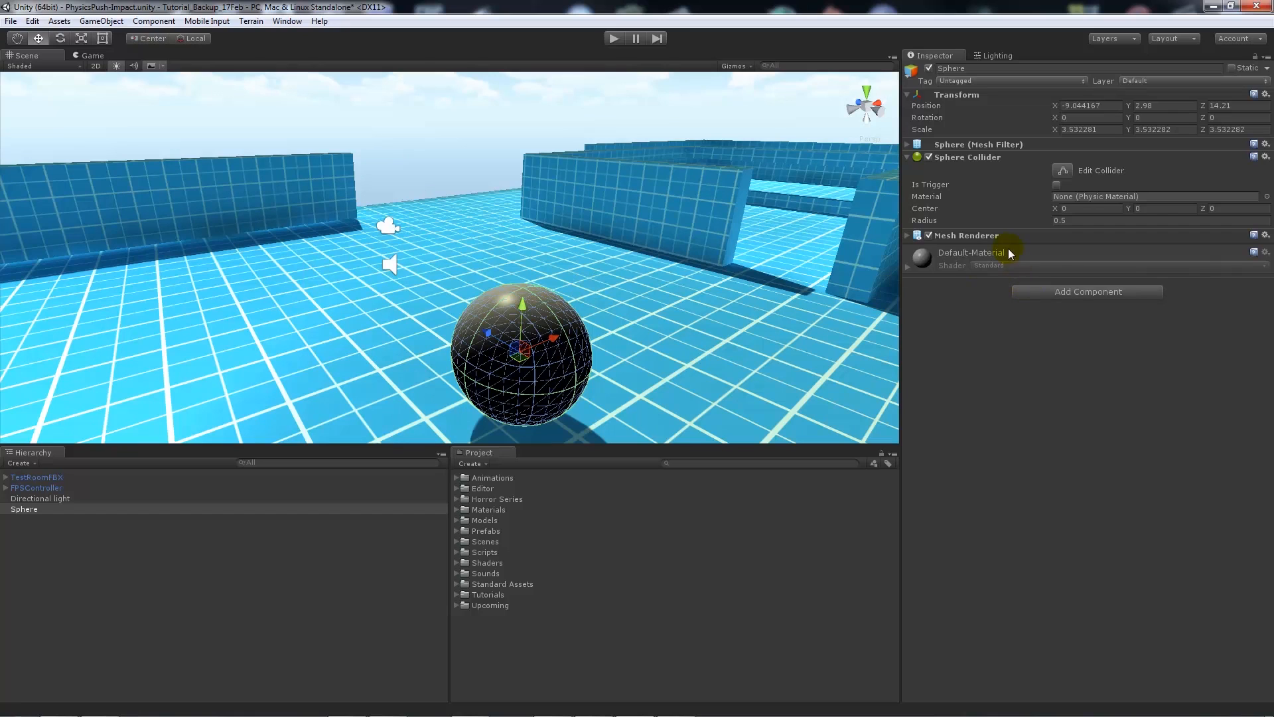
pyautogui.click(154, 20)
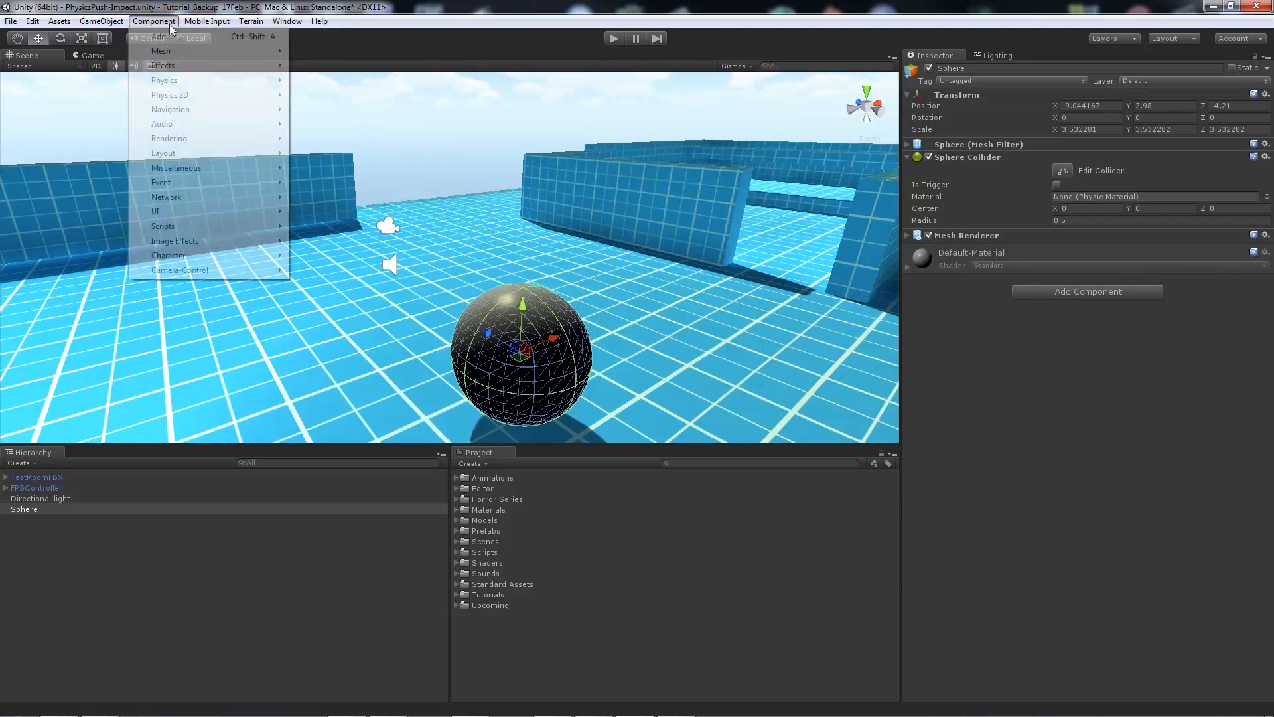
pyautogui.click(164, 79)
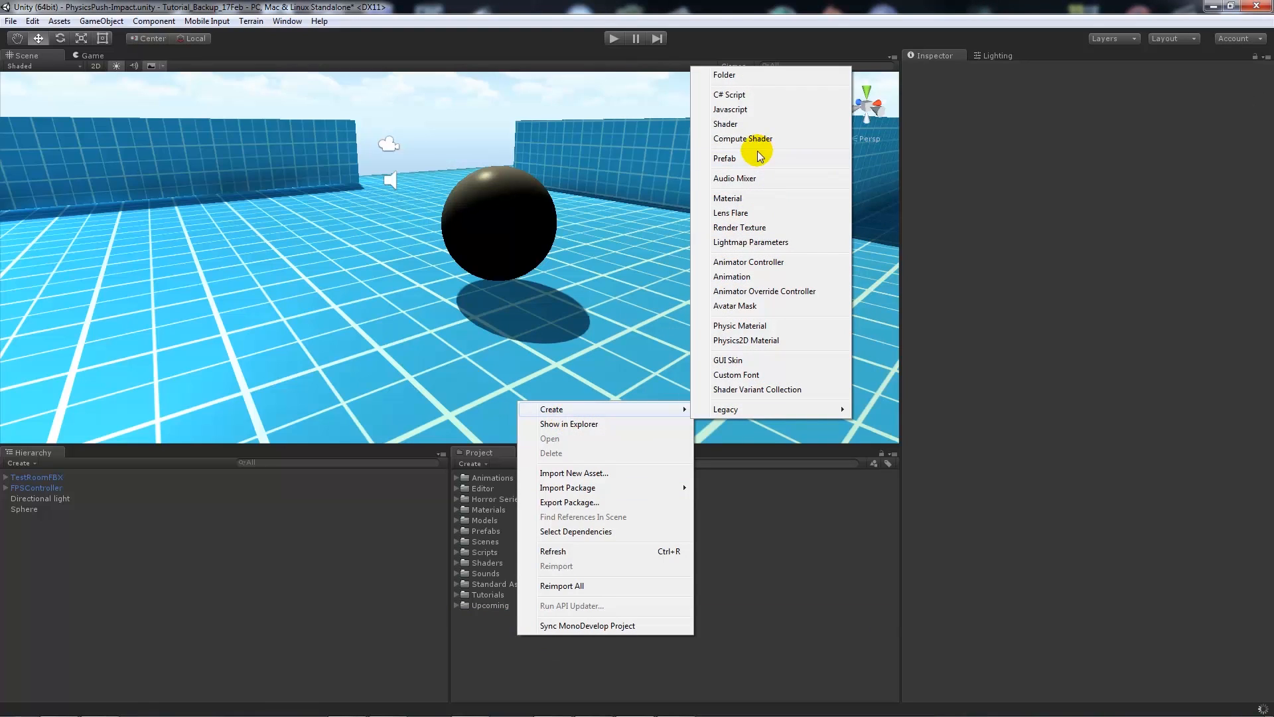
# Step: Create a JavaScript asset named PushPhysics and open it in MonoDevelop
pyautogui.click(729, 94)
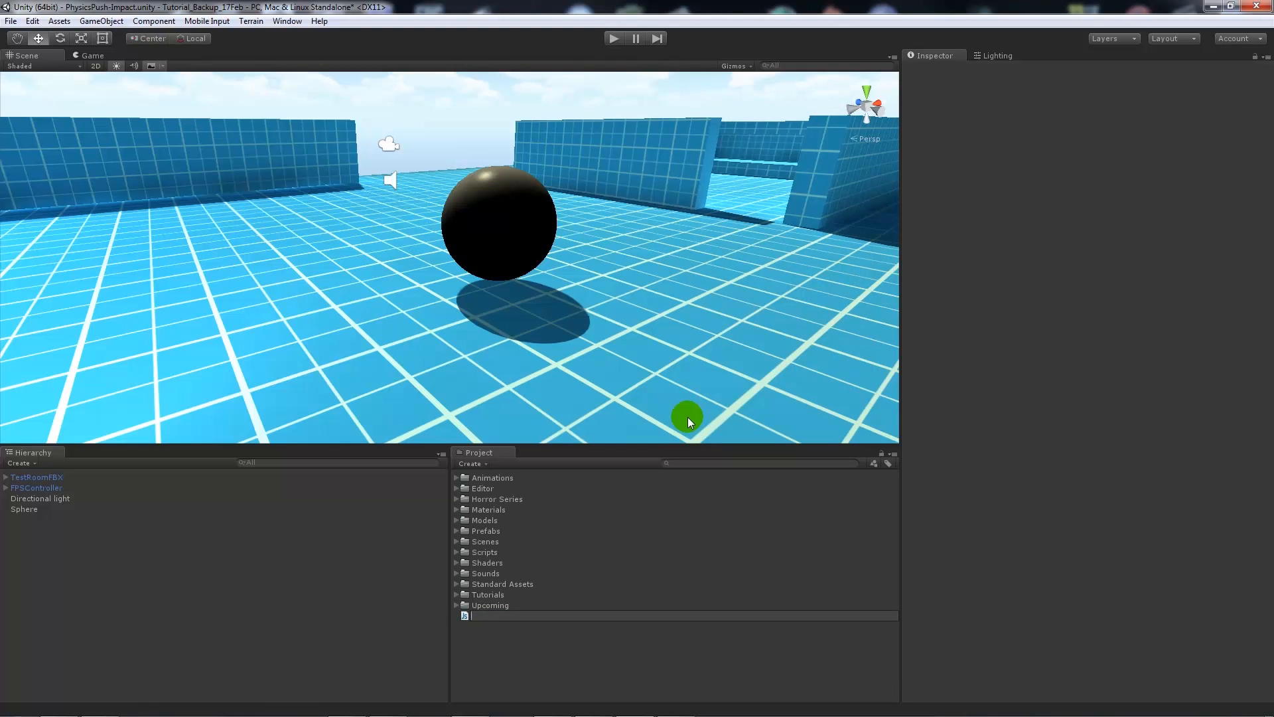
pyautogui.write('PushPhysics')
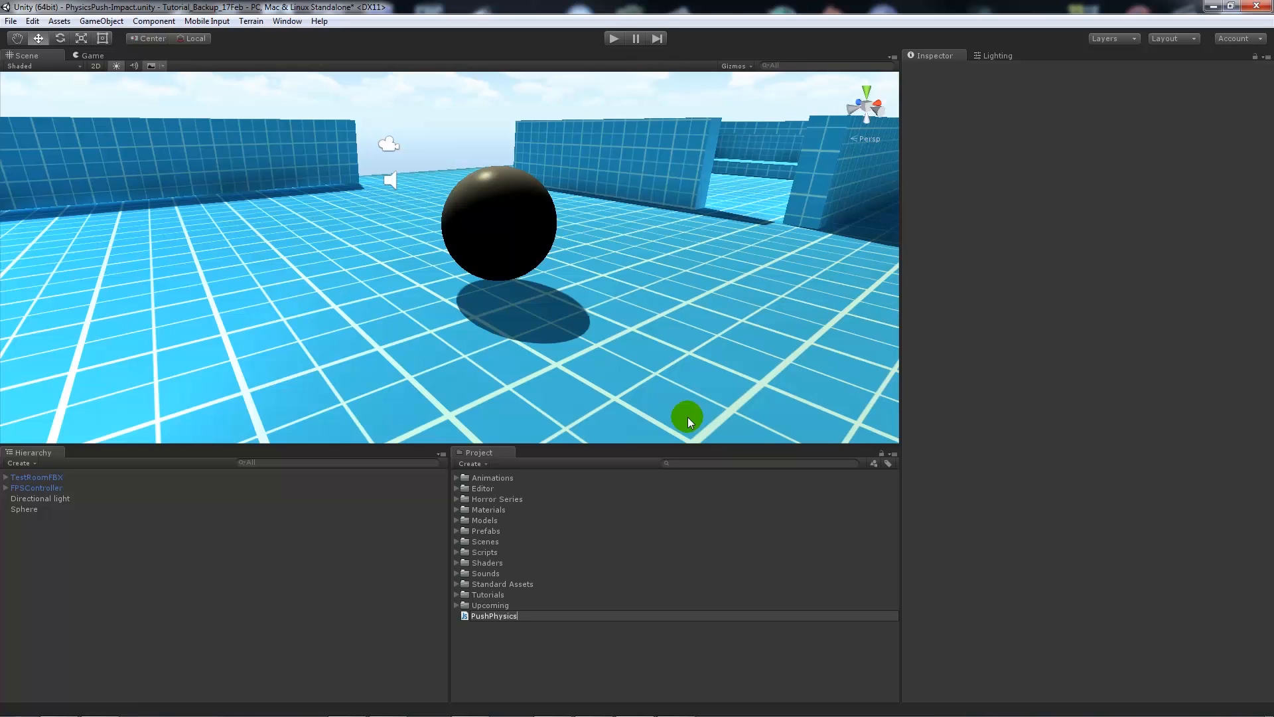
pyautogui.click(493, 615)
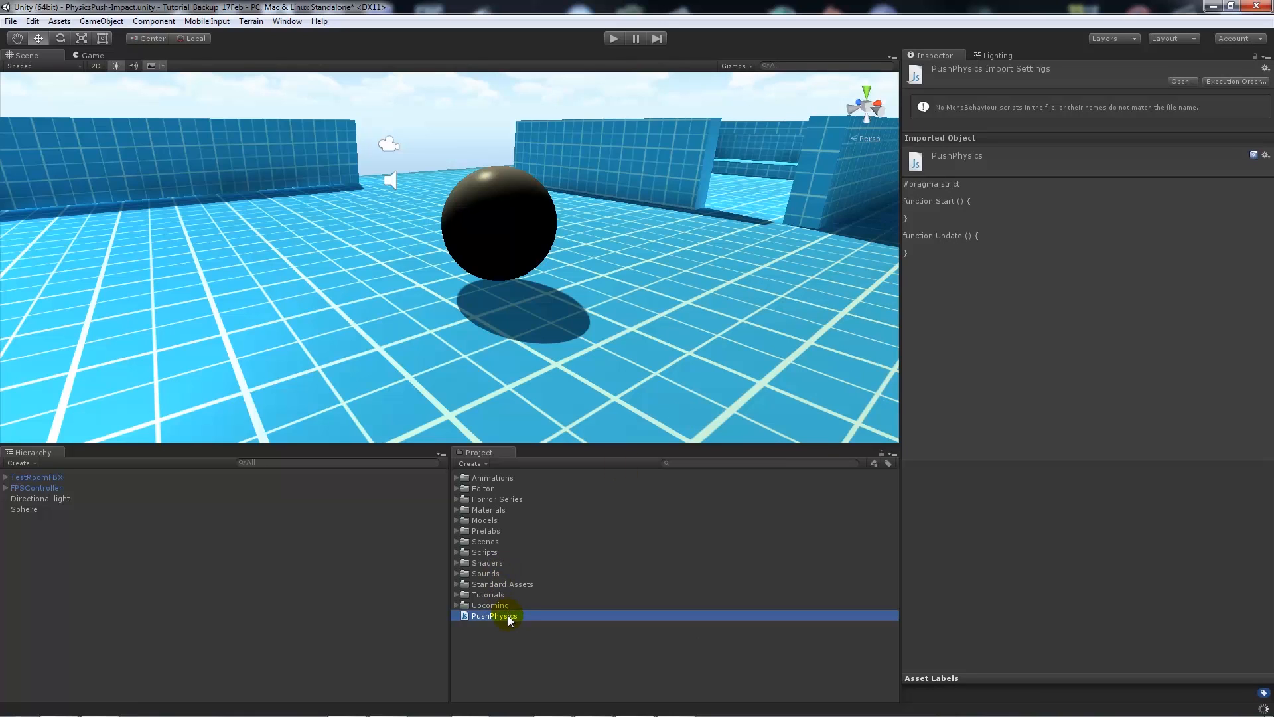
pyautogui.doubleClick(493, 615)
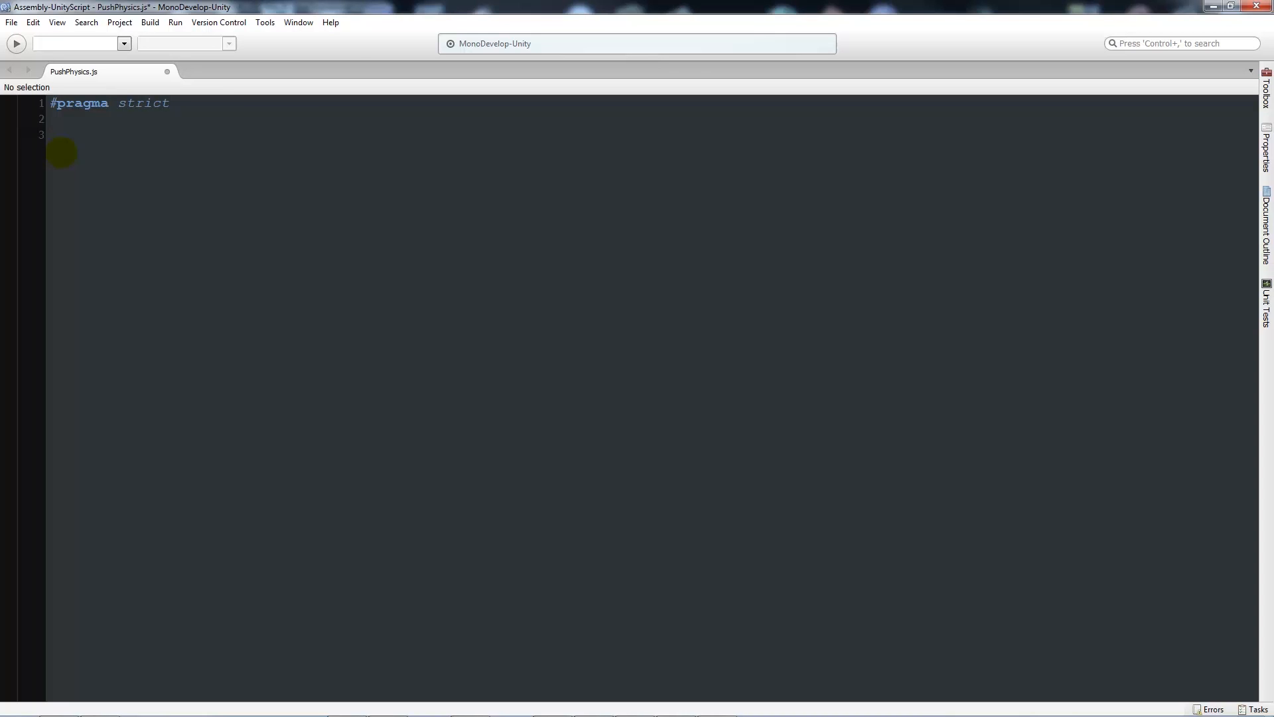
# Step: Declare the variable pushPower = 2.0
pyautogui.write('var pu')
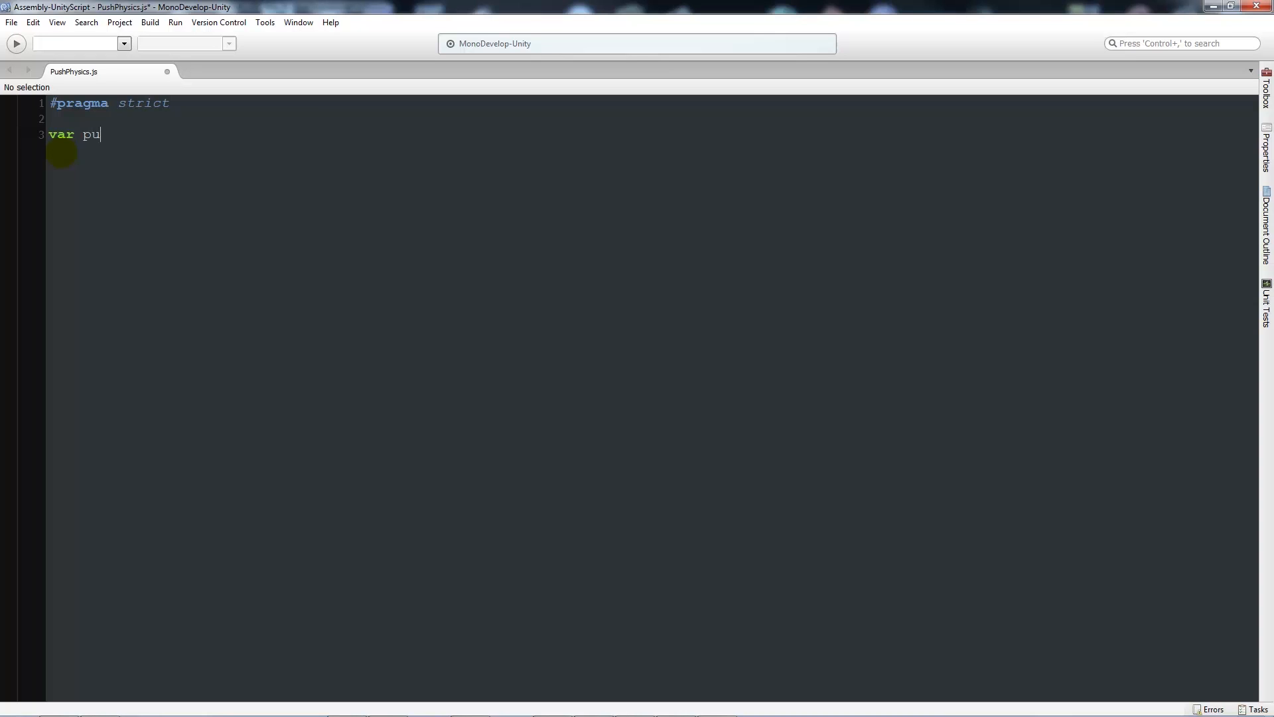
pyautogui.write('shPower')
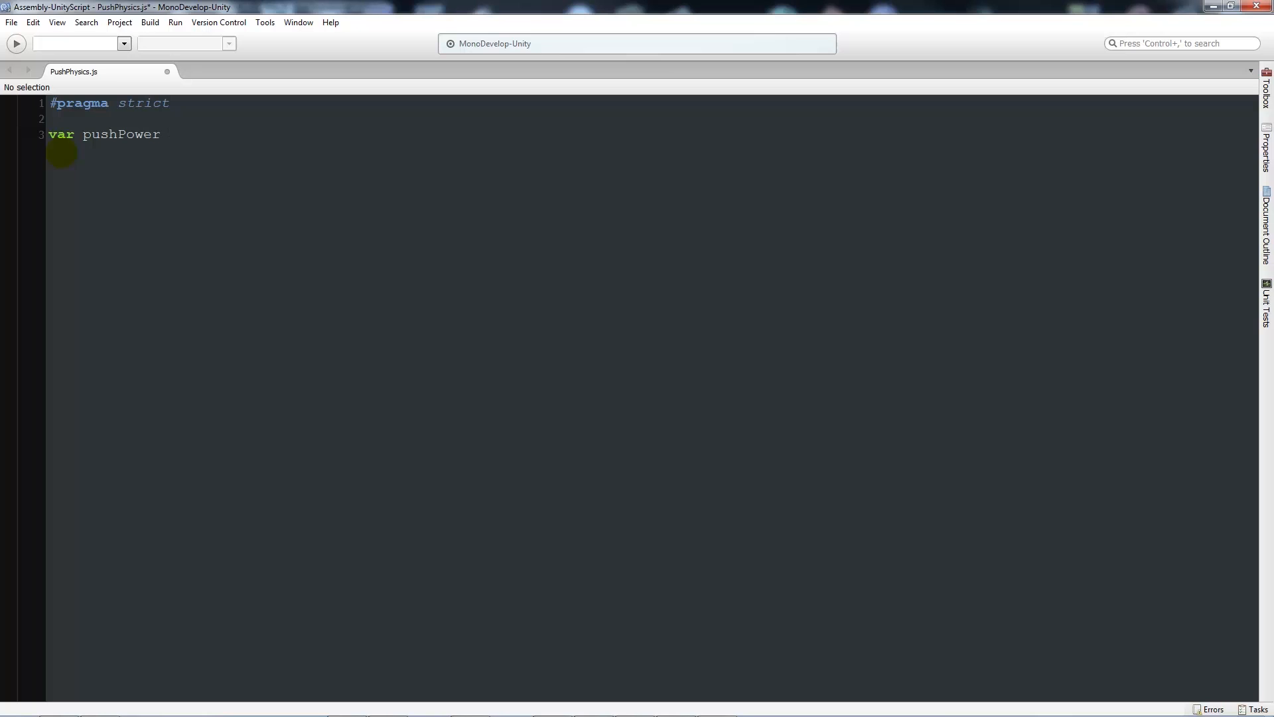
pyautogui.write('= 2.0')
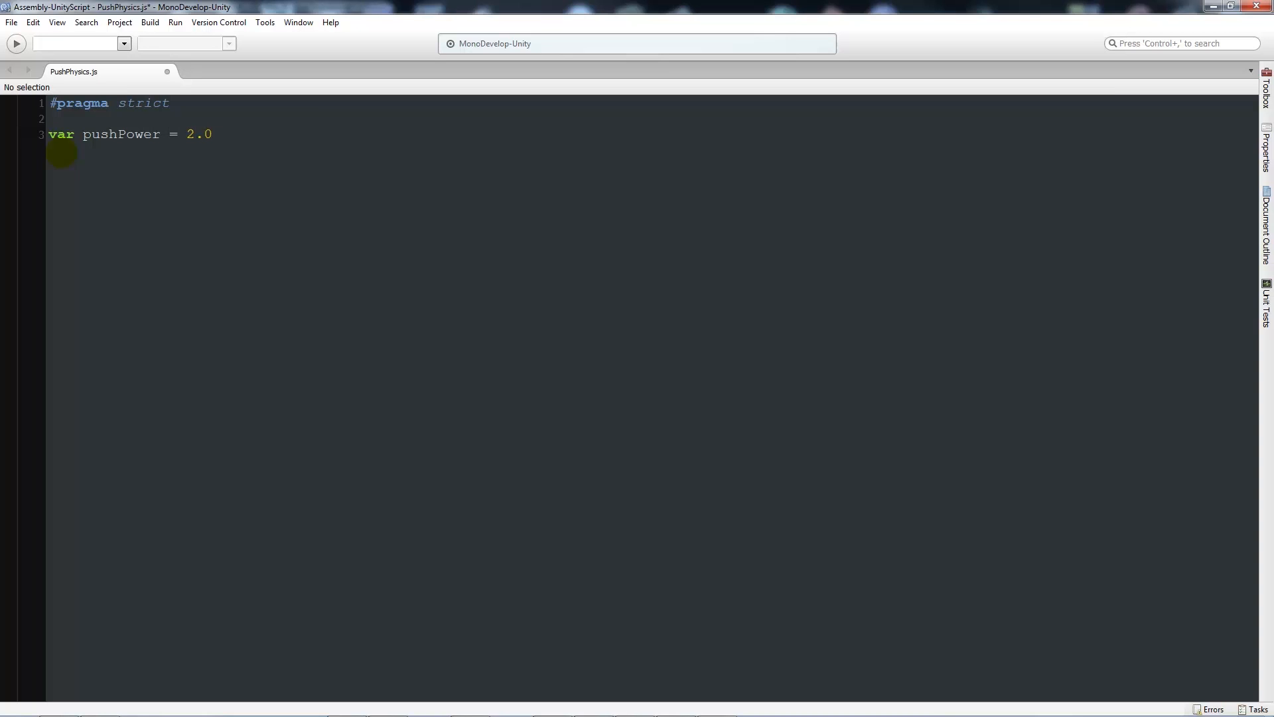
pyautogui.write(';')
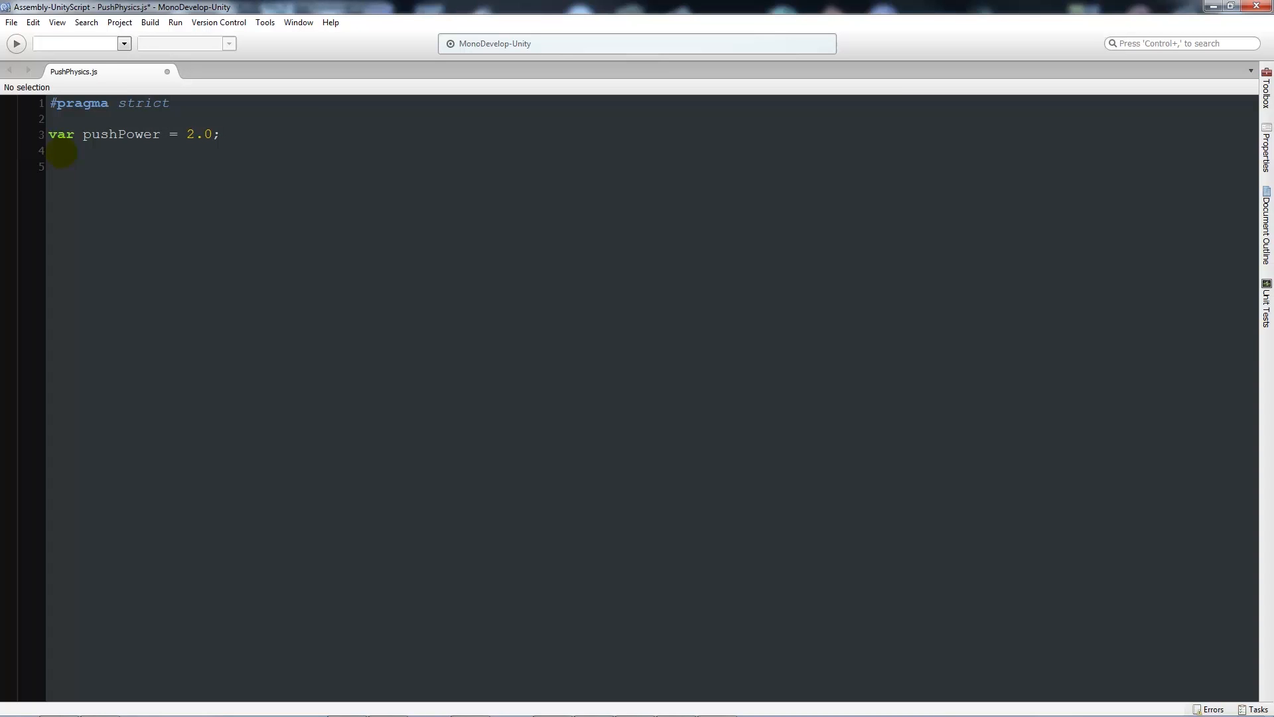
# Step: Add an empty function OnControllerColliderHit (hit : ControllerColliderHit)
pyautogui.write('function')
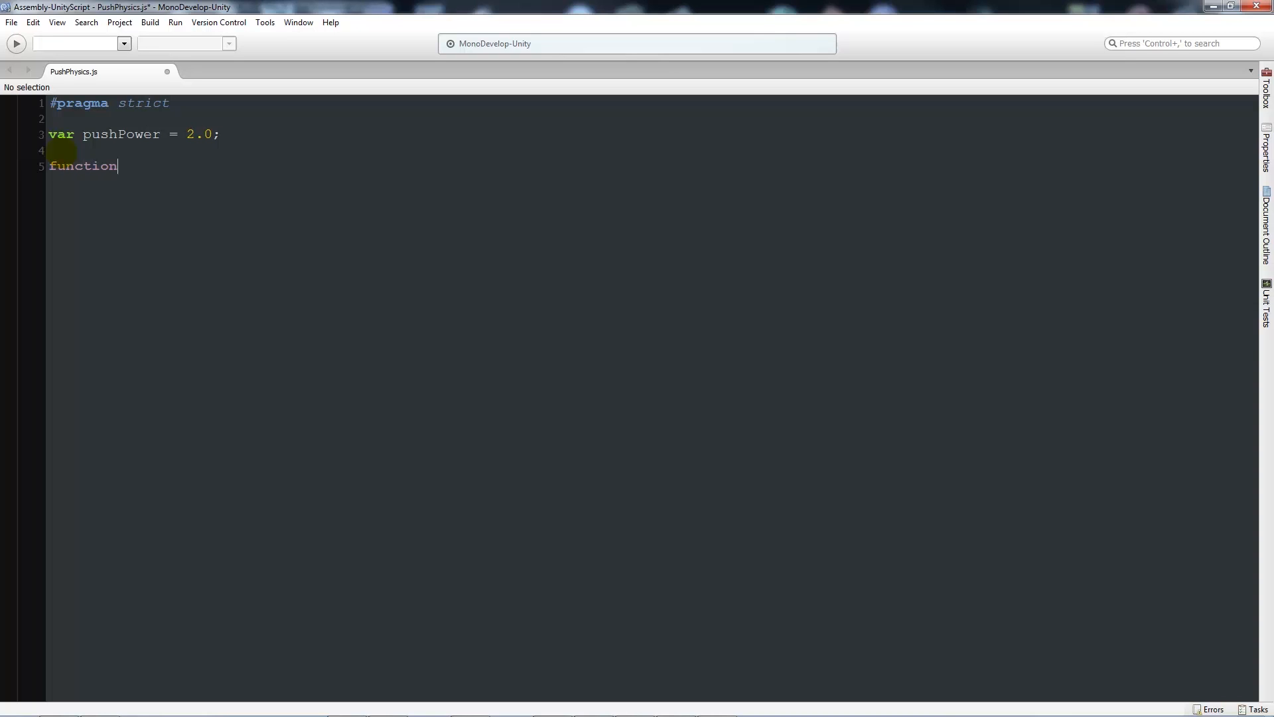
pyautogui.write('O')
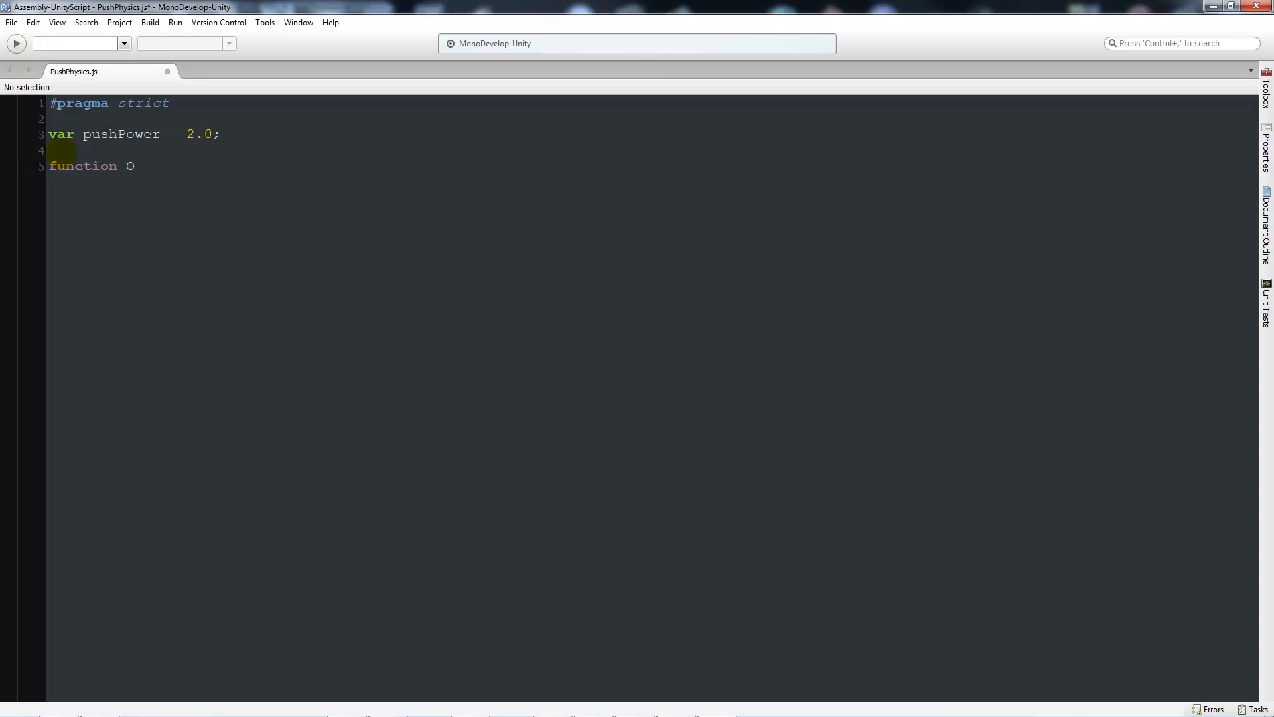
pyautogui.write('nController')
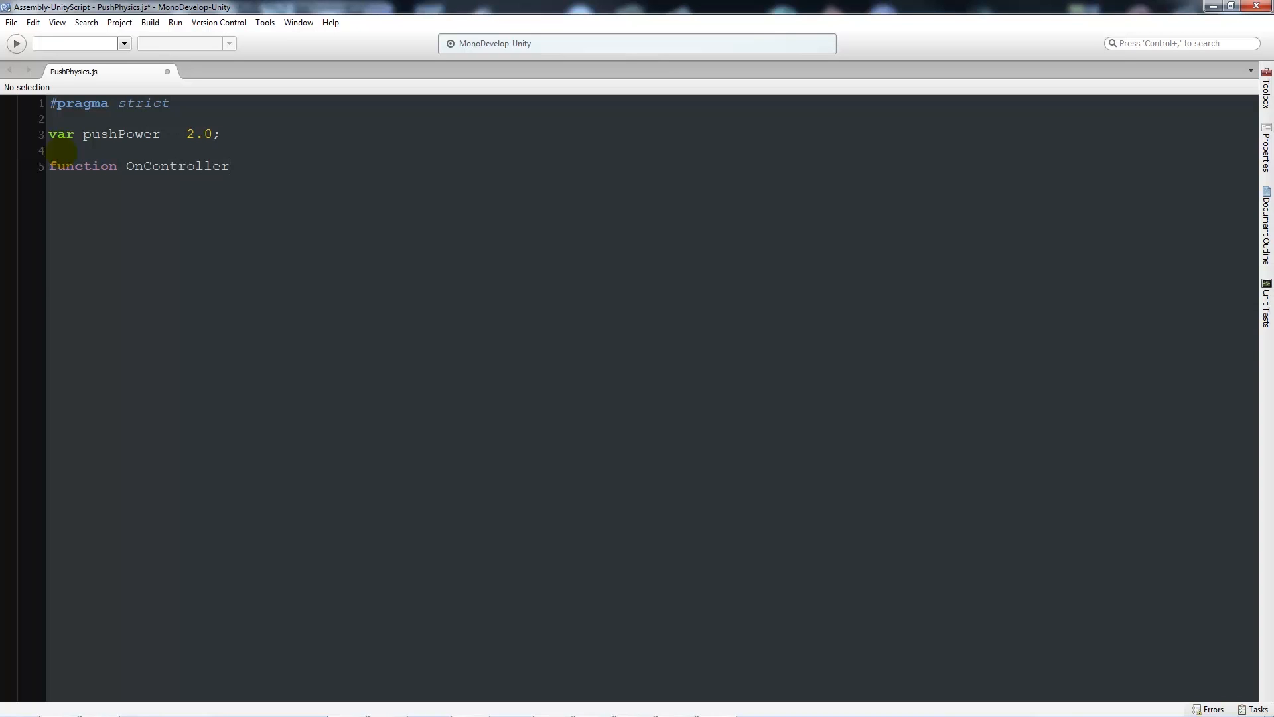
pyautogui.write('Collide')
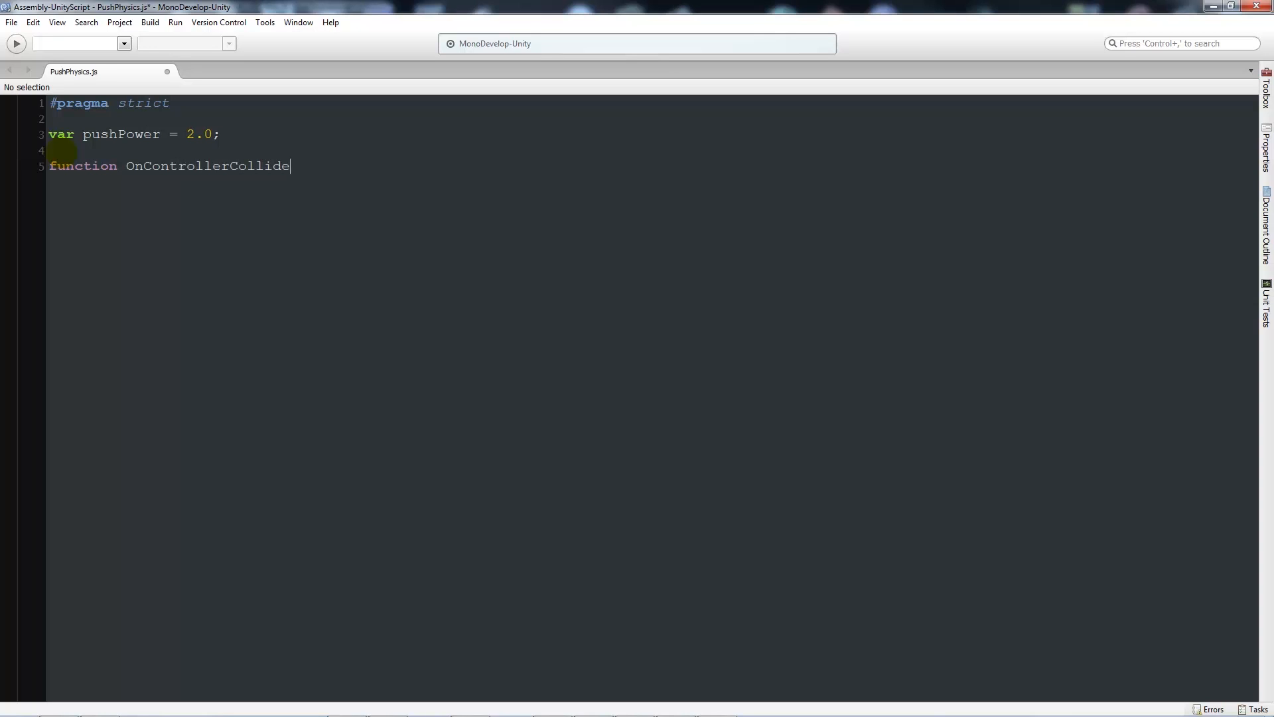
pyautogui.write('rHit')
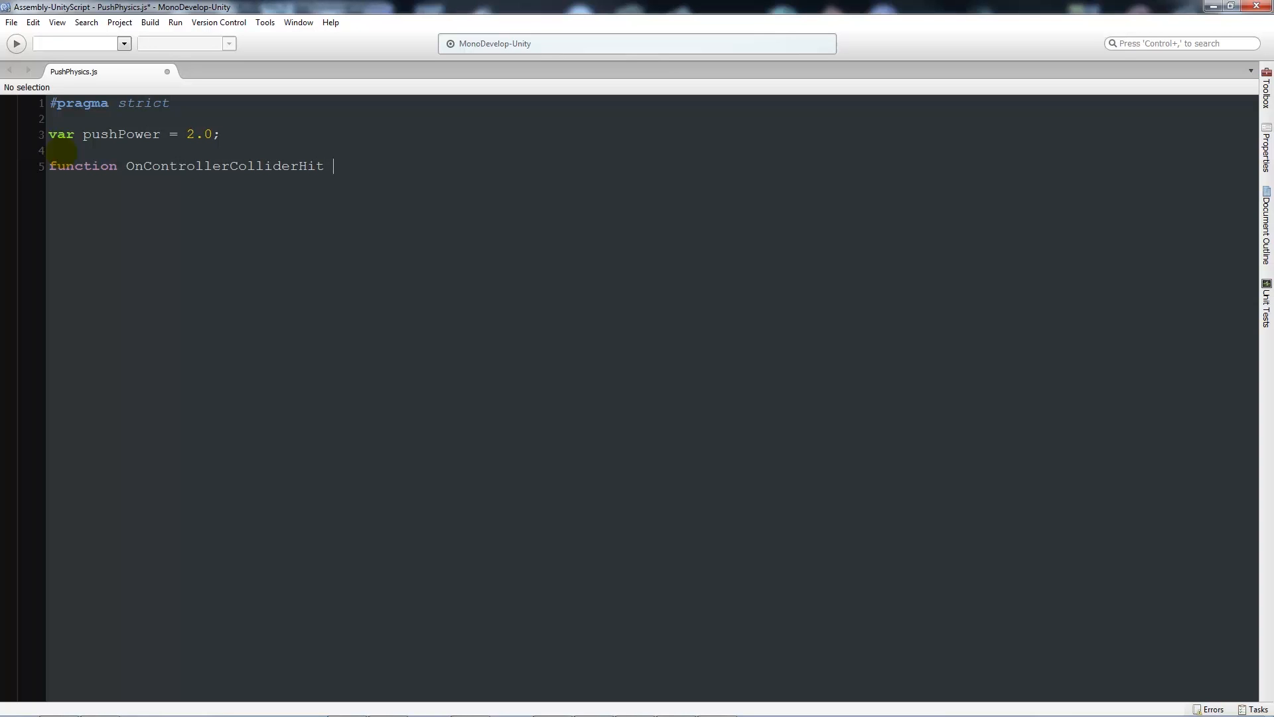
pyautogui.write('(hit :')
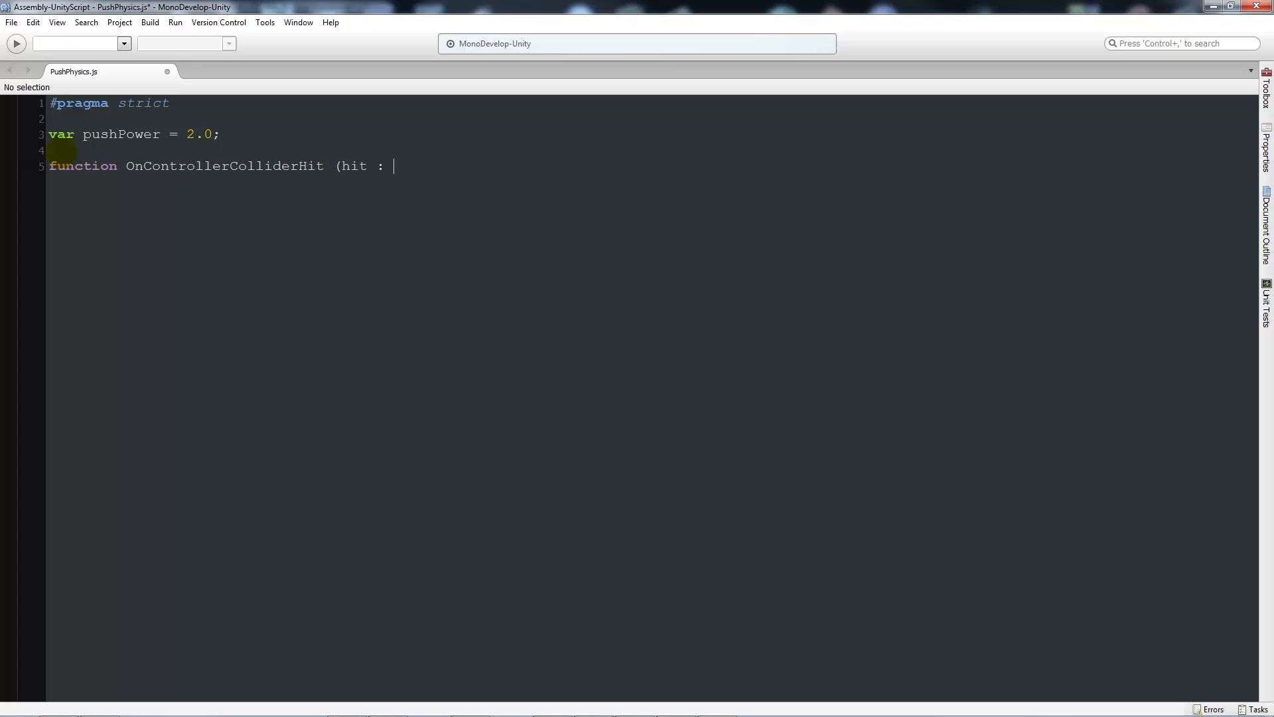
pyautogui.write('ControllerColliderH')
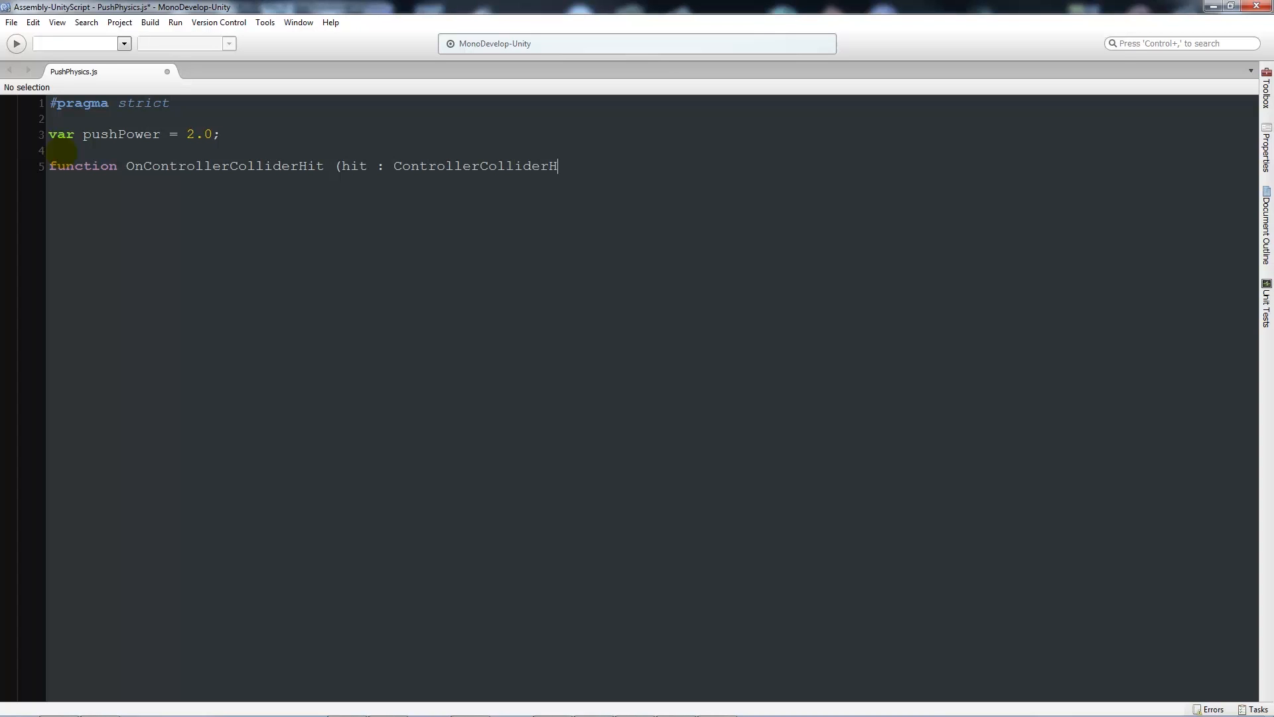
pyautogui.write('it)')
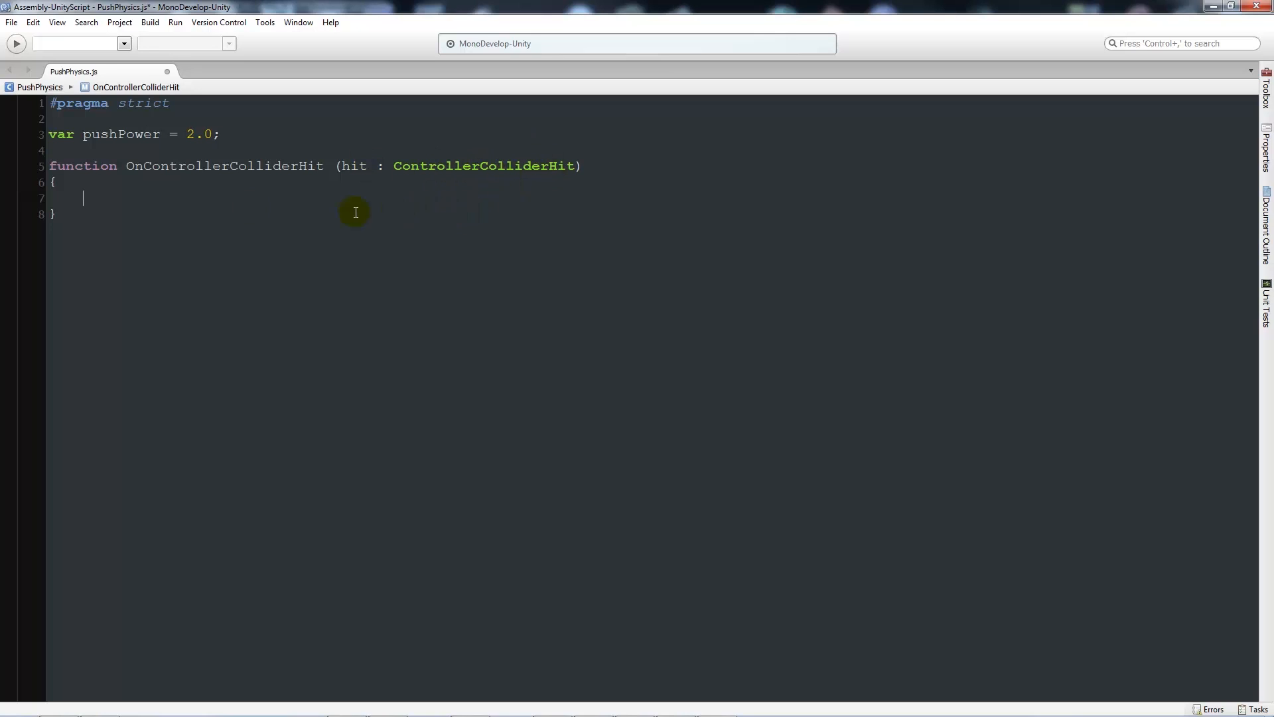
# Step: Store hit.collider.attachedRigidbody in a Rigidbody variable named body
pyautogui.write('var body :')
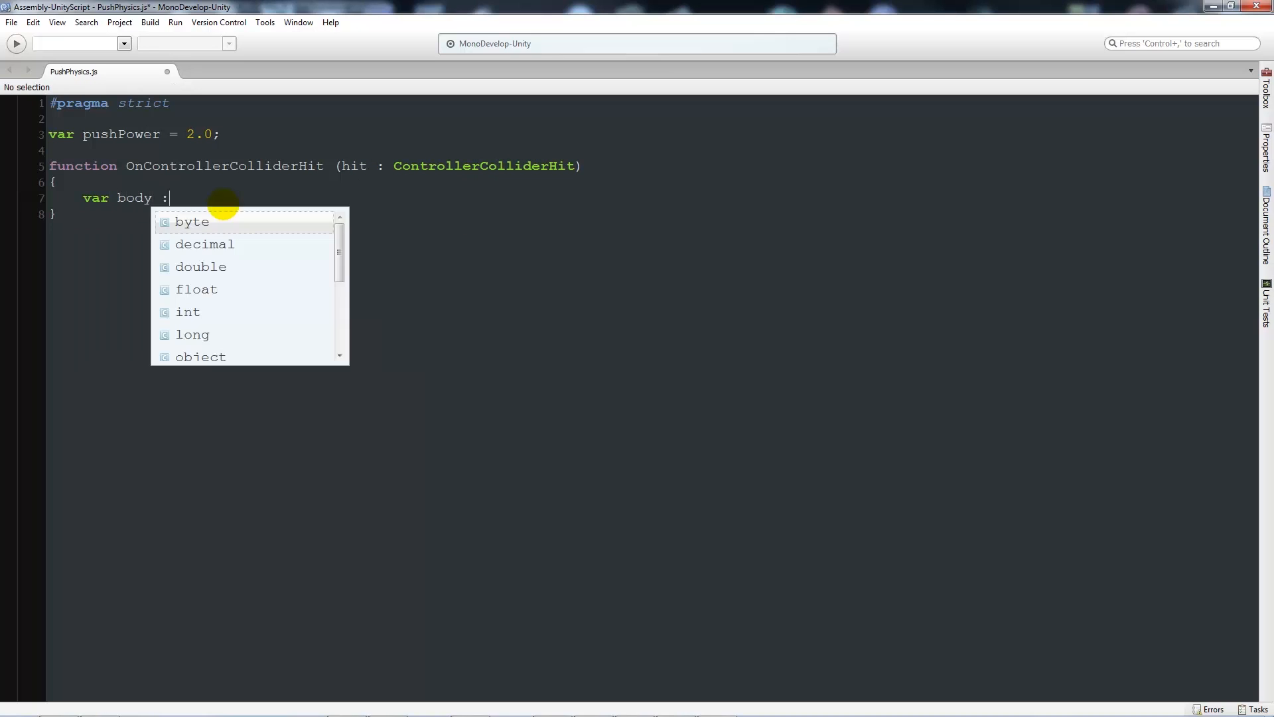
pyautogui.write('Rigidb')
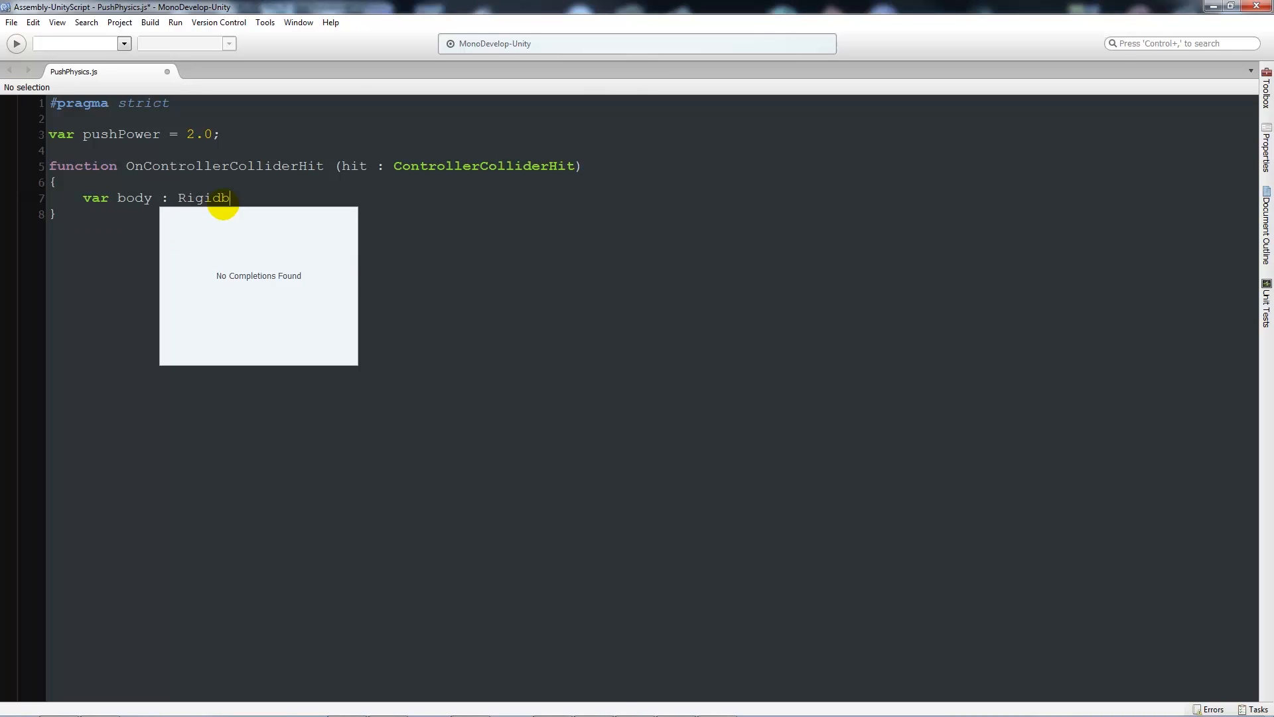
pyautogui.write('ody =')
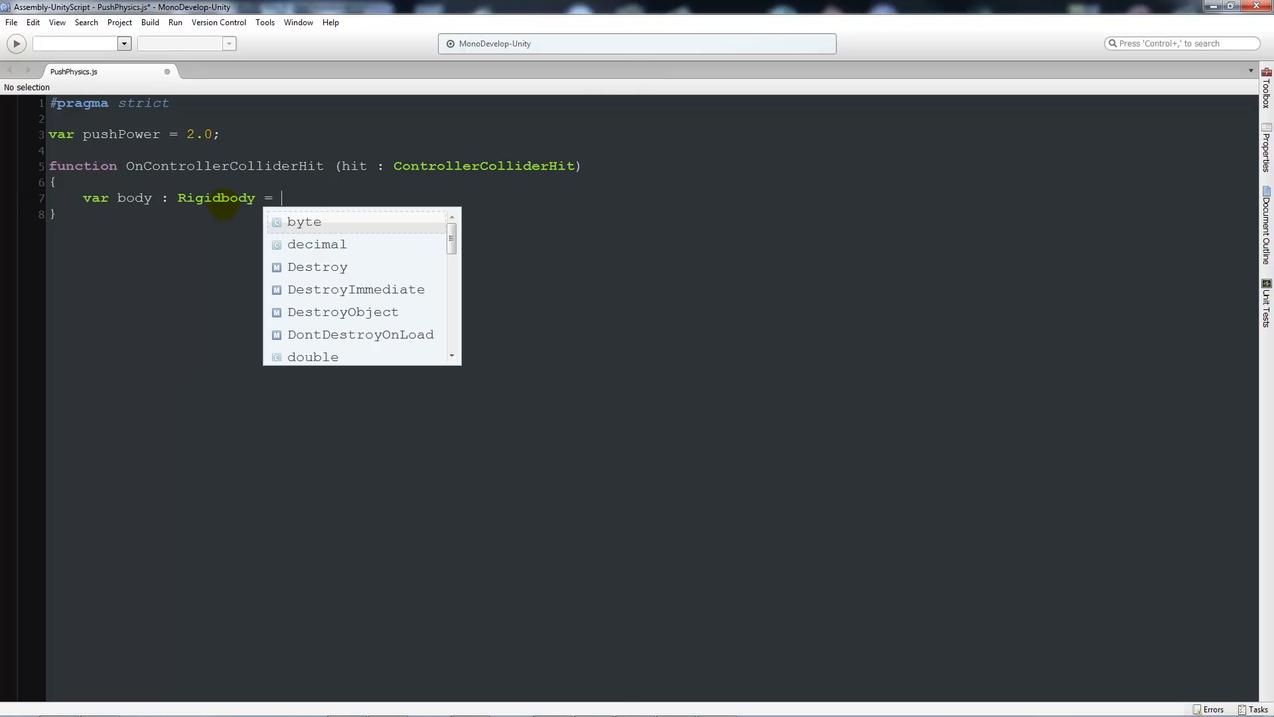
pyautogui.write('hit.')
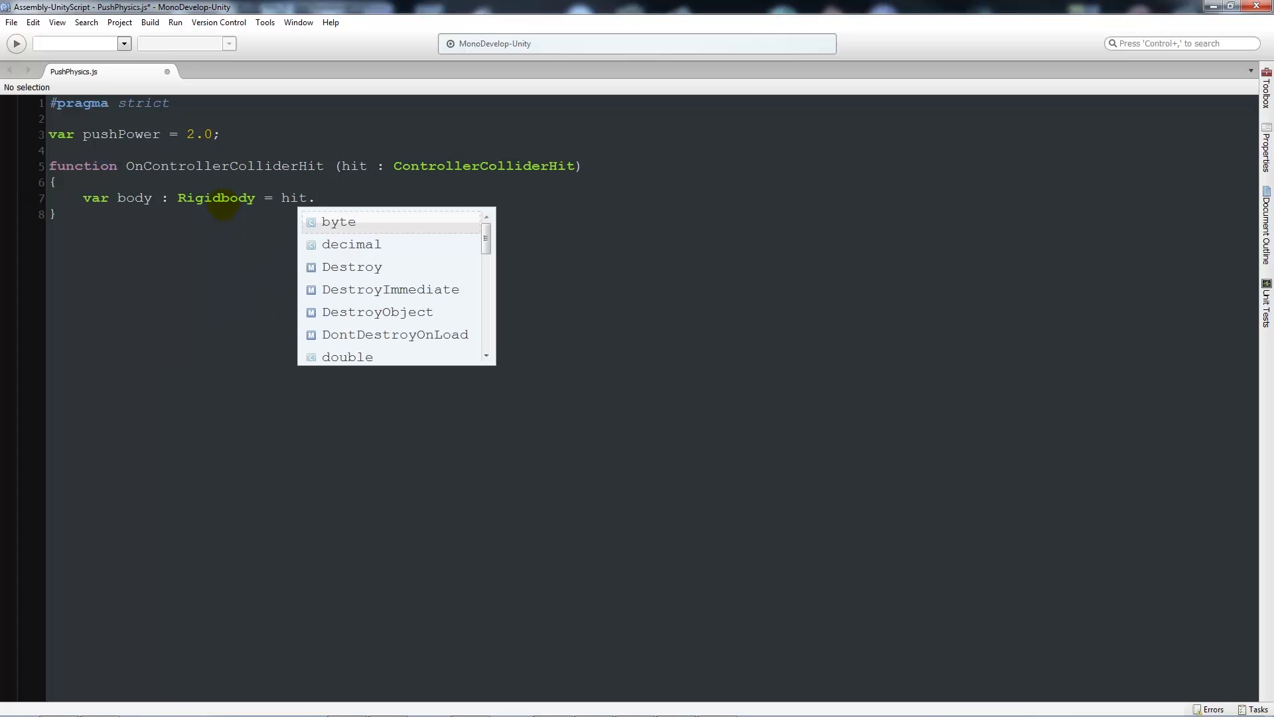
pyautogui.write('collider')
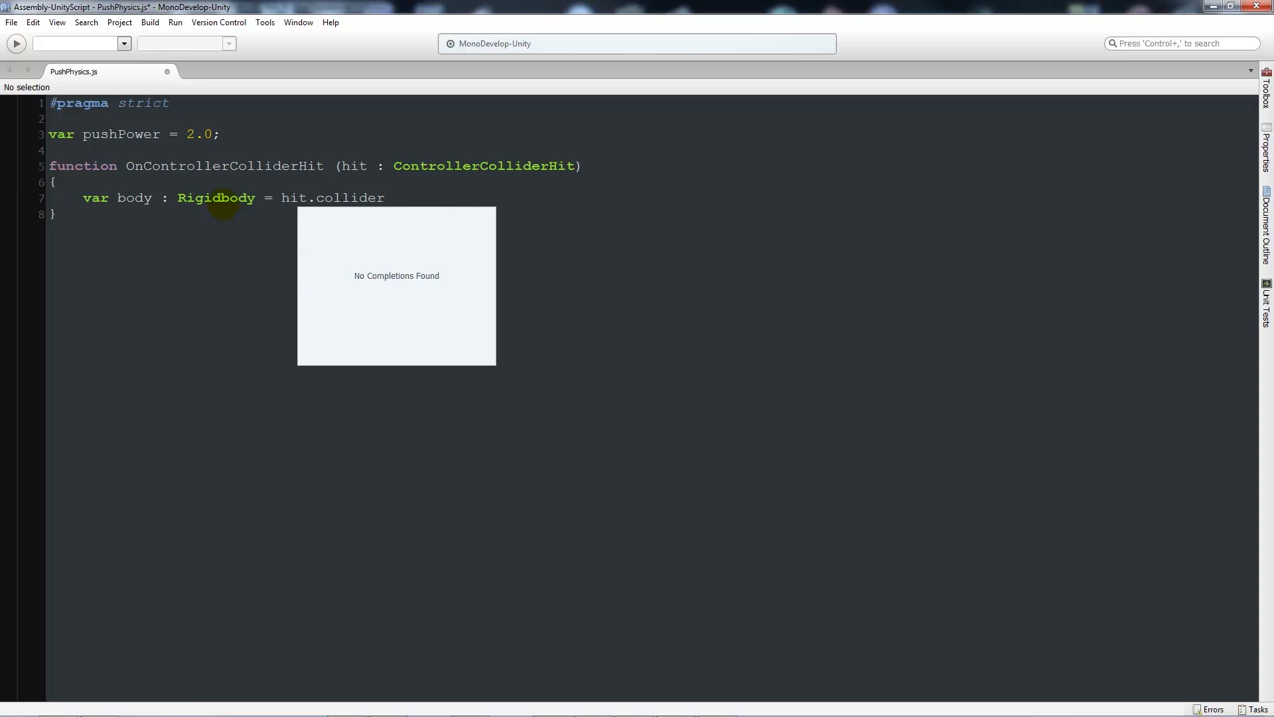
pyautogui.write('.a')
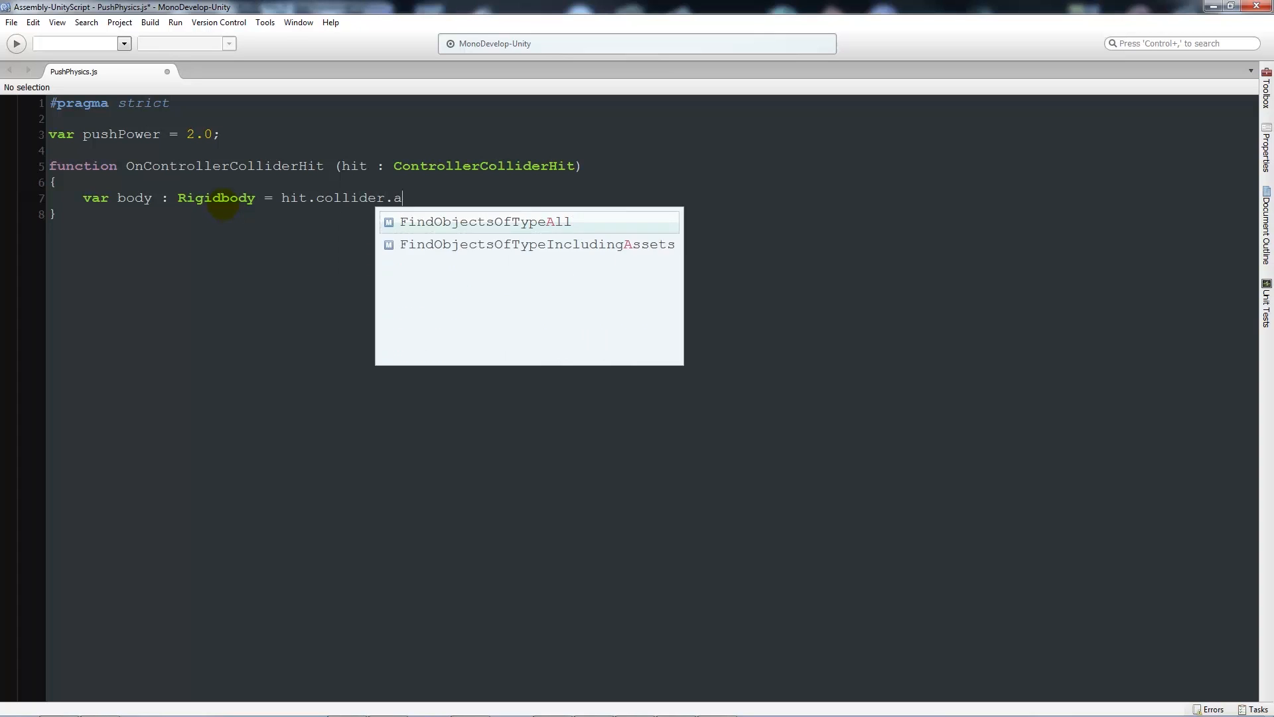
pyautogui.write('ttachedR')
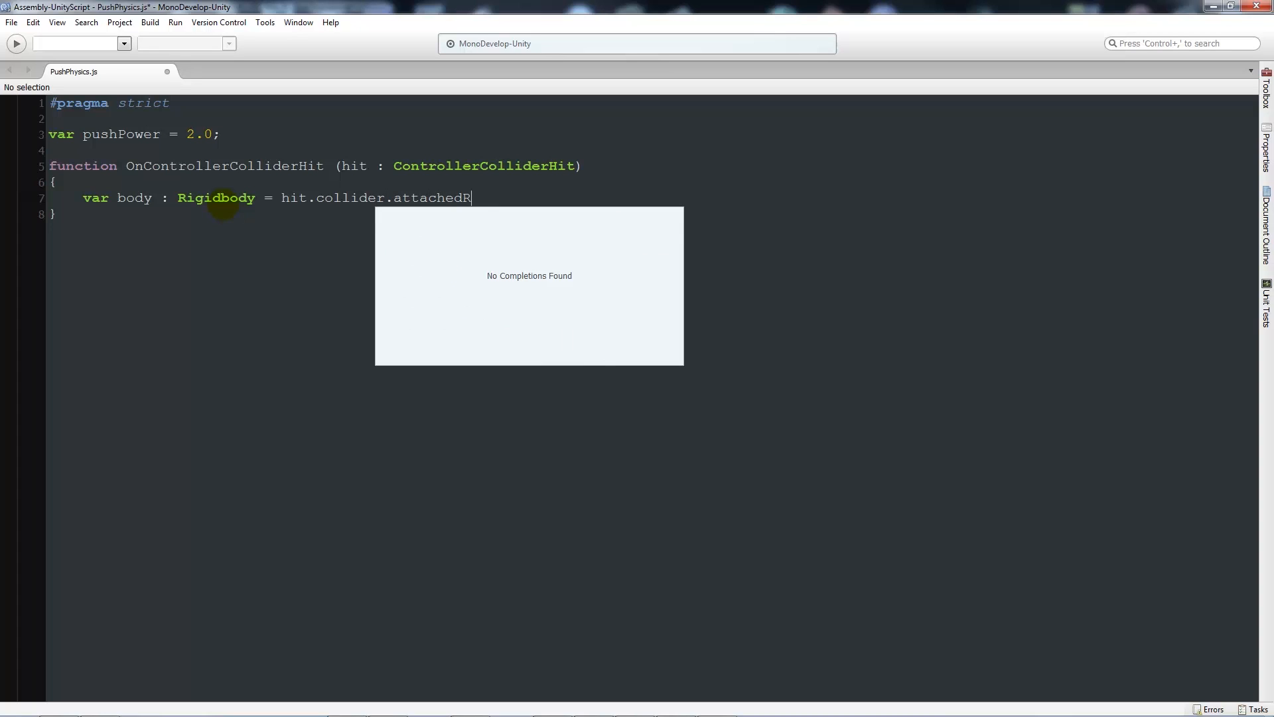
pyautogui.write('igidbody')
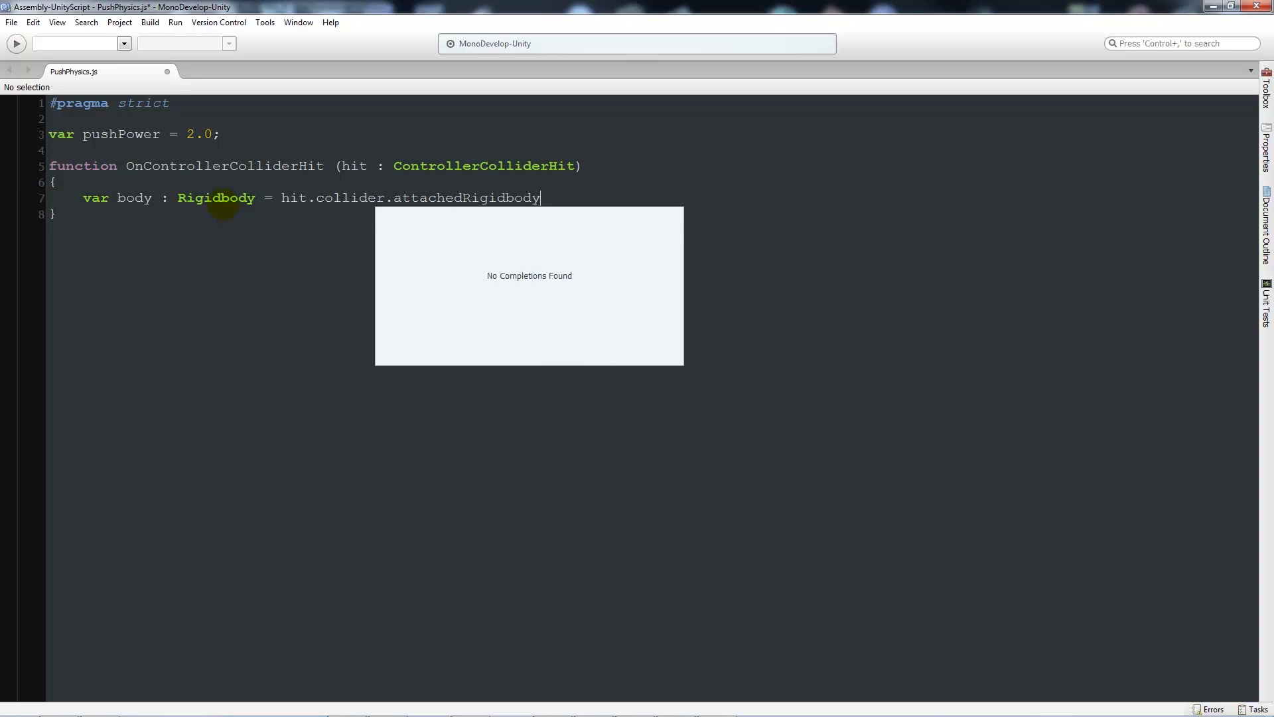
pyautogui.write(';')
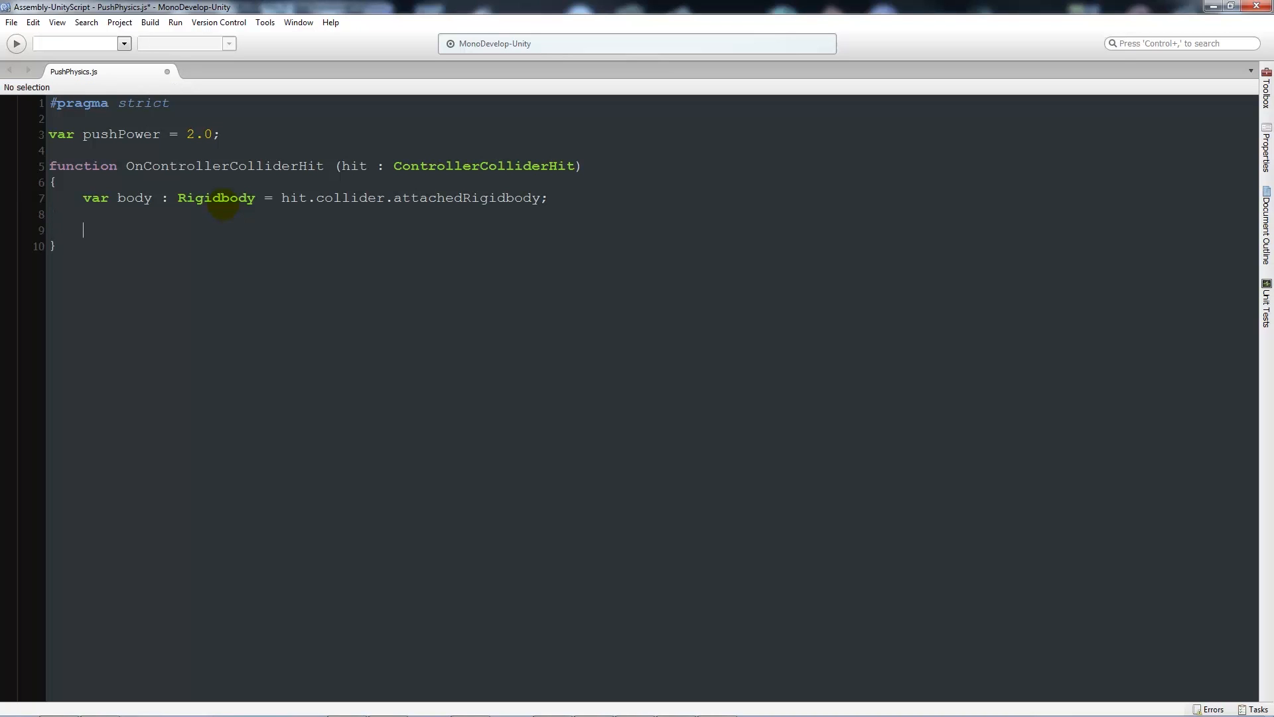
# Step: Return early if body is null or body.isKinematic
pyautogui.write('if(')
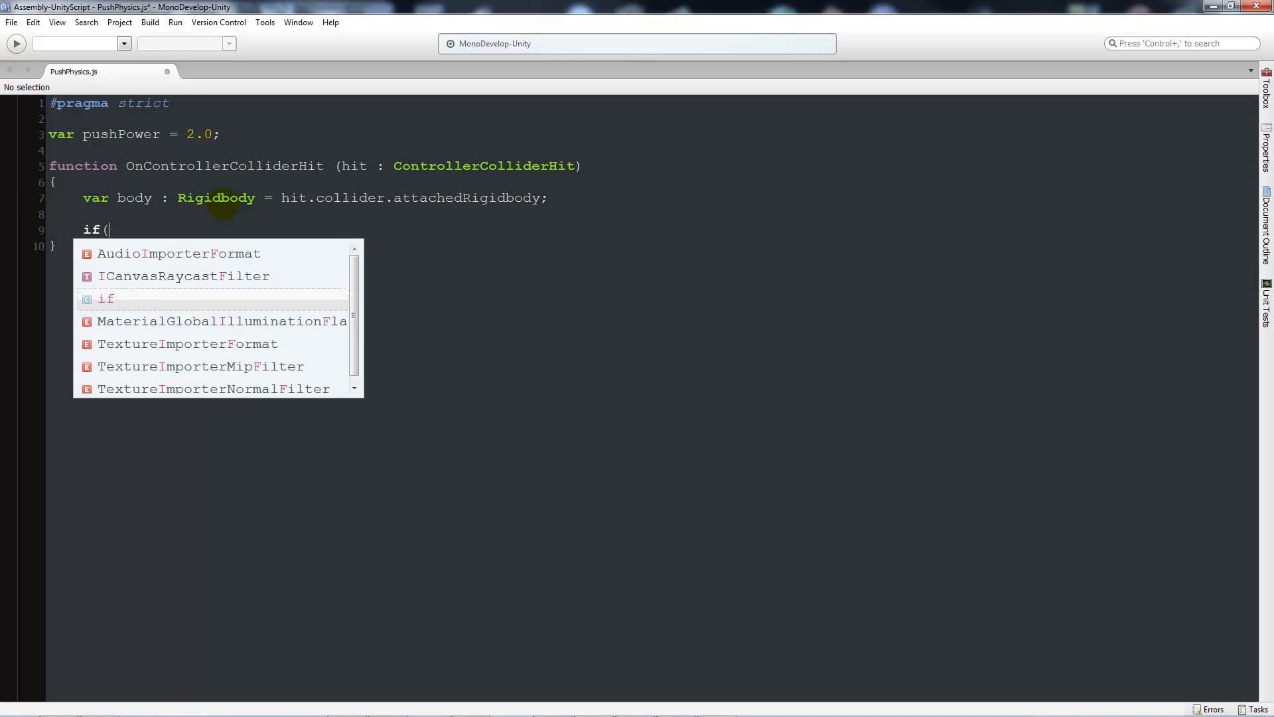
pyautogui.write('body == null ||')
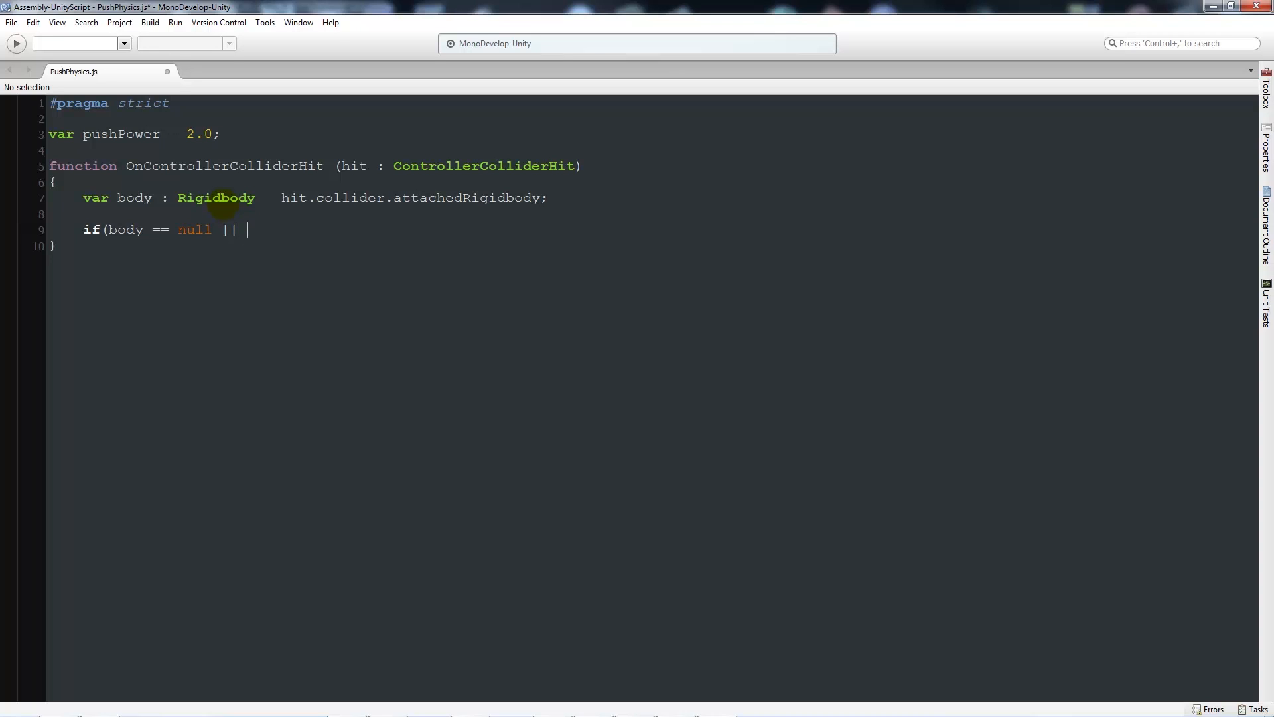
pyautogui.write('body')
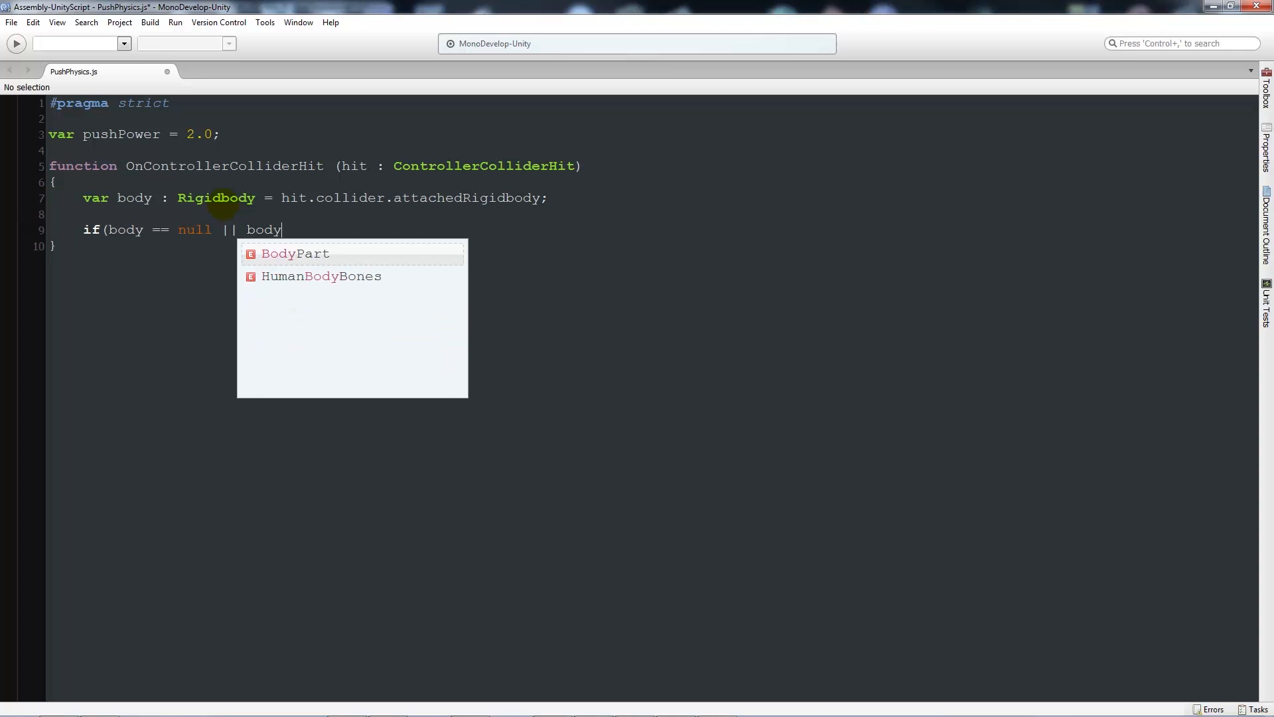
pyautogui.write('.')
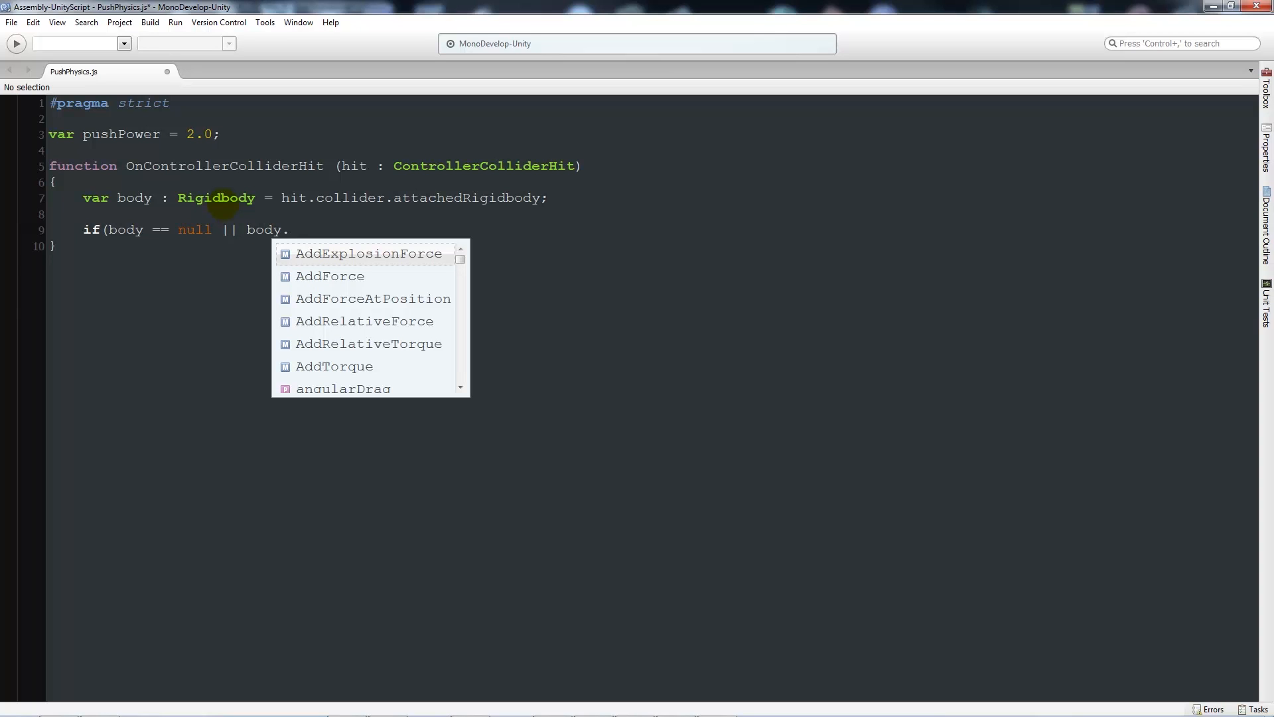
pyautogui.write('isKinematic')
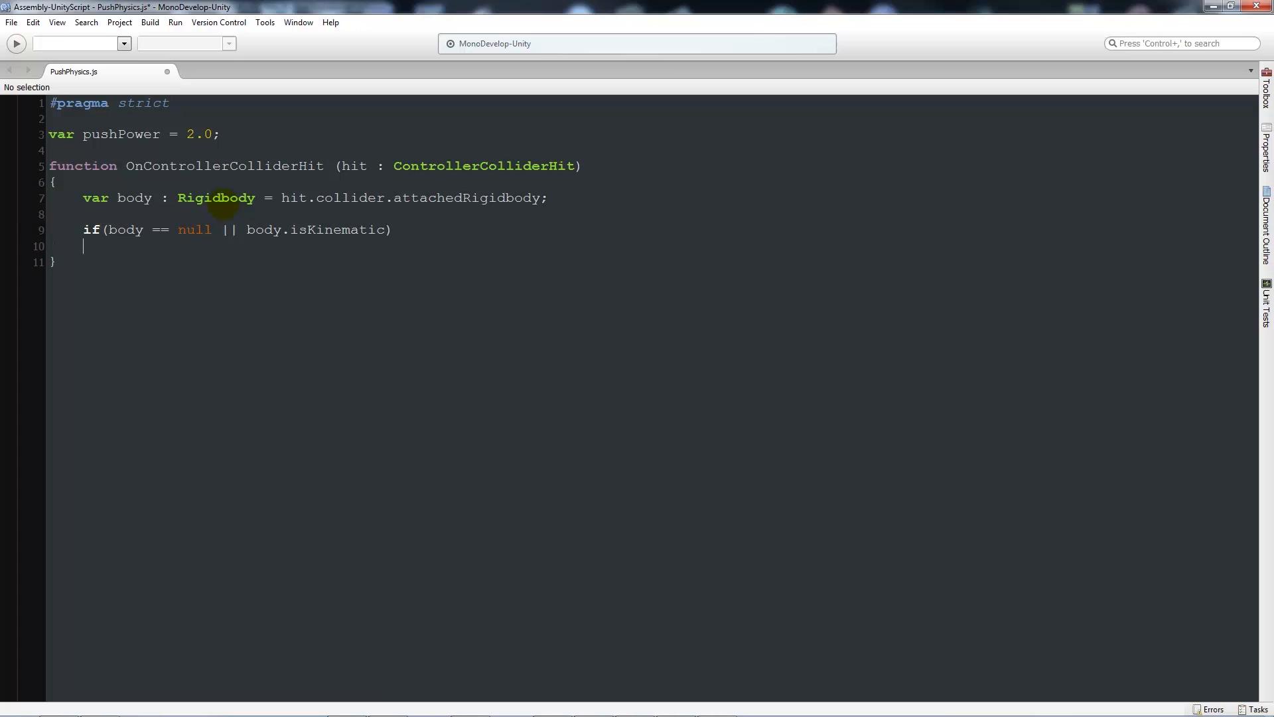
pyautogui.write('return;')
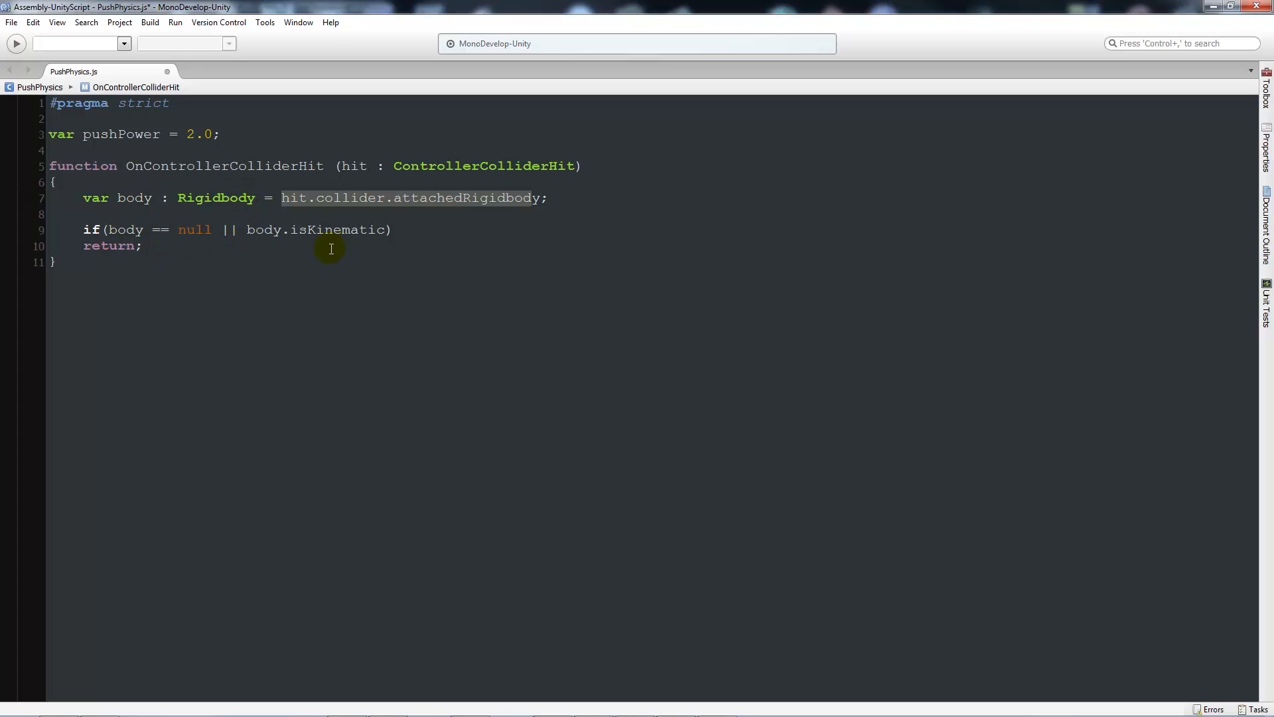
pyautogui.moveTo(290, 258)
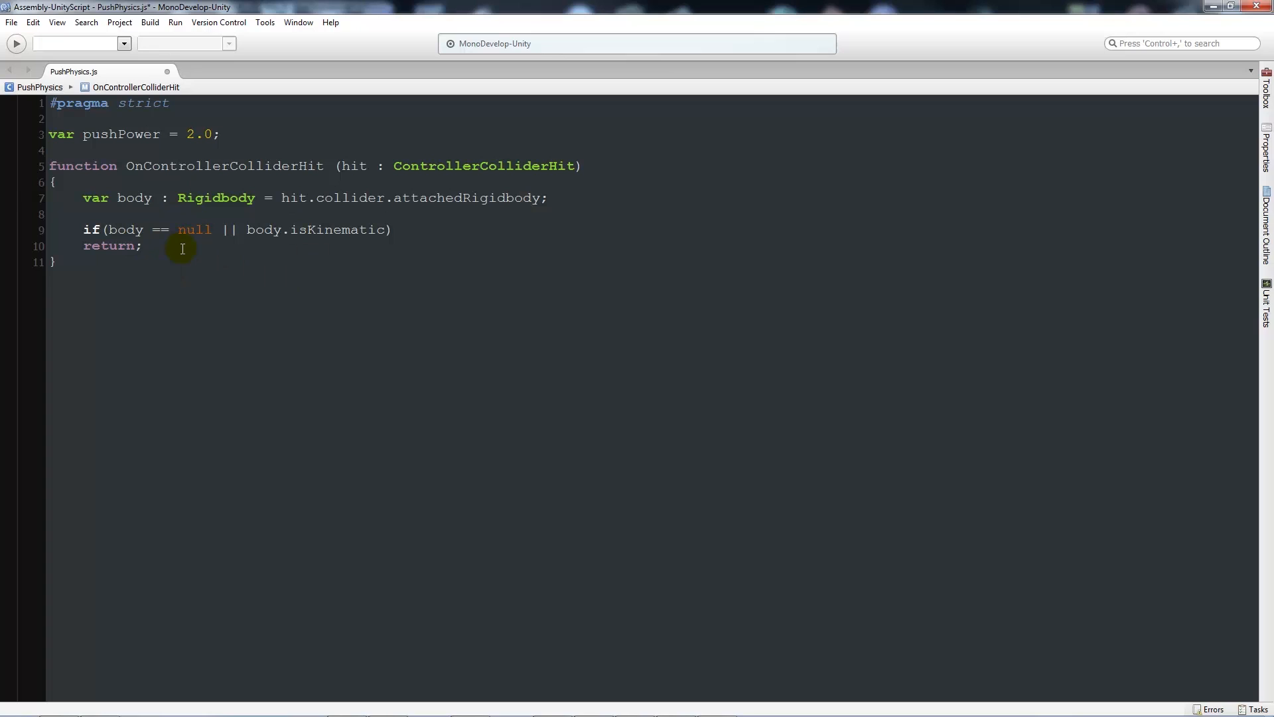
# Step: Add if(hit.moveDirection.y < -0.3) return; followed by a new empty line
pyautogui.write('if')
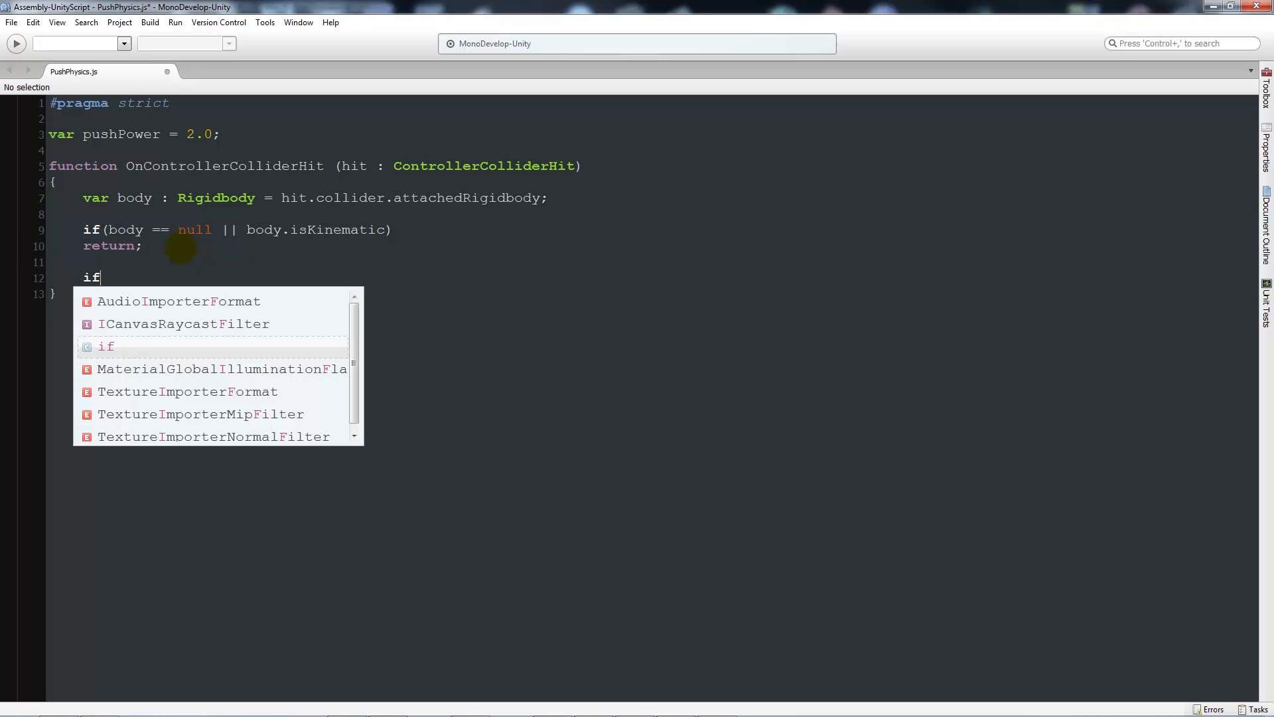
pyautogui.write('(hit')
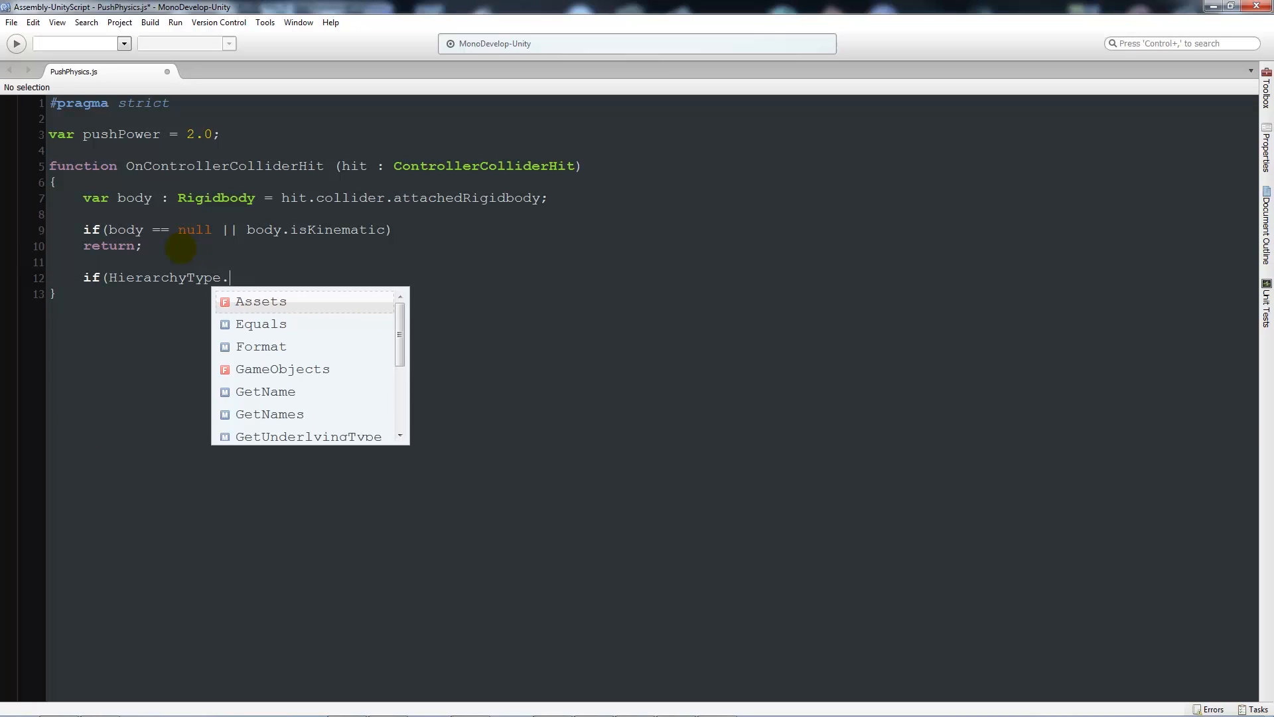
pyautogui.write('hit')
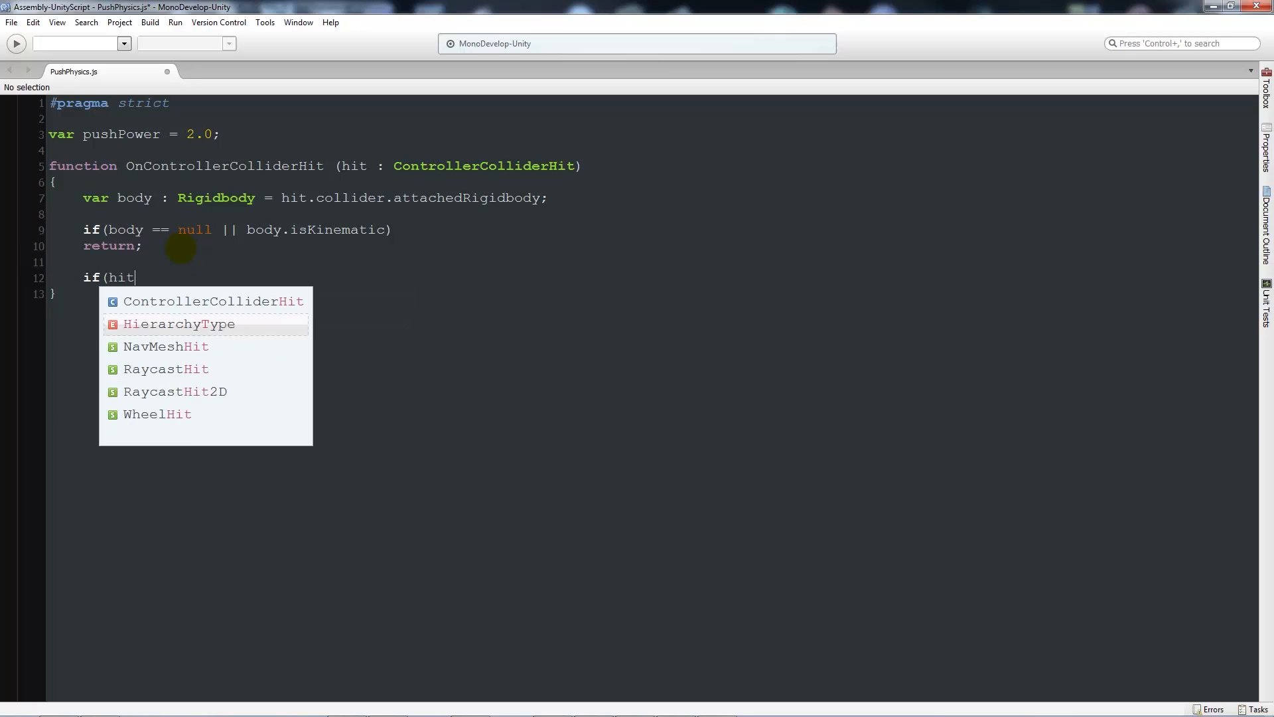
pyautogui.write('.moveDirection')
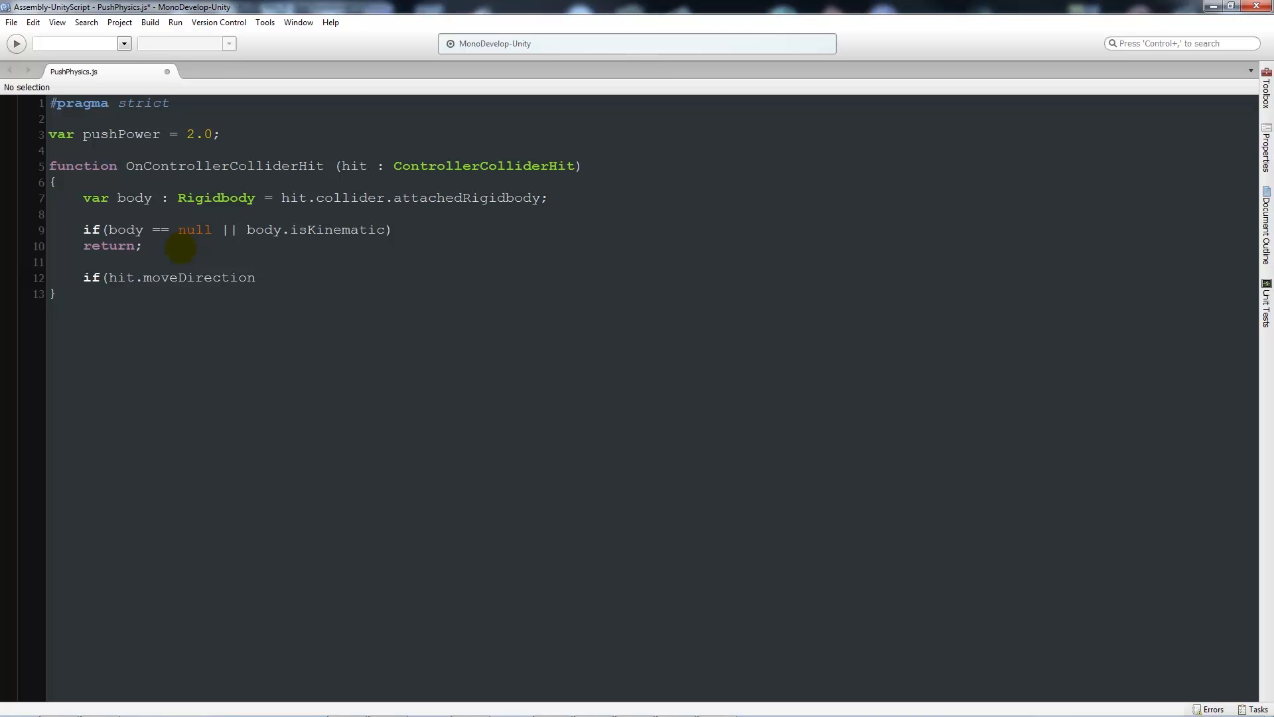
pyautogui.write('.y <')
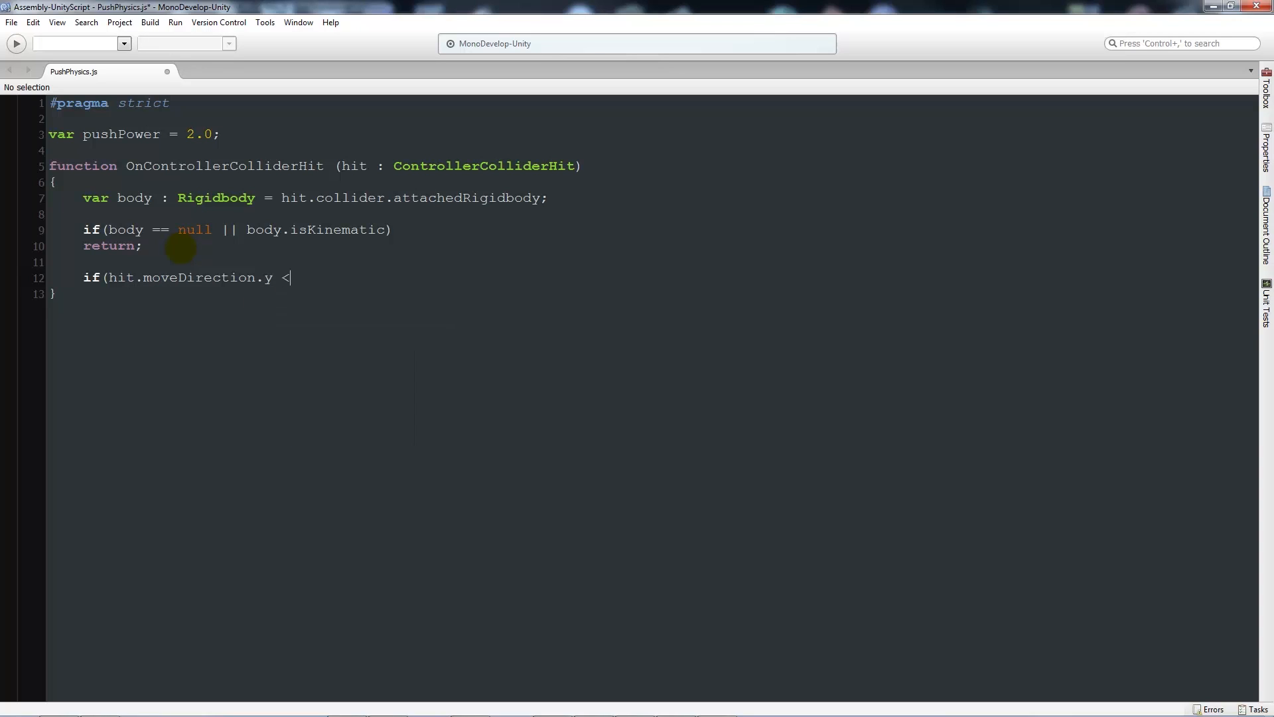
pyautogui.write('-0.3')
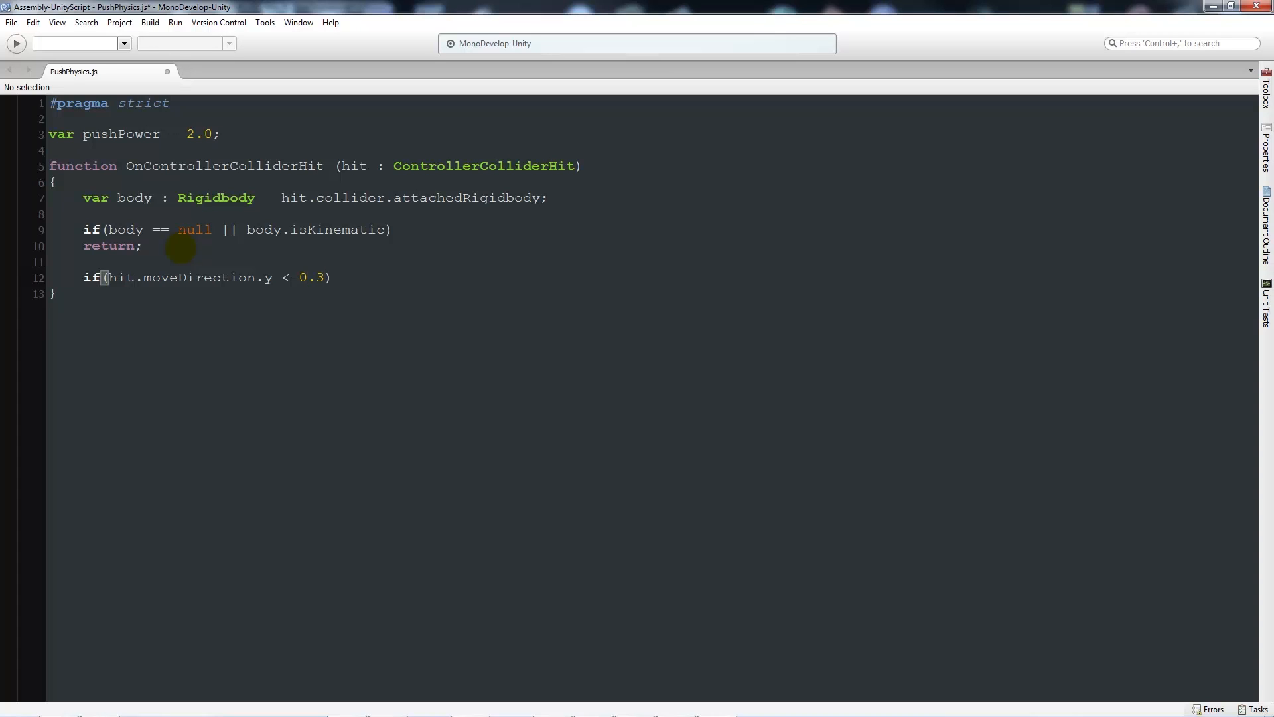
pyautogui.write('return;')
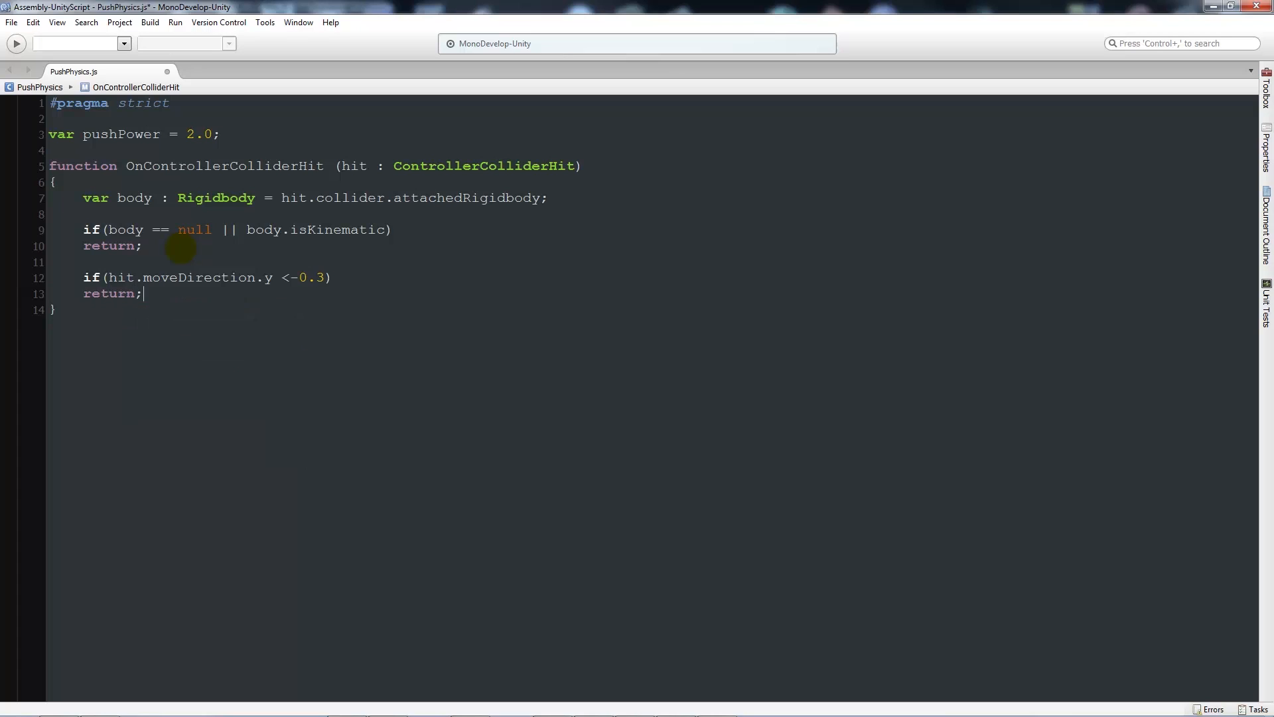
pyautogui.moveTo(166, 309)
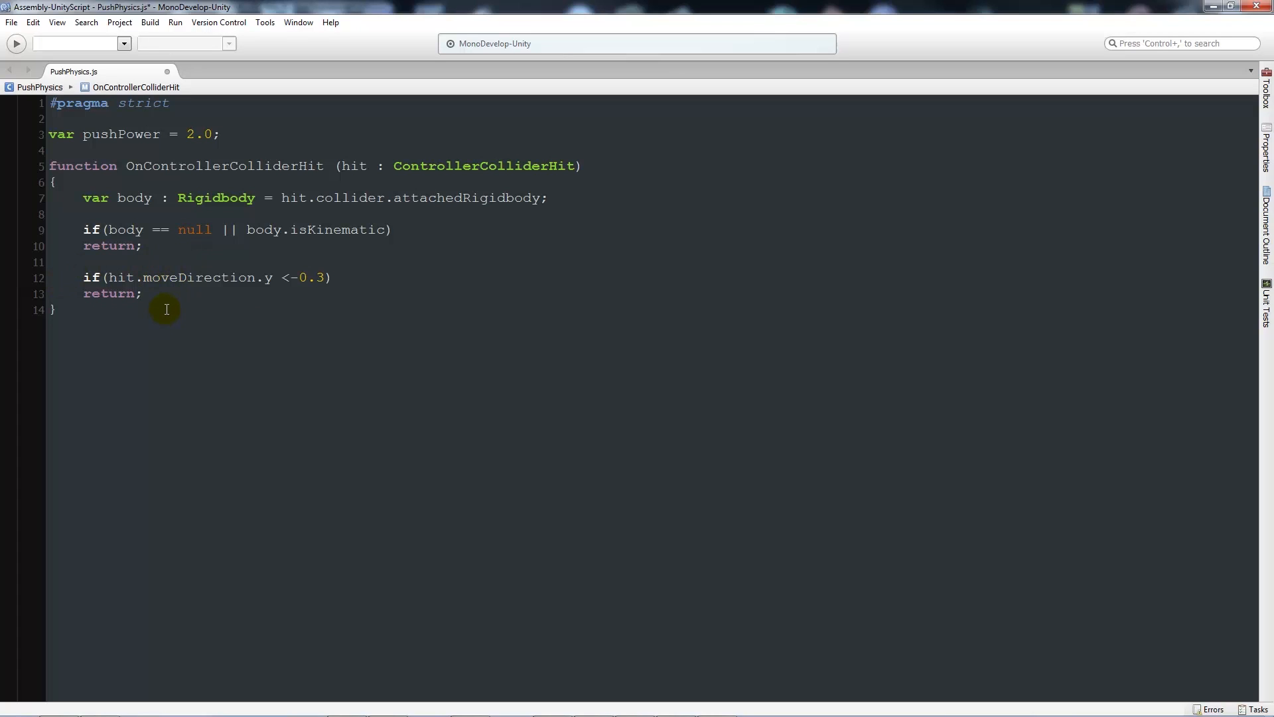
pyautogui.click(144, 294)
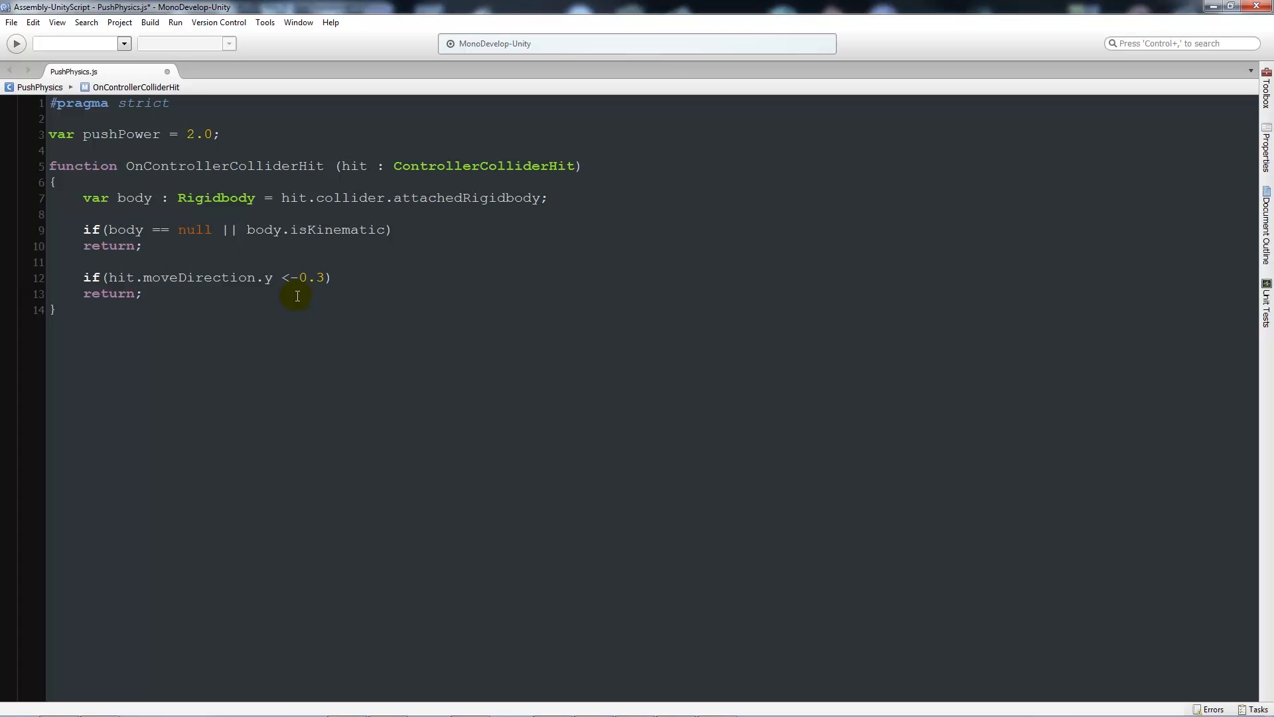
pyautogui.click(144, 293)
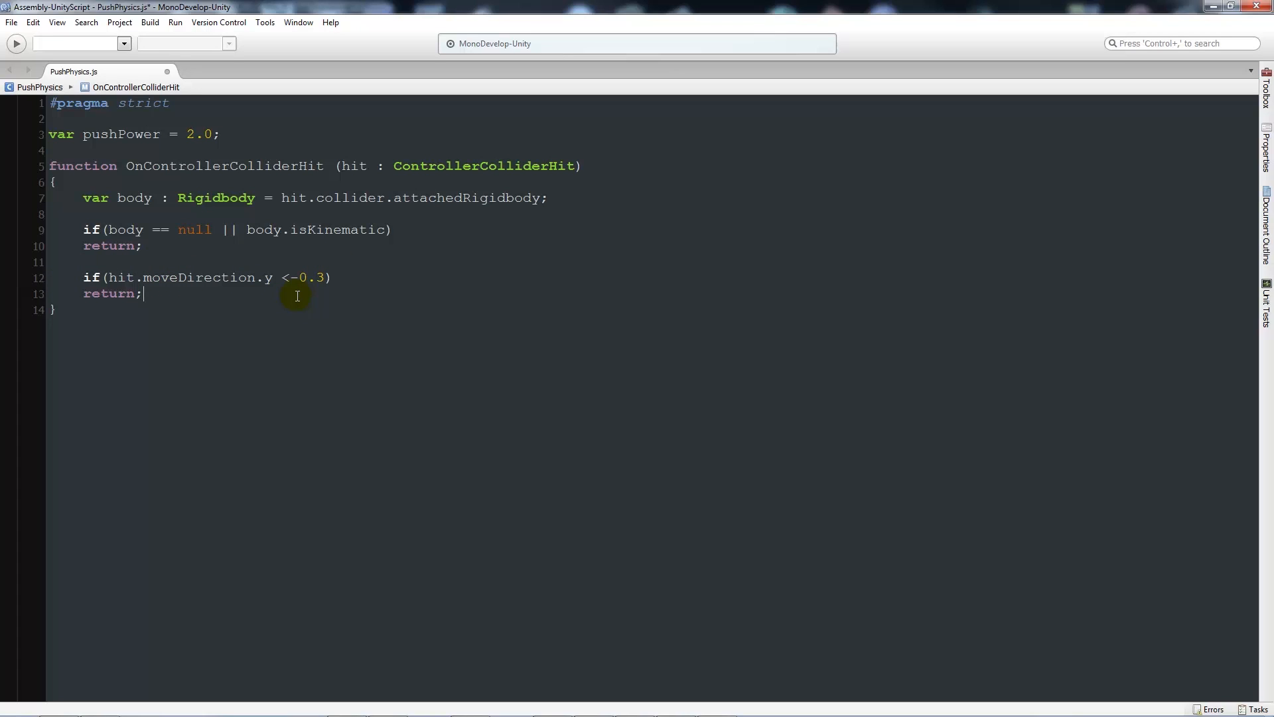
pyautogui.press('enter')
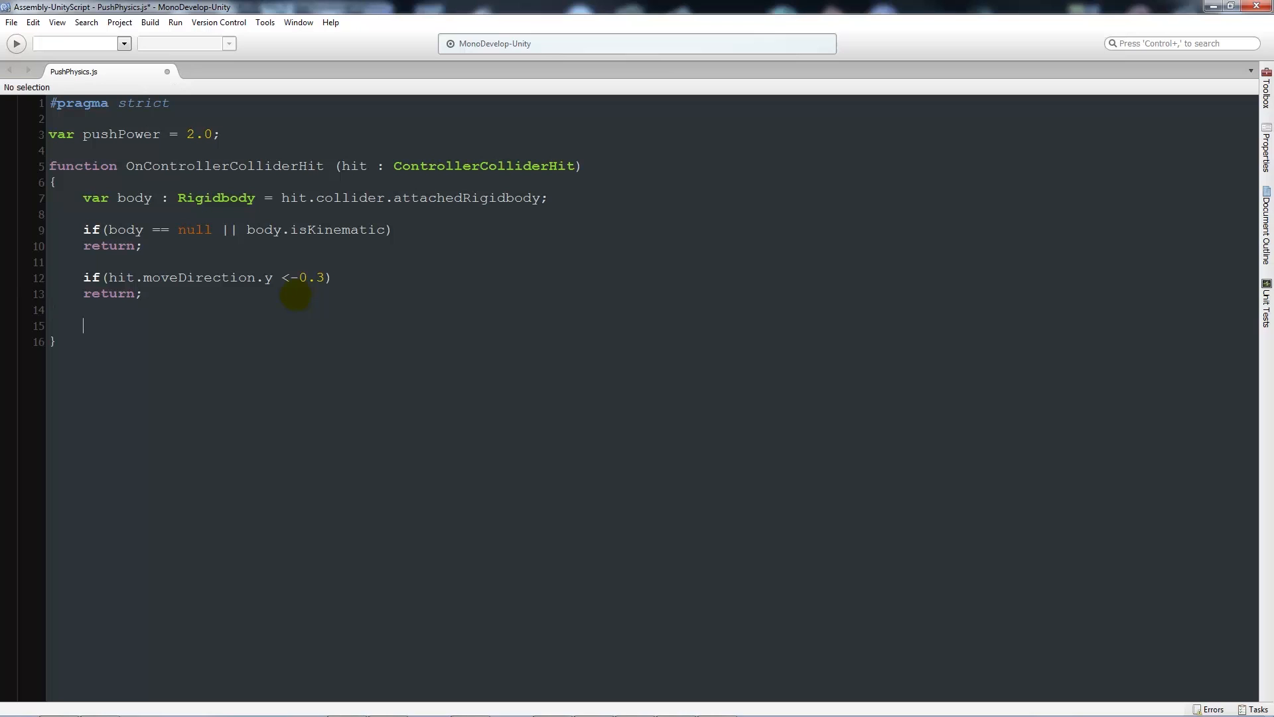
# Step: Declare var pushDir : Vector3 = Vector3(hit.moveDirection.x, 0, hit.moveDirection.z)
pyautogui.write('var')
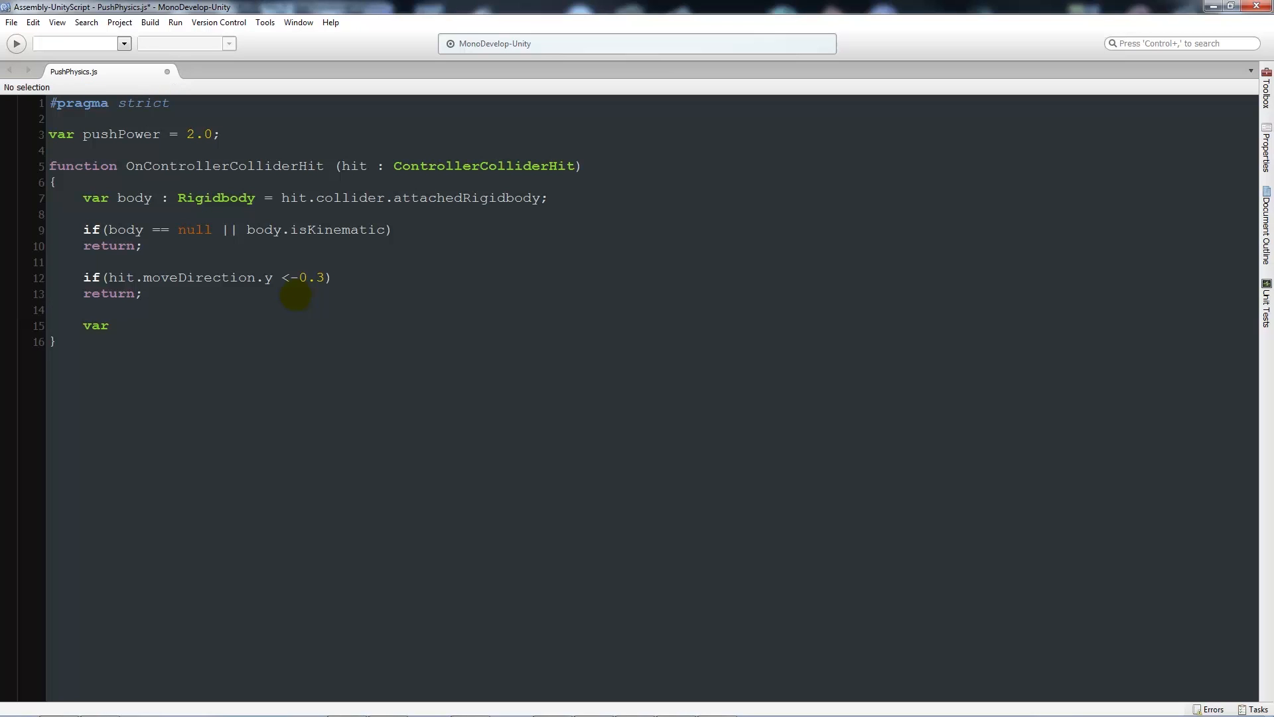
pyautogui.write('pushDir')
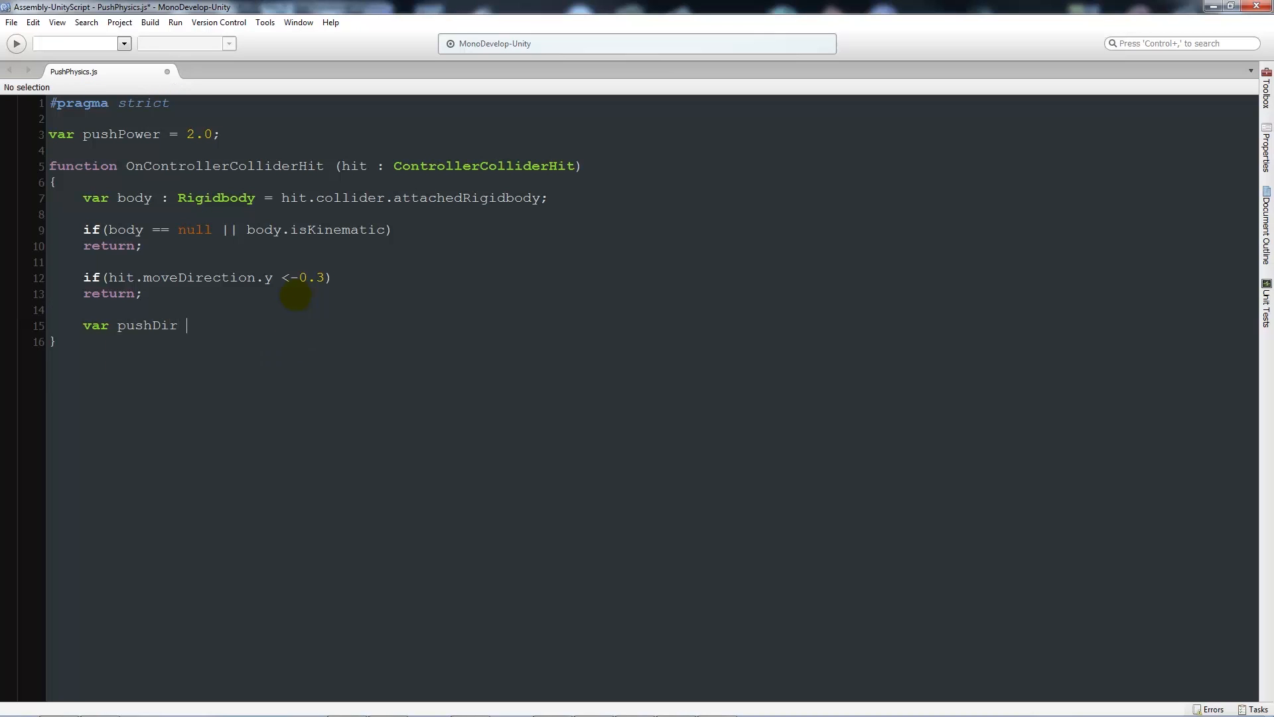
pyautogui.write(': Ve')
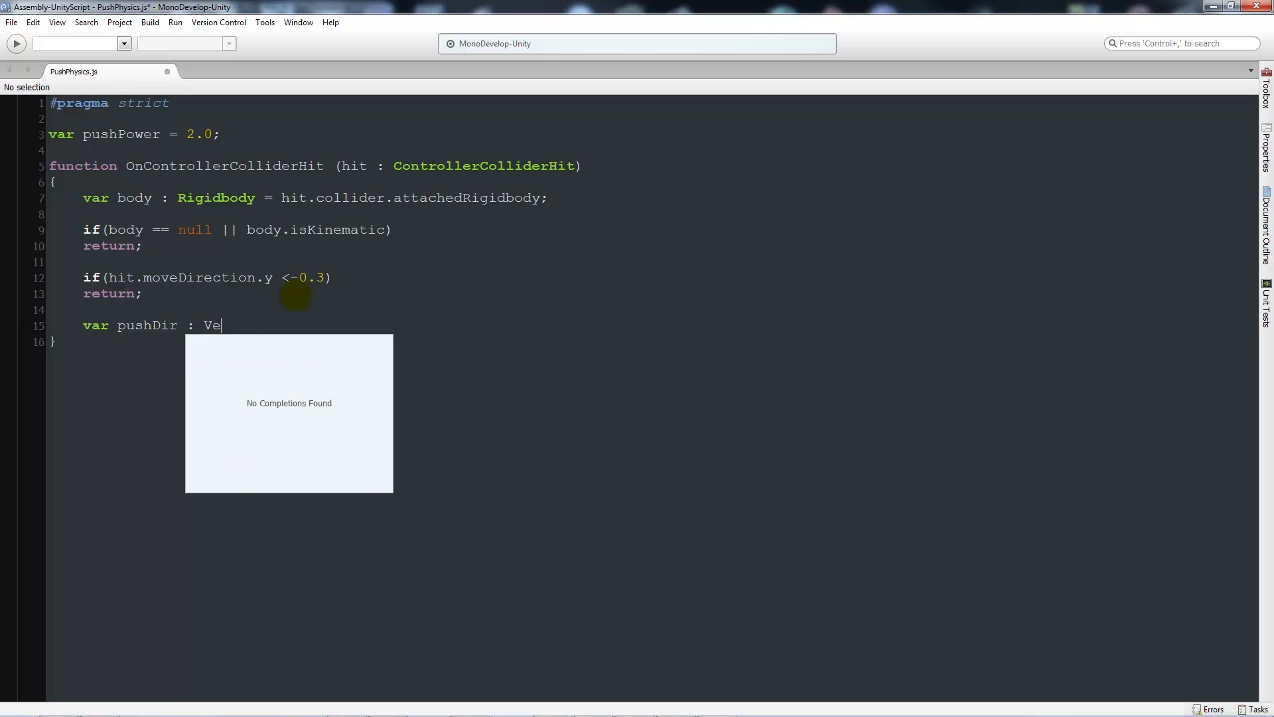
pyautogui.write('ctor3')
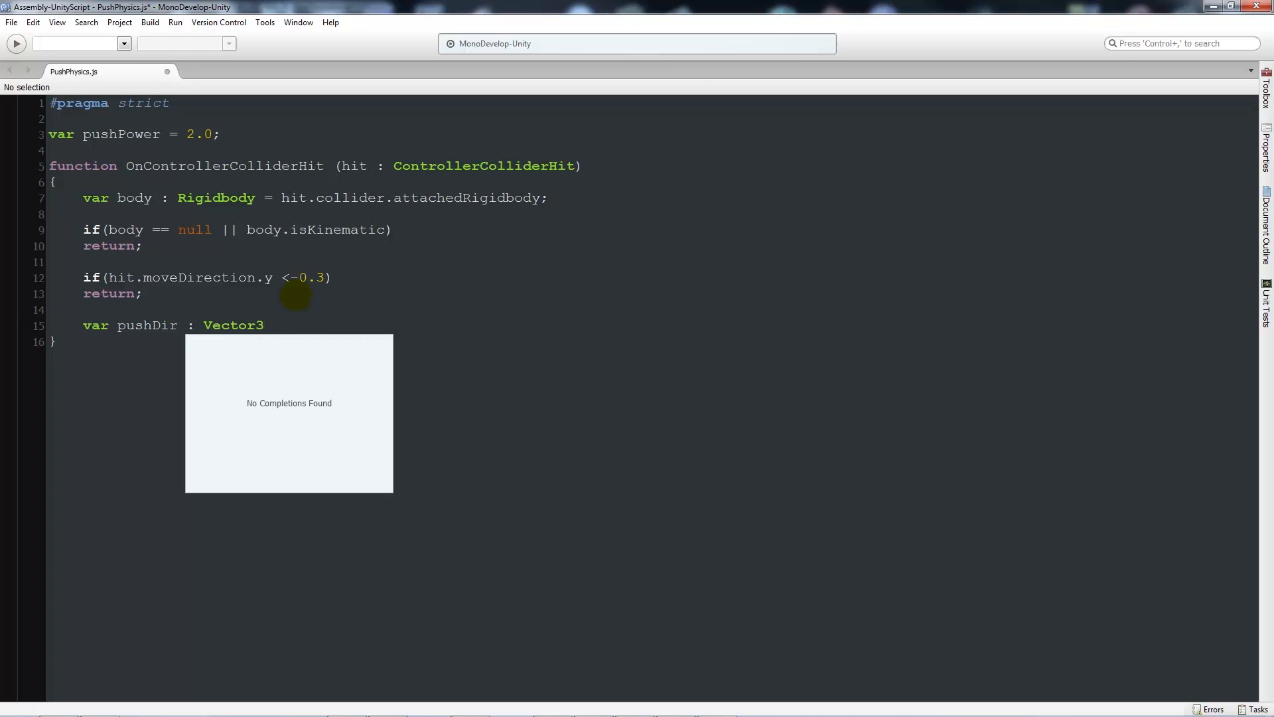
pyautogui.write('= Vectro')
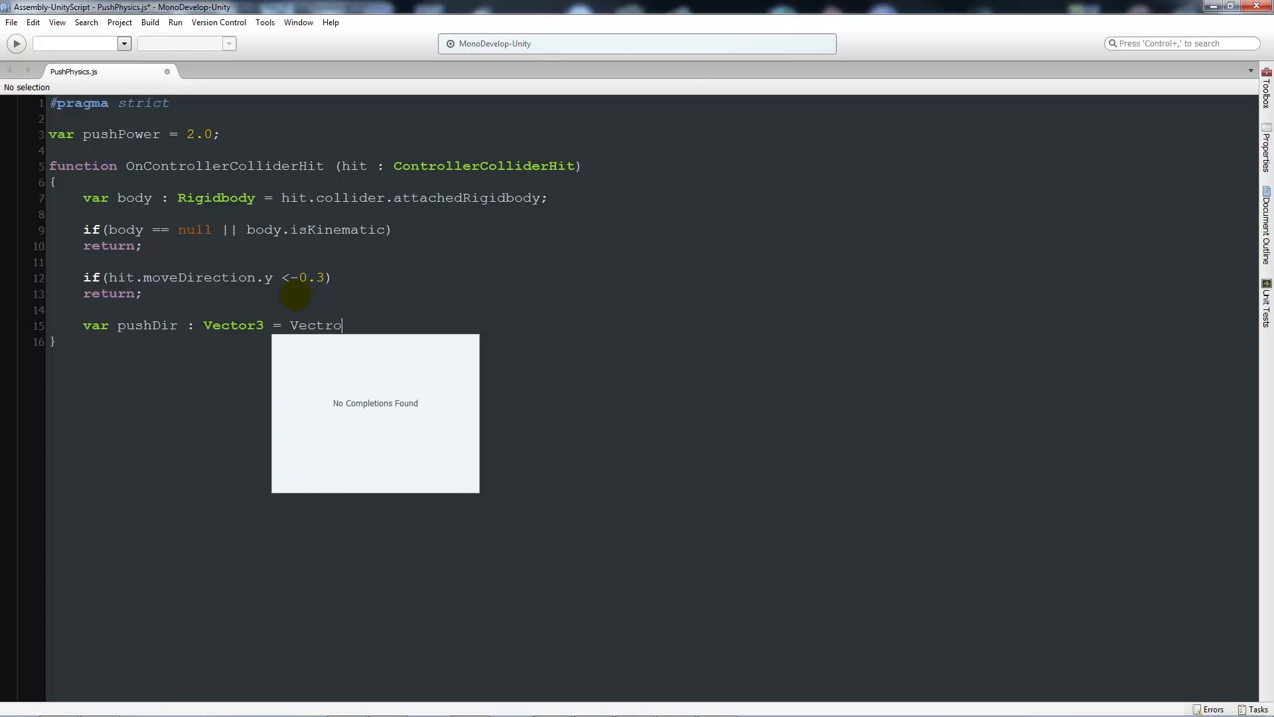
pyautogui.write('Vector3')
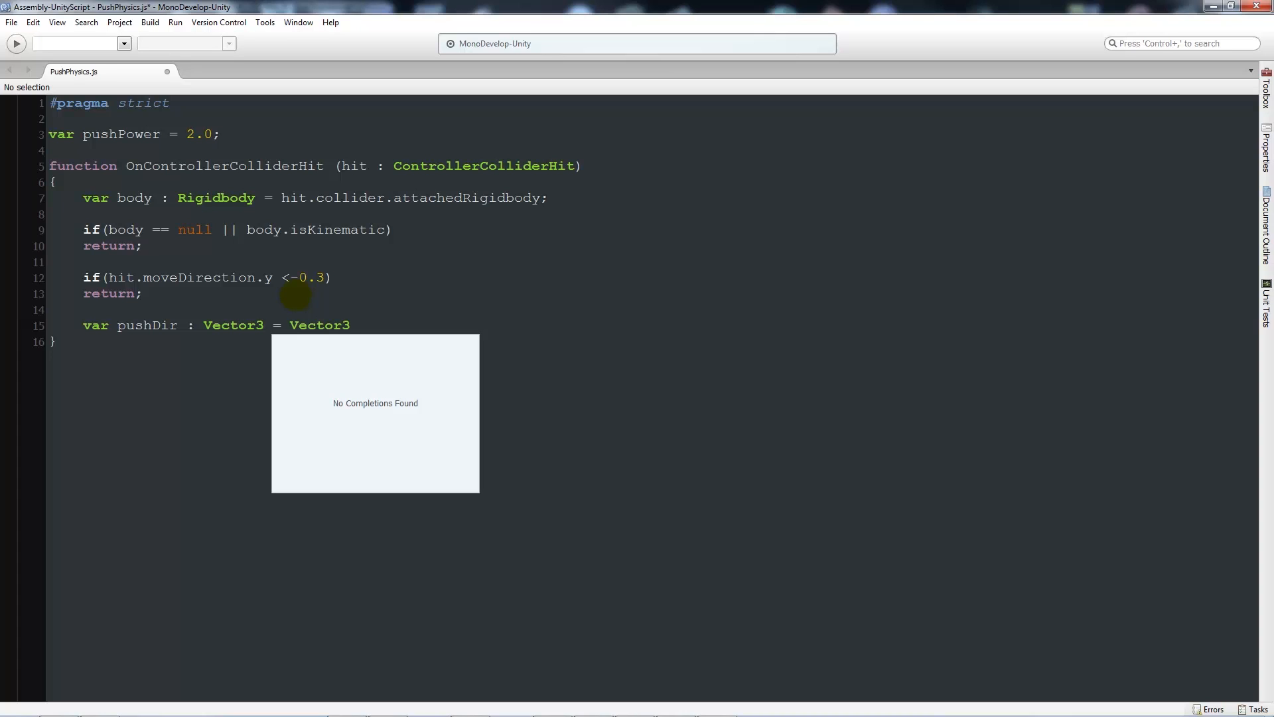
pyautogui.write('(h')
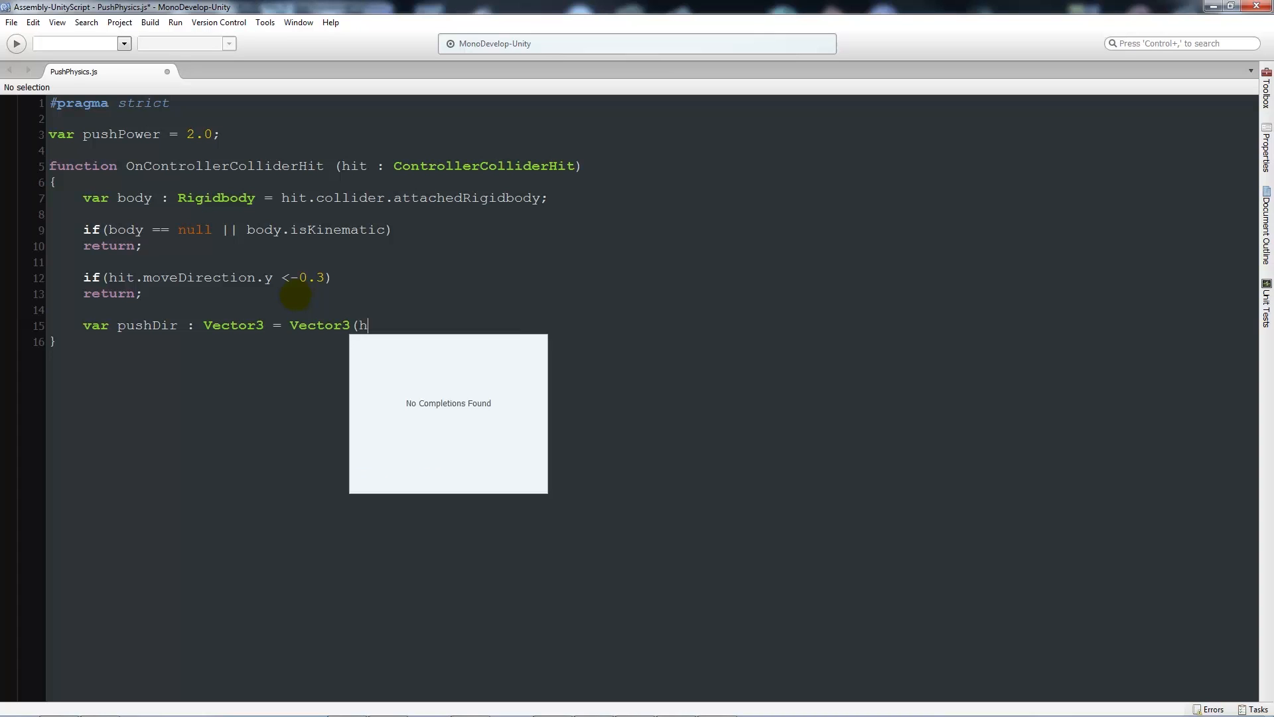
pyautogui.write('it.m')
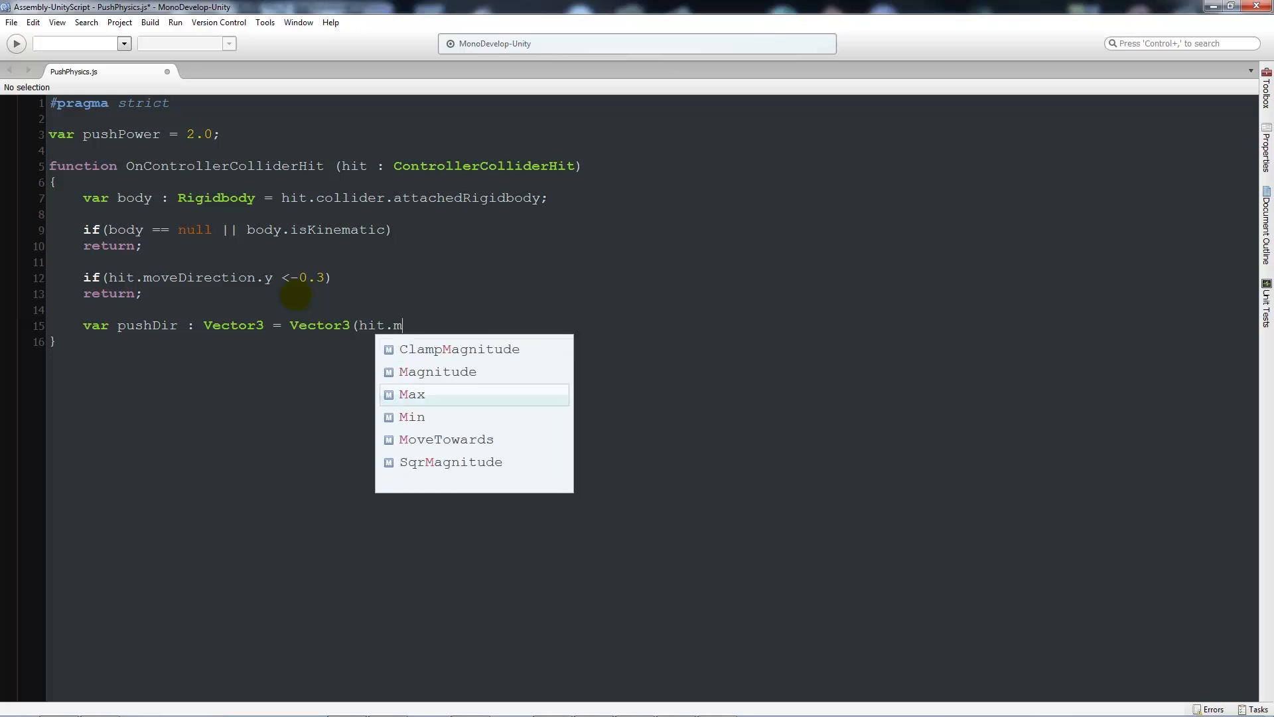
pyautogui.write('oveD')
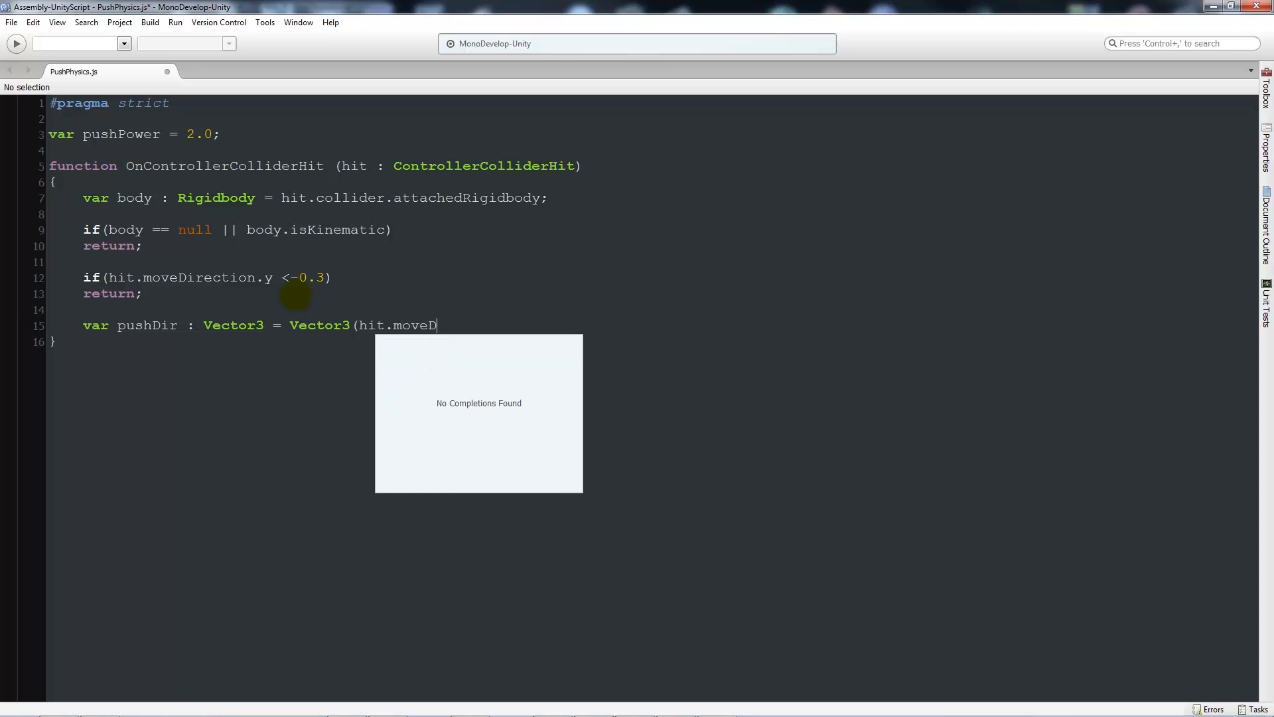
pyautogui.write('irection')
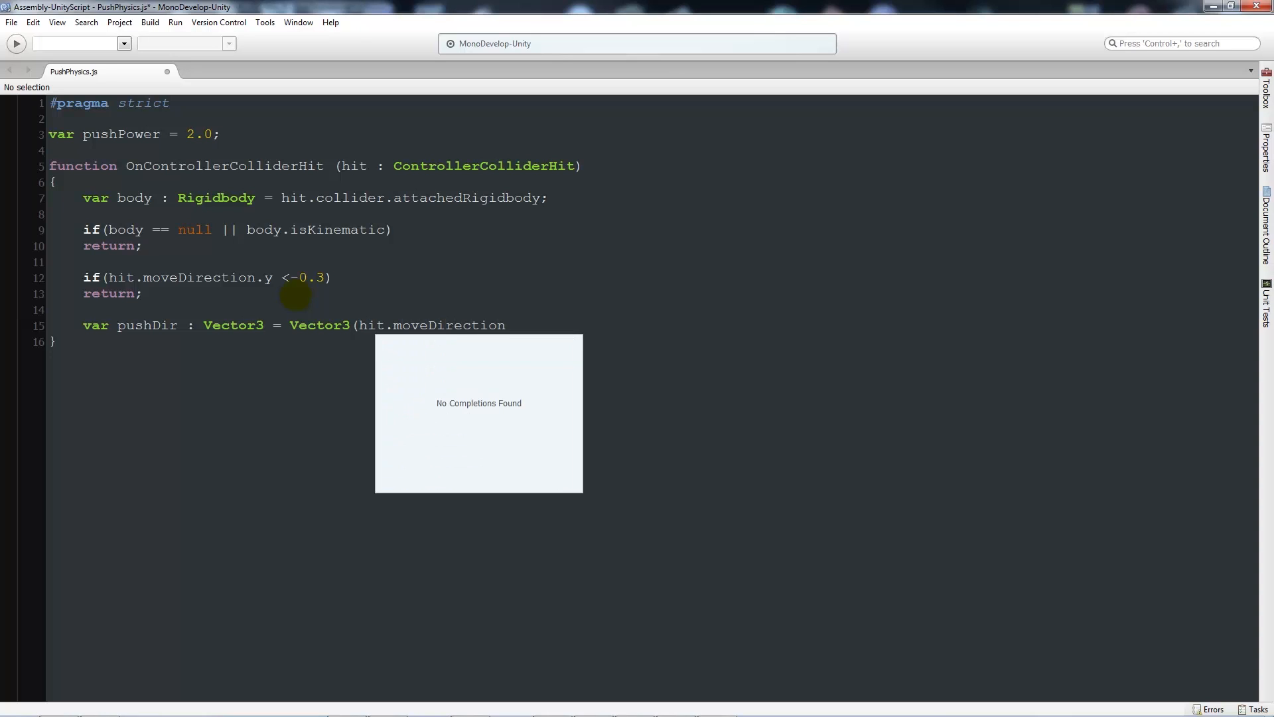
pyautogui.write('.x,')
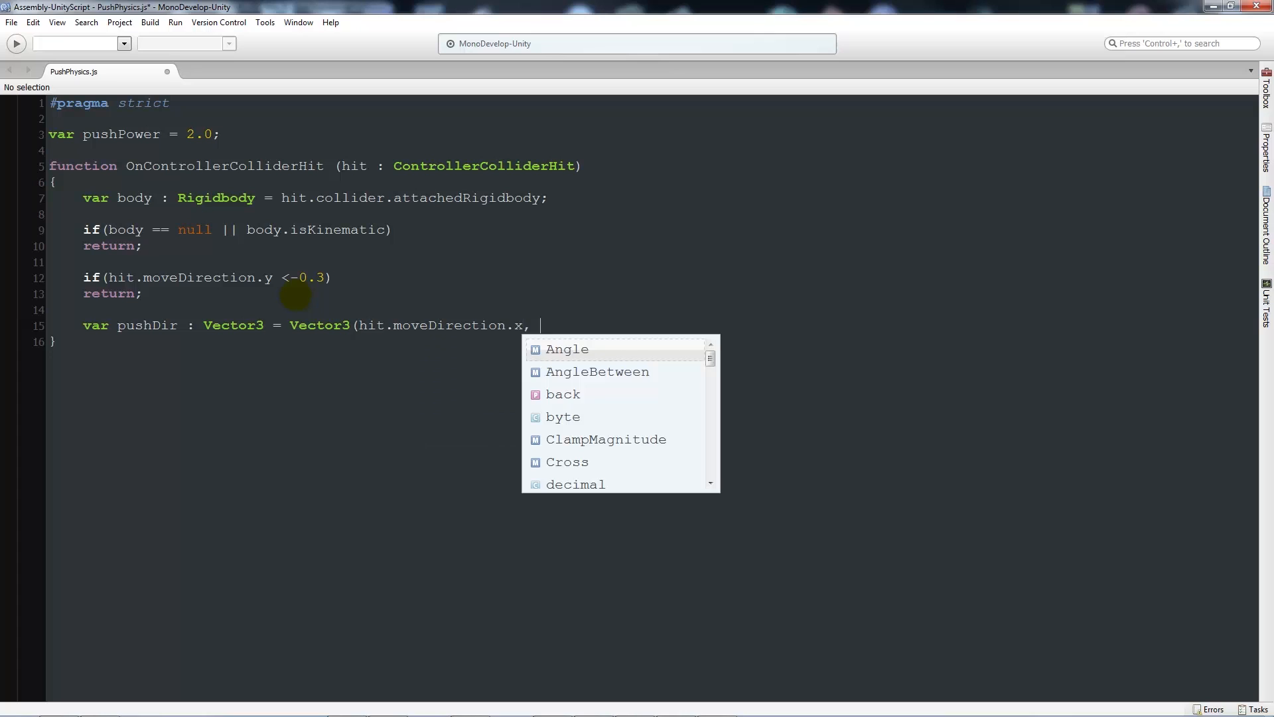
pyautogui.write('0,')
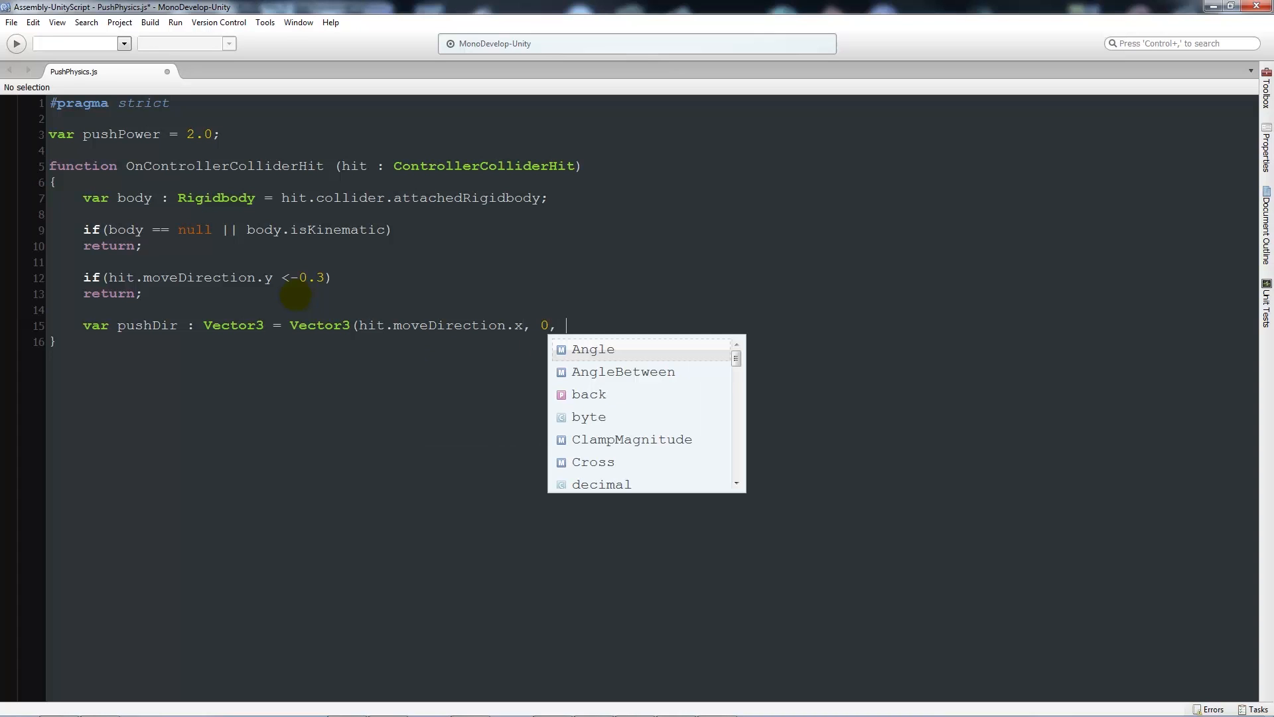
pyautogui.write('hit.mo')
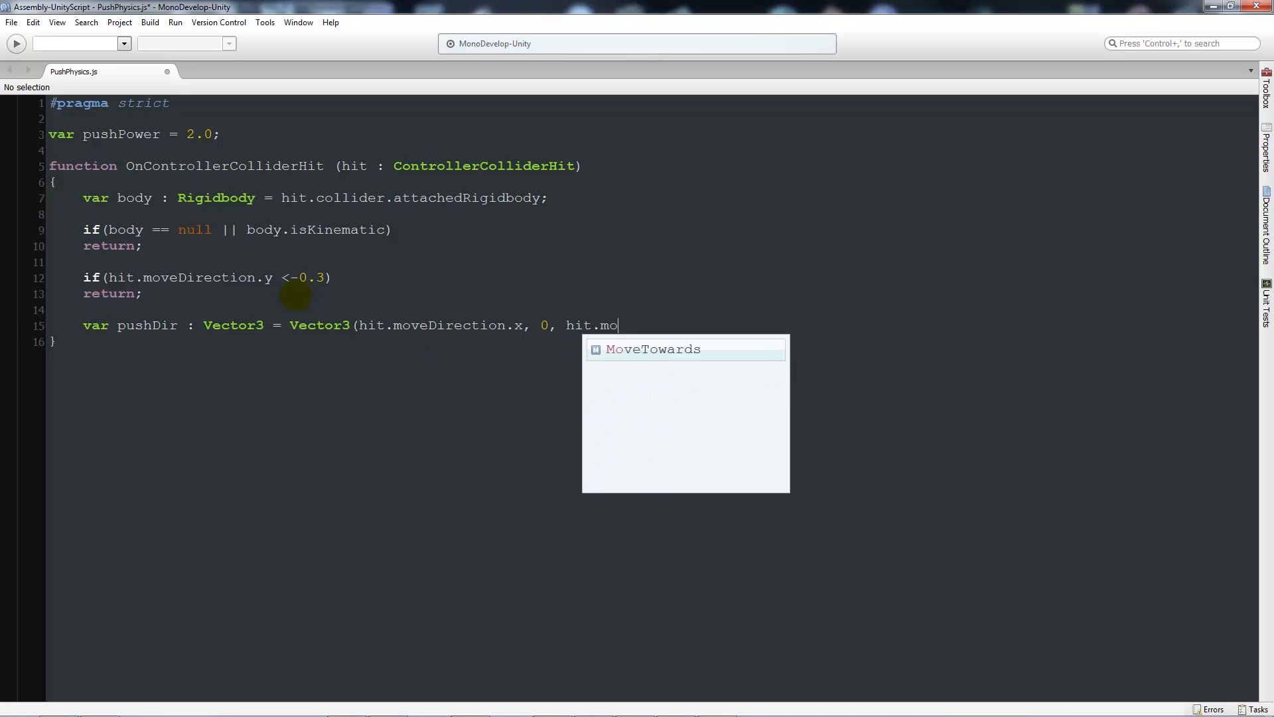
pyautogui.write('veDirection')
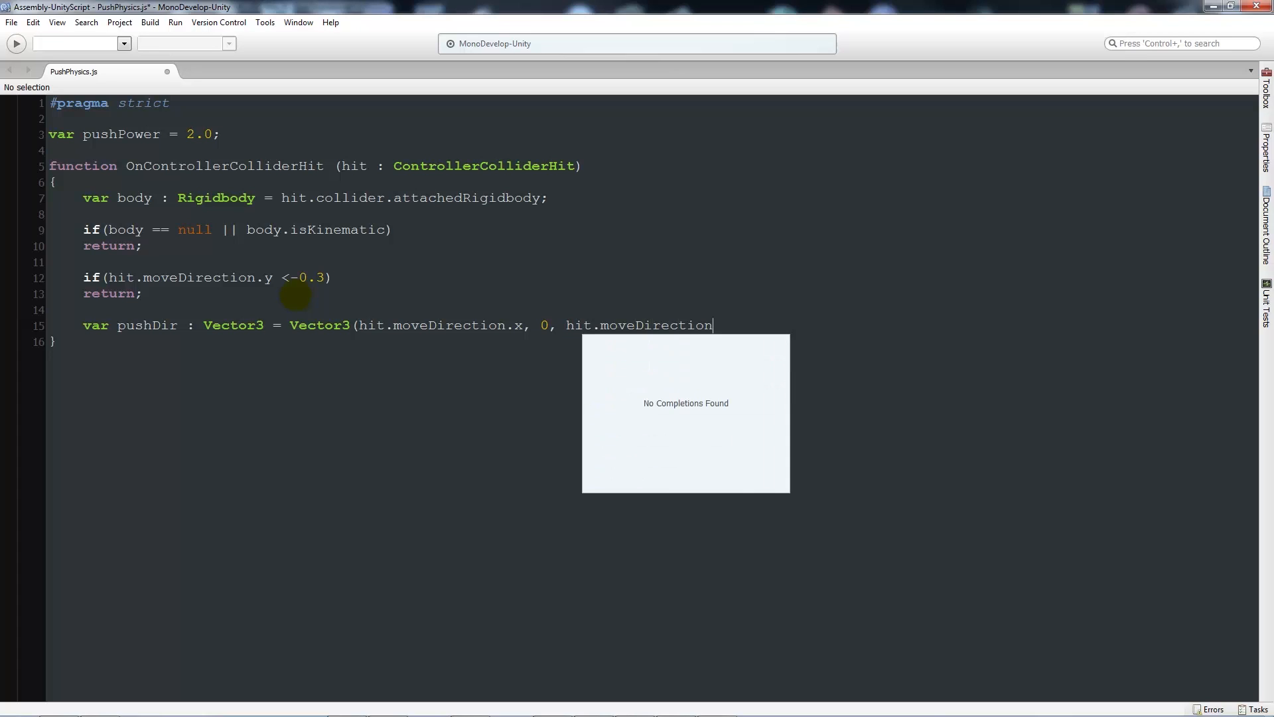
pyautogui.write('.zero)')
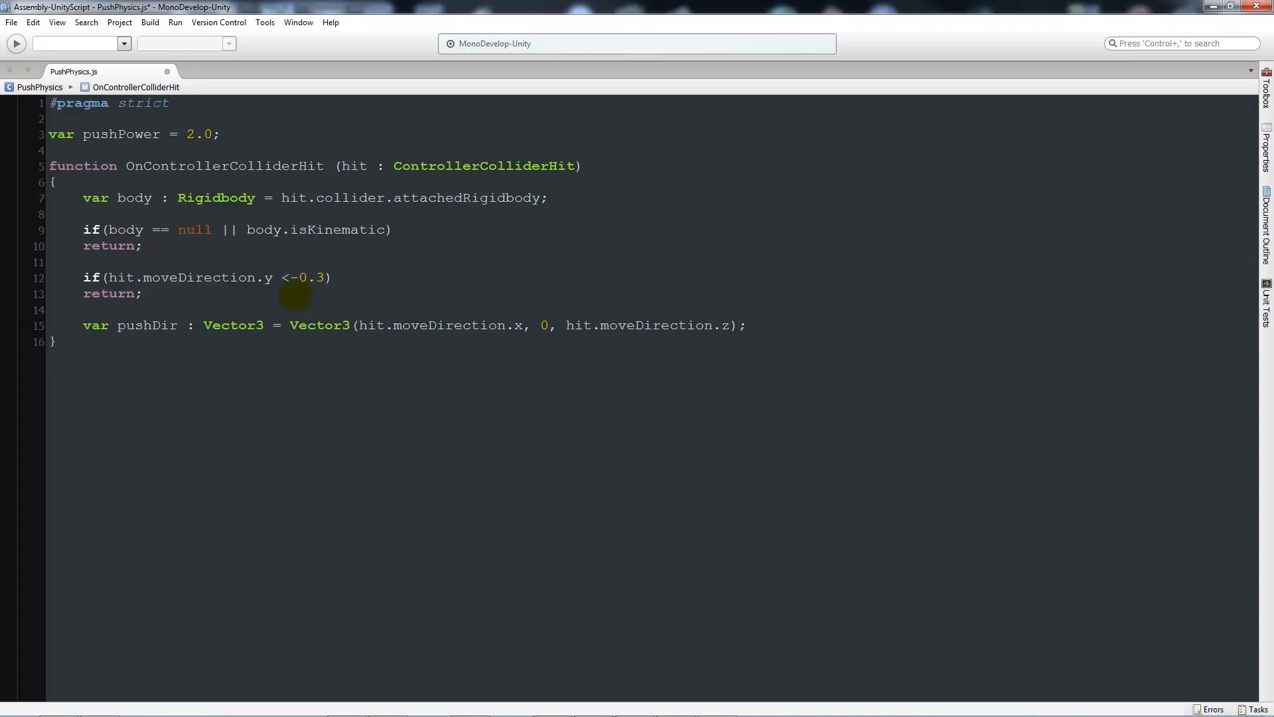
# Step: Add body.velocity = pushDir * pushPower; before the closing brace
pyautogui.write('body')
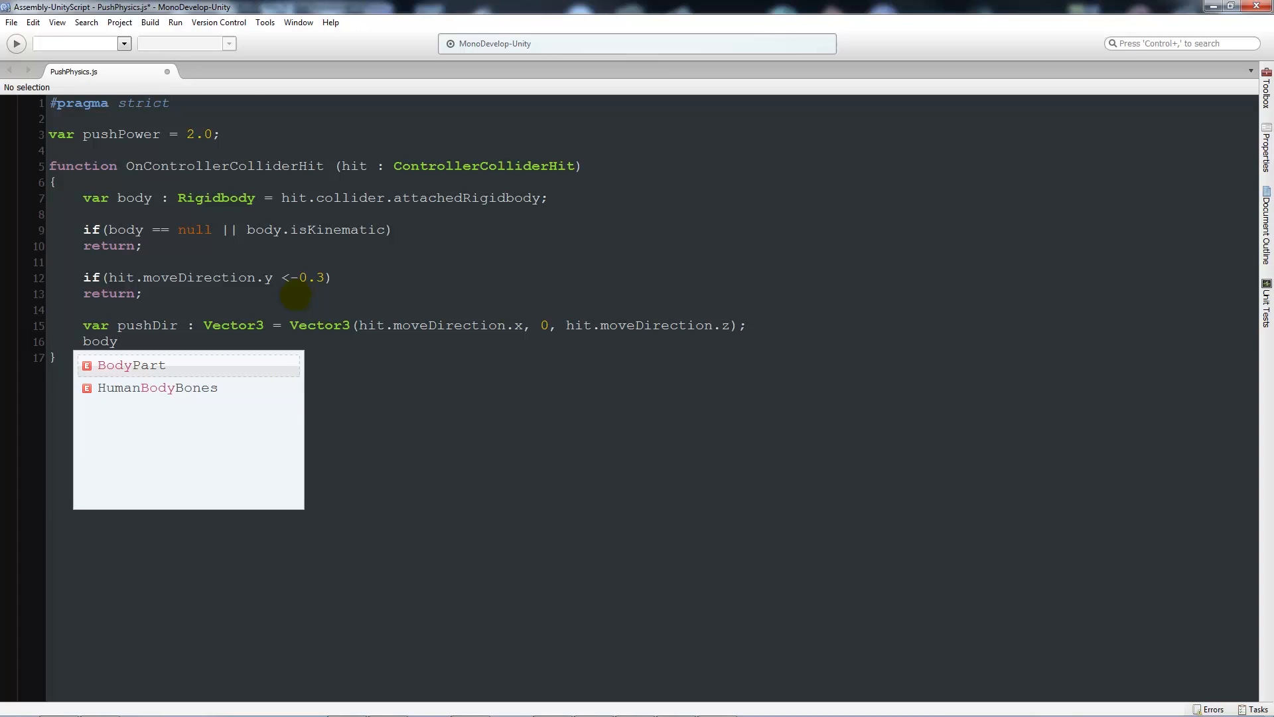
pyautogui.write('.velocity = pushD')
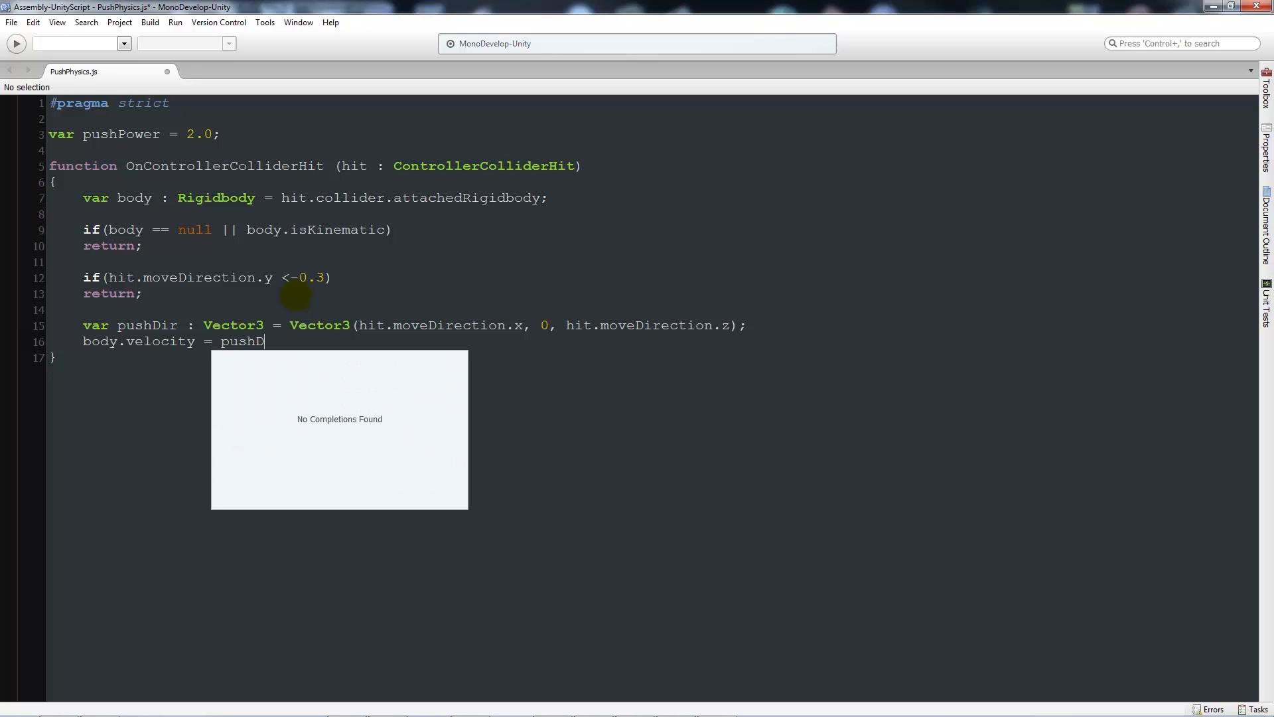
pyautogui.write('ir * pu')
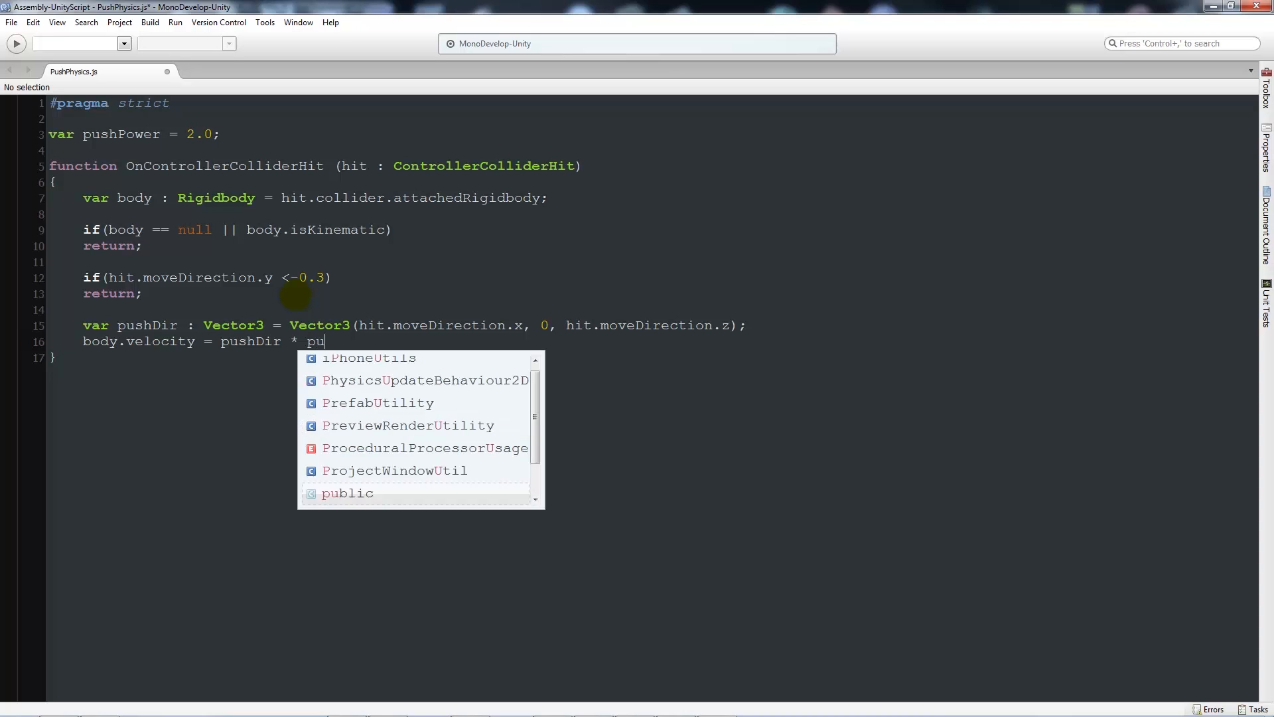
pyautogui.write('shPower;')
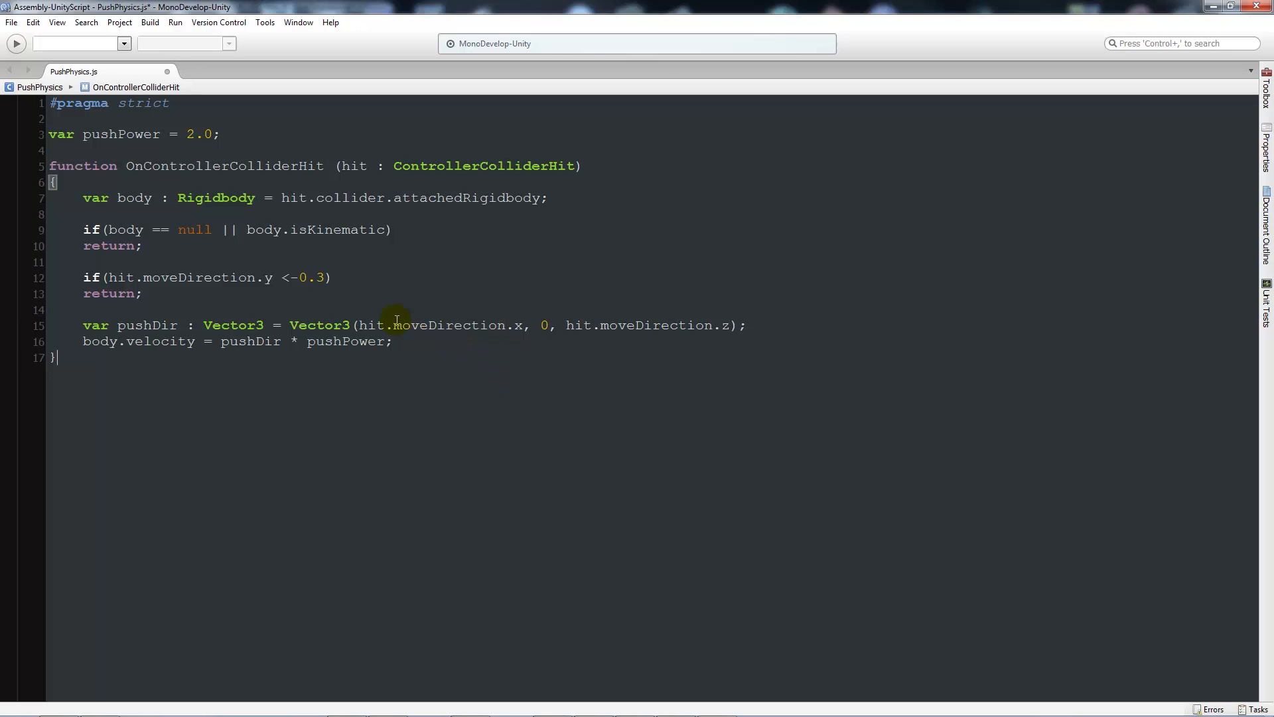
# Step: Save PushPhysics.js and return to the Unity editor
pyautogui.doubleClick(444, 325)
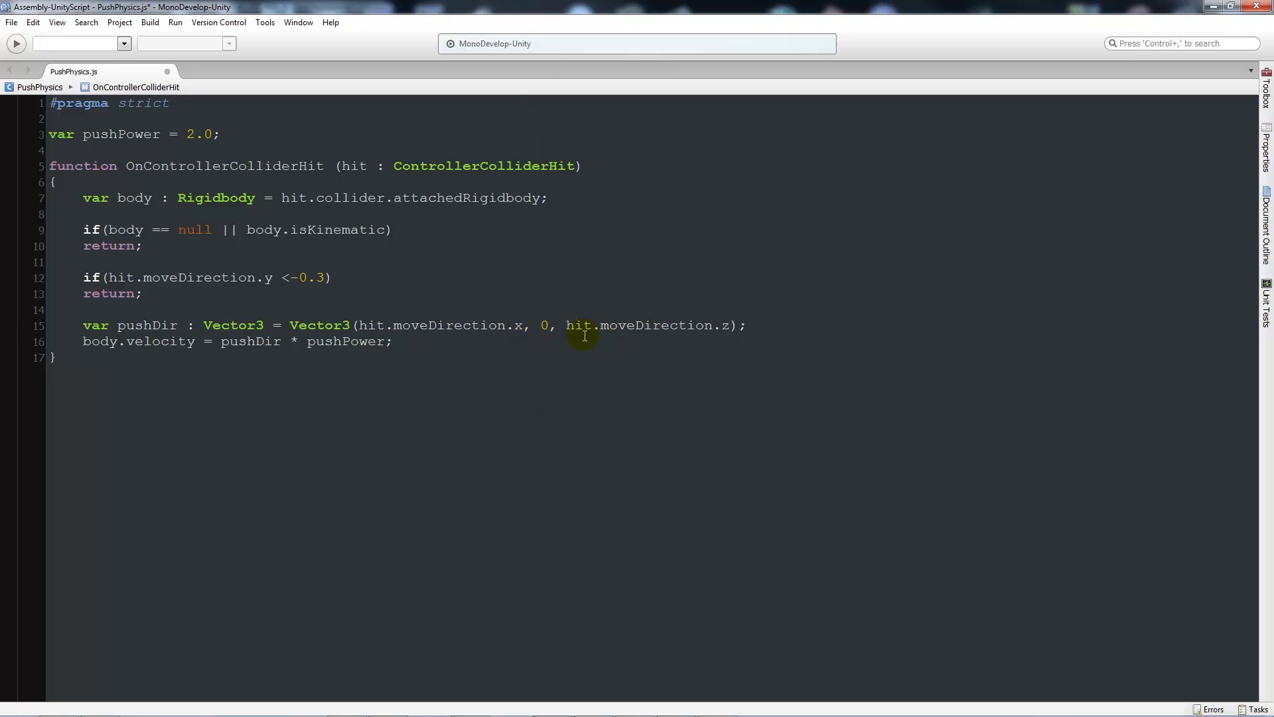
pyautogui.click(394, 341)
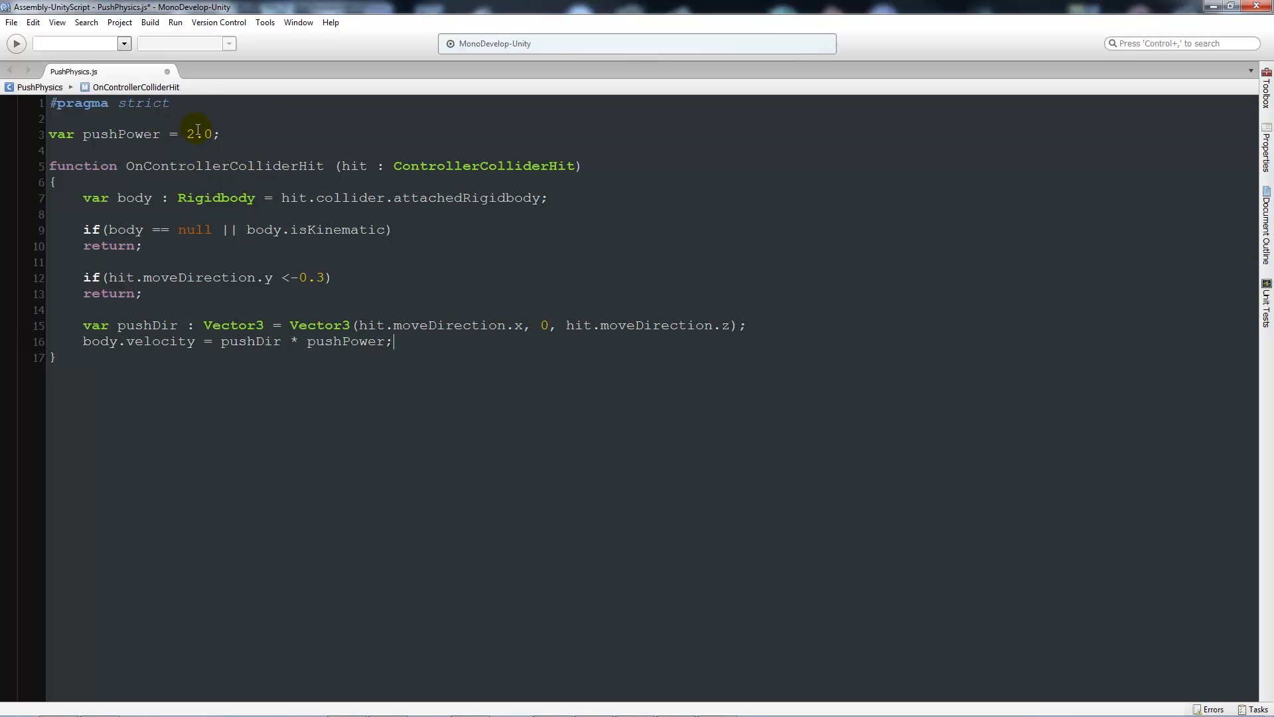
pyautogui.moveTo(273, 251)
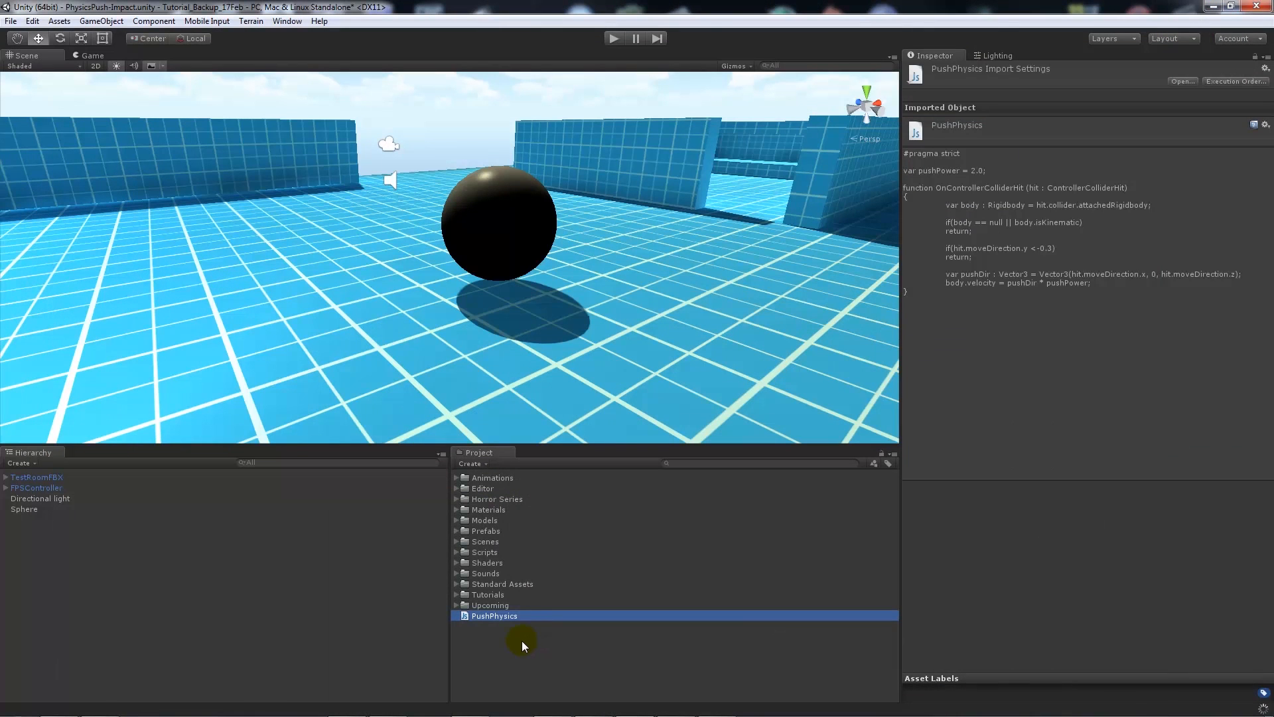
pyautogui.moveTo(95, 520)
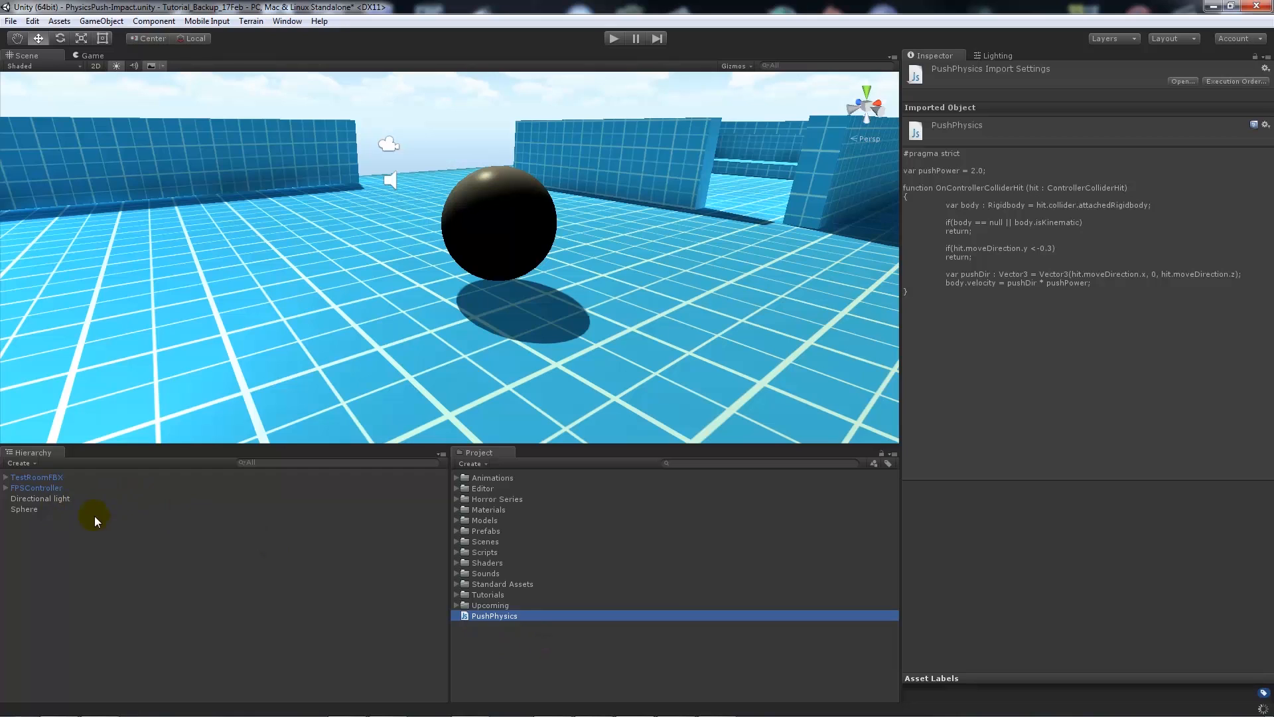
# Step: Attach the PushPhysics script to the FPSController
pyautogui.click(36, 488)
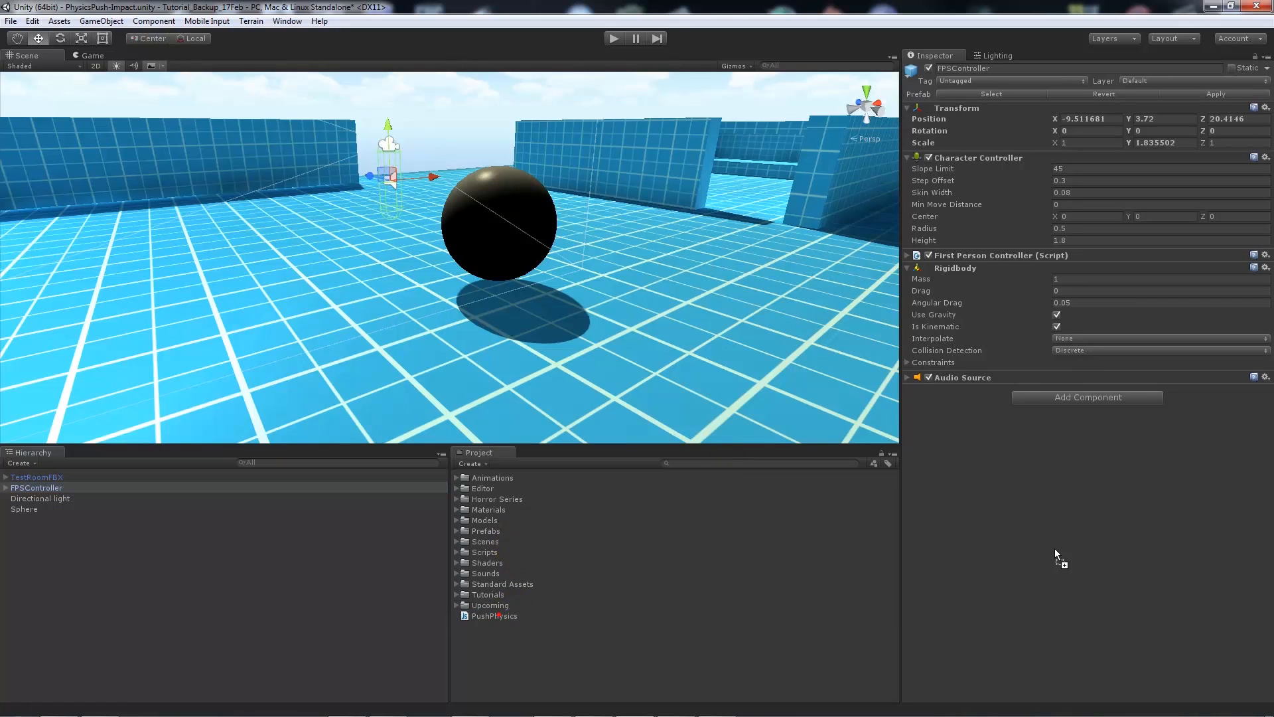
pyautogui.click(1086, 396)
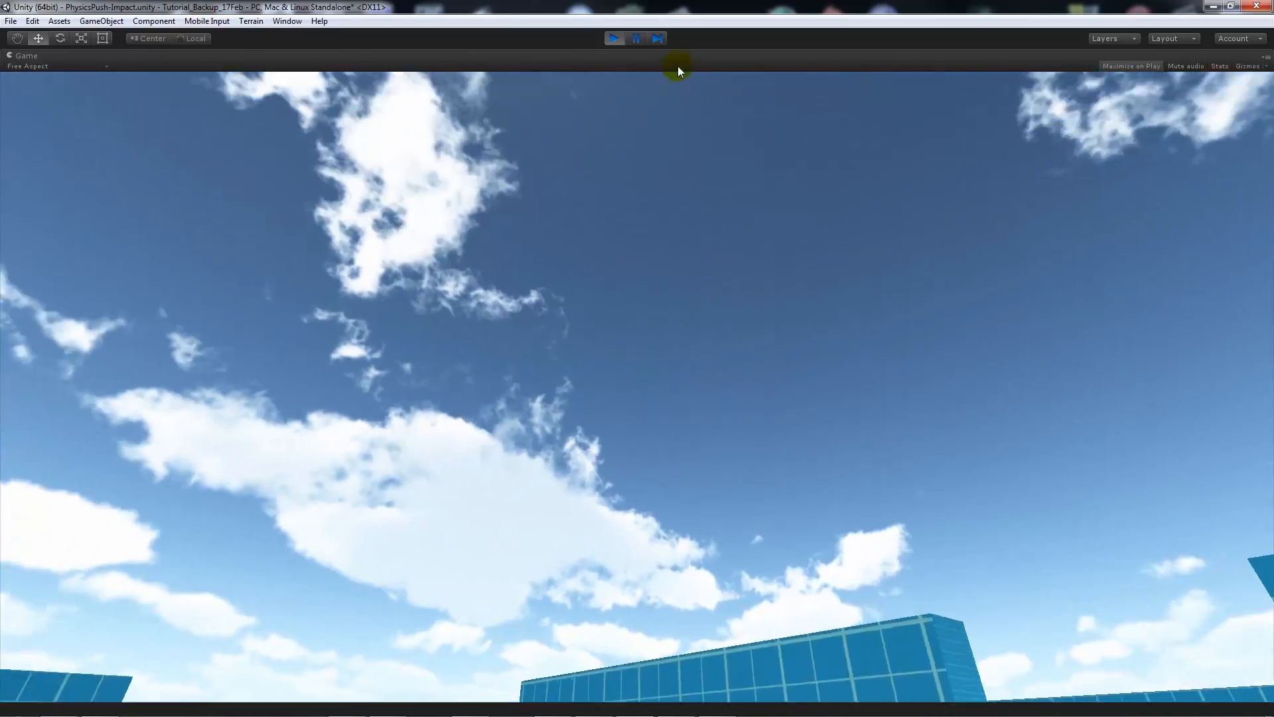
# Step: Stop the push test run and start editing the Sphere's Rigidbody drag
pyautogui.click(25, 55)
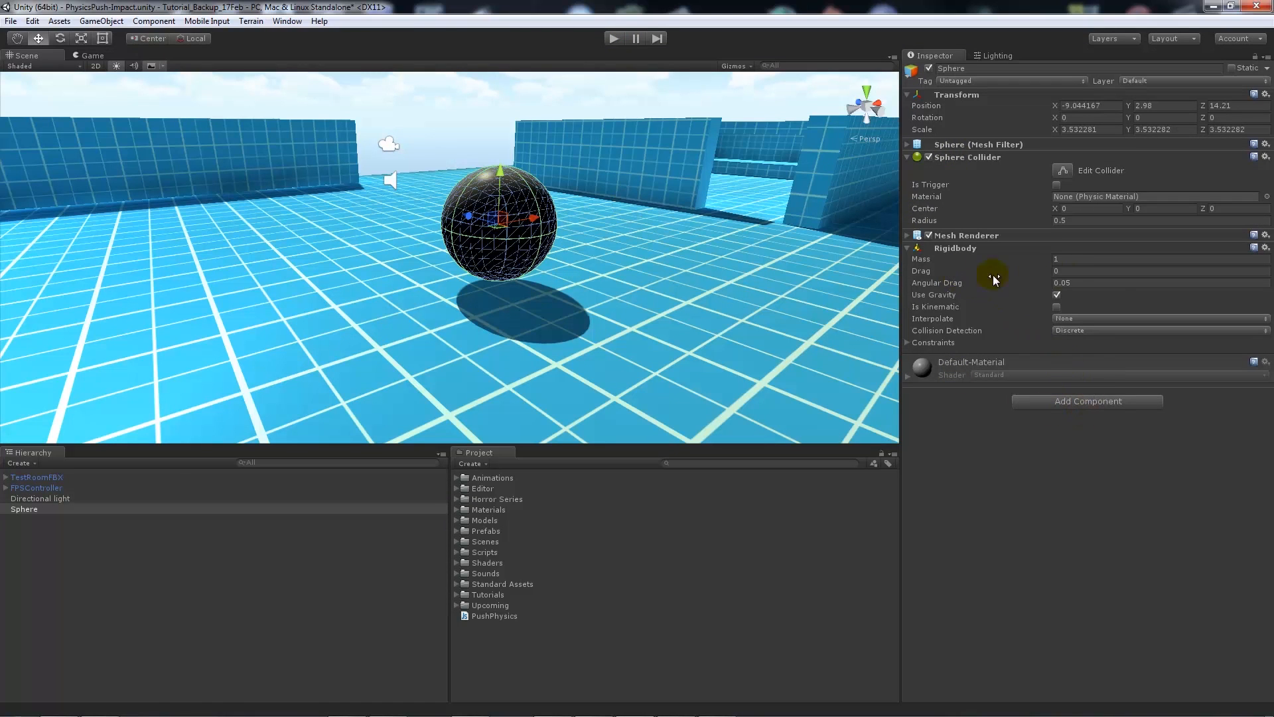
pyautogui.click(1138, 271)
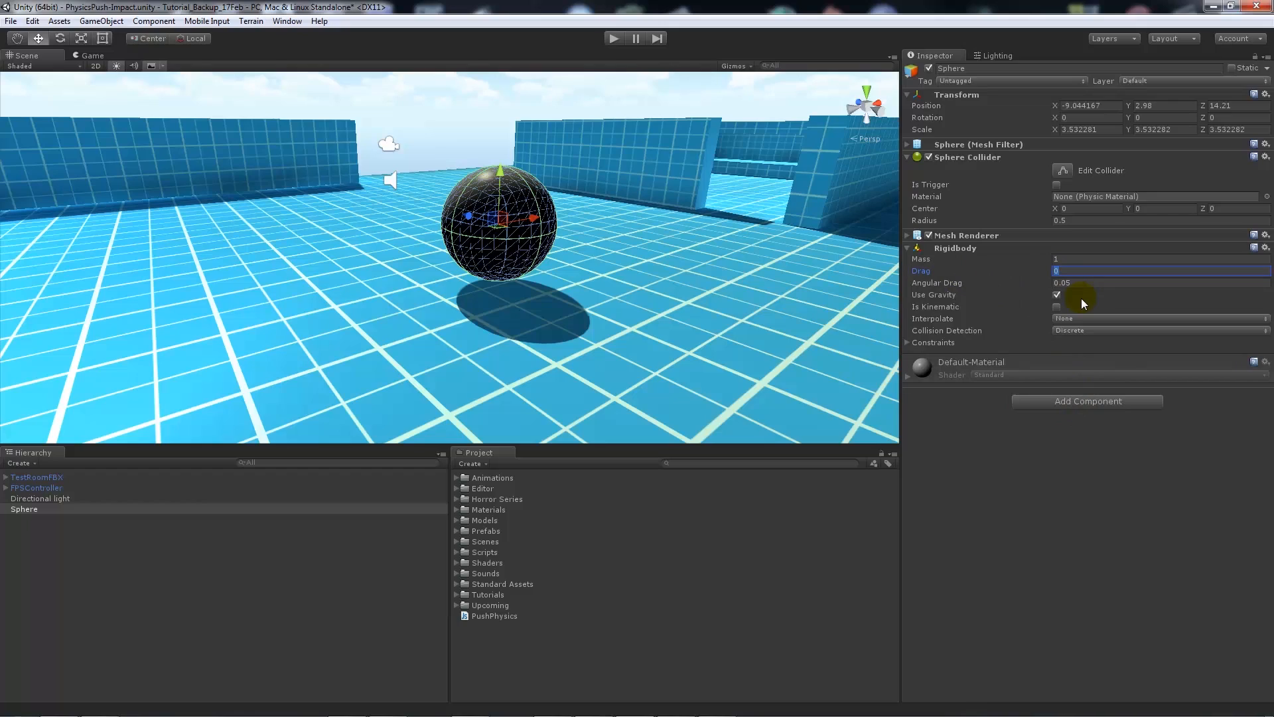
# Step: Run a second brief Play-mode test with Sphere drag 5, then stop playback
pyautogui.click(613, 38)
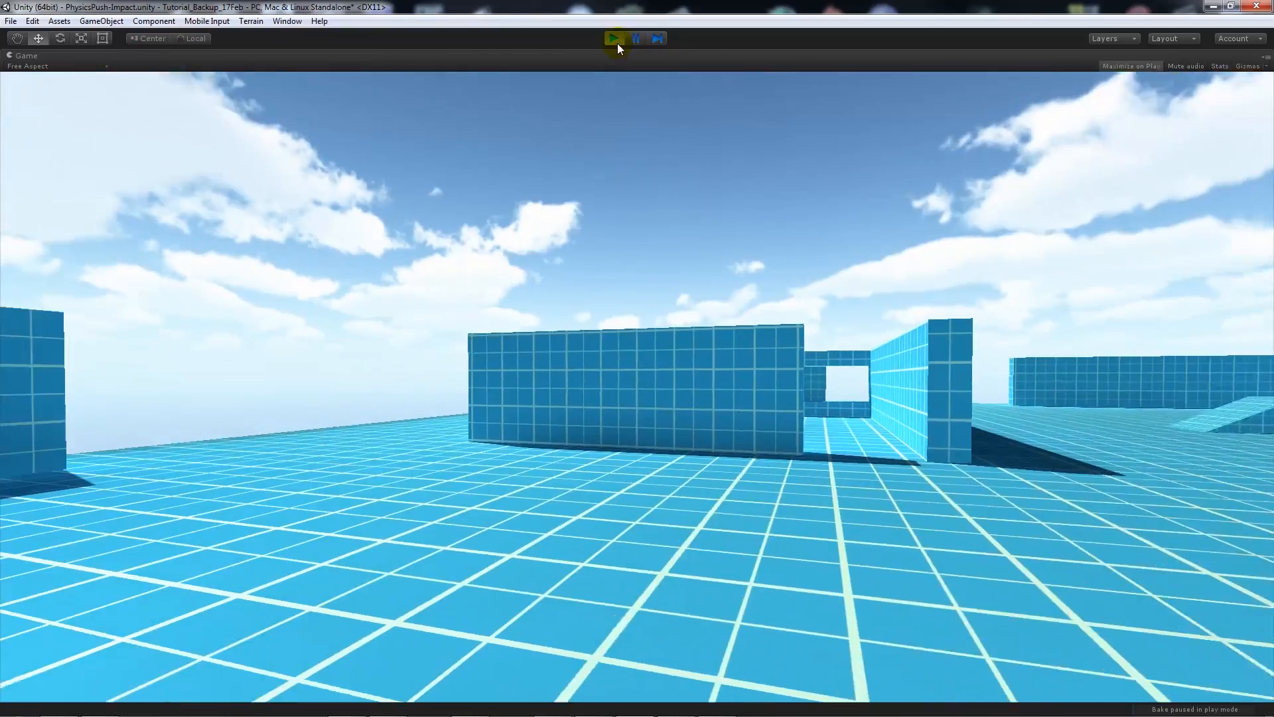
pyautogui.click(613, 39)
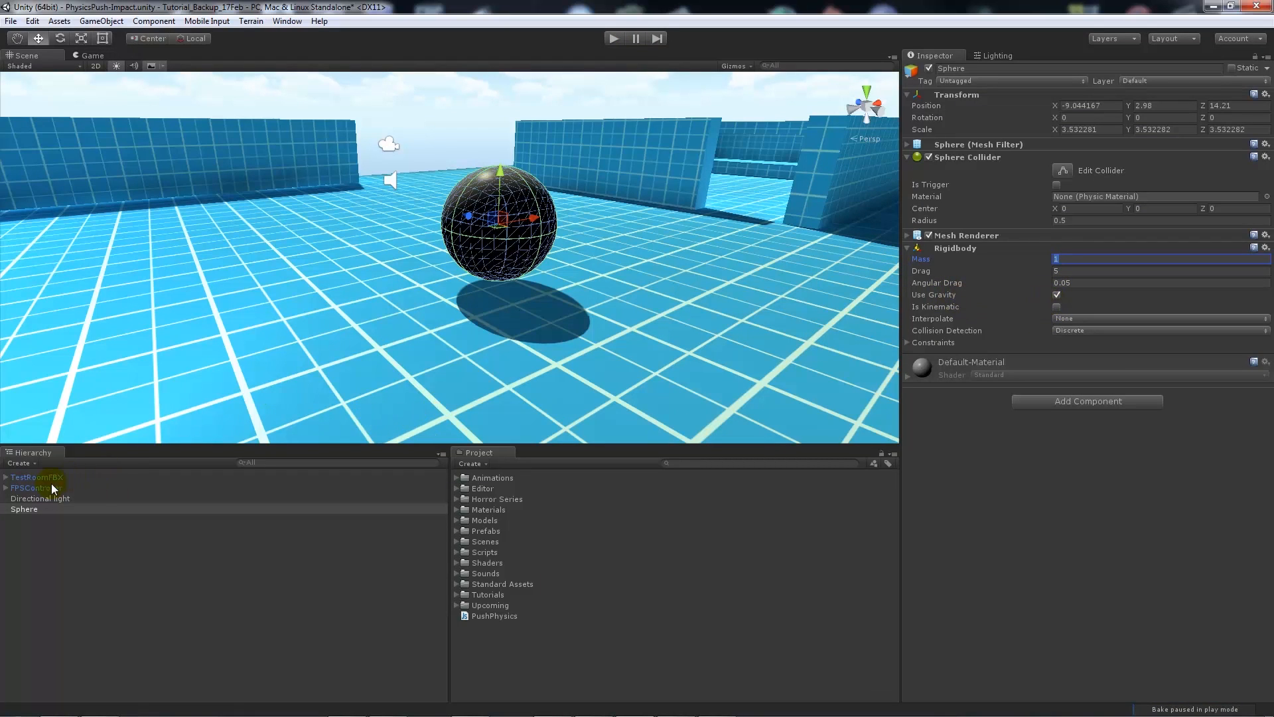
# Step: Select FPSController and enter 5 as its Push Power
pyautogui.click(36, 487)
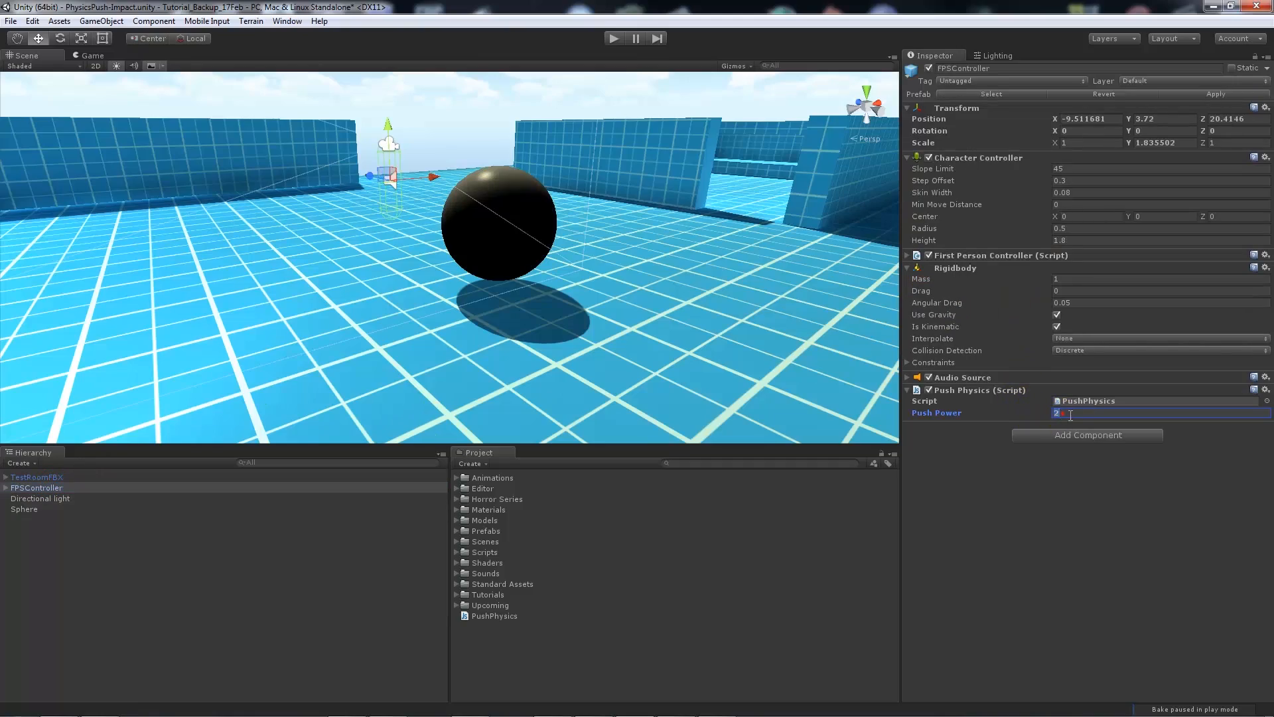
pyautogui.write('5')
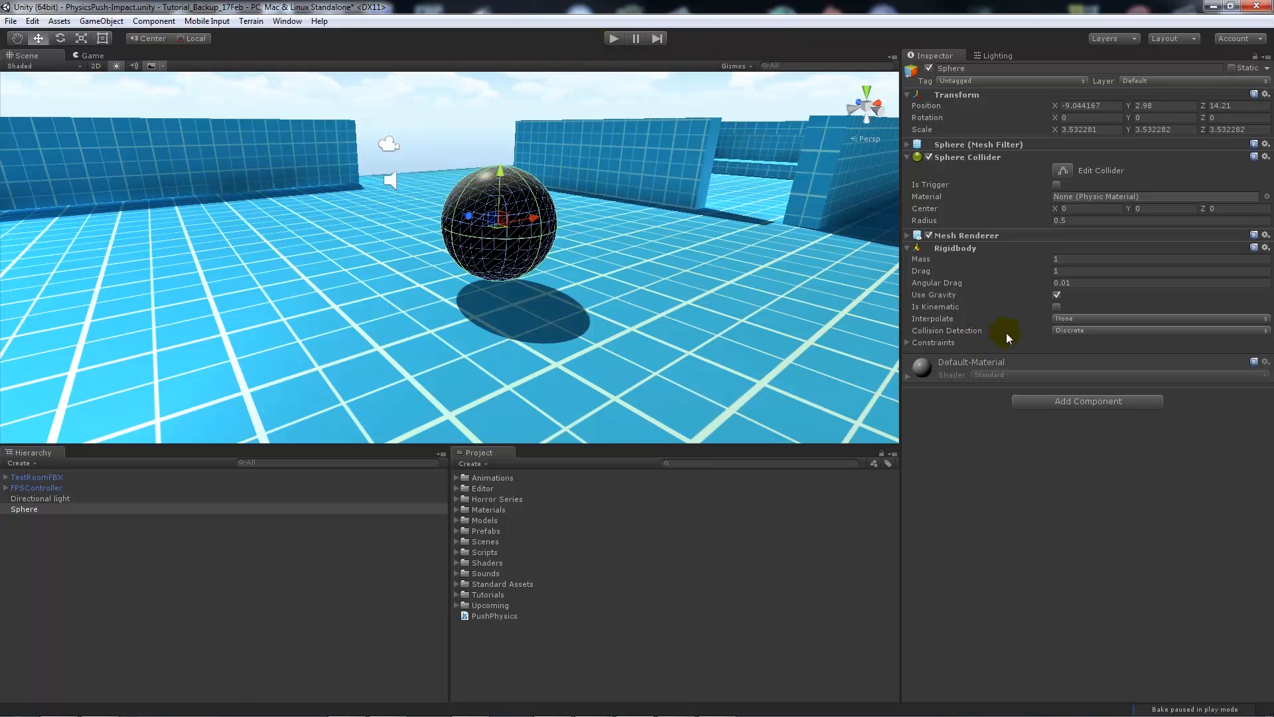
pyautogui.moveTo(831, 291)
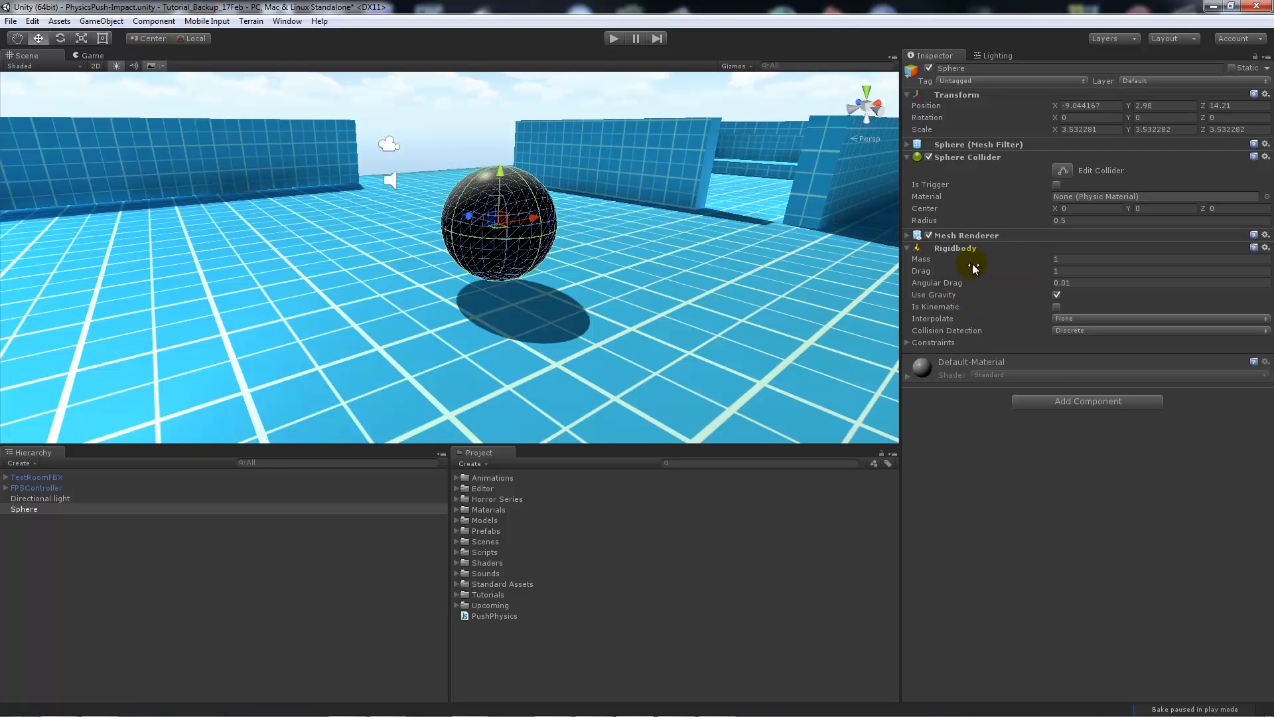
pyautogui.moveTo(973, 268)
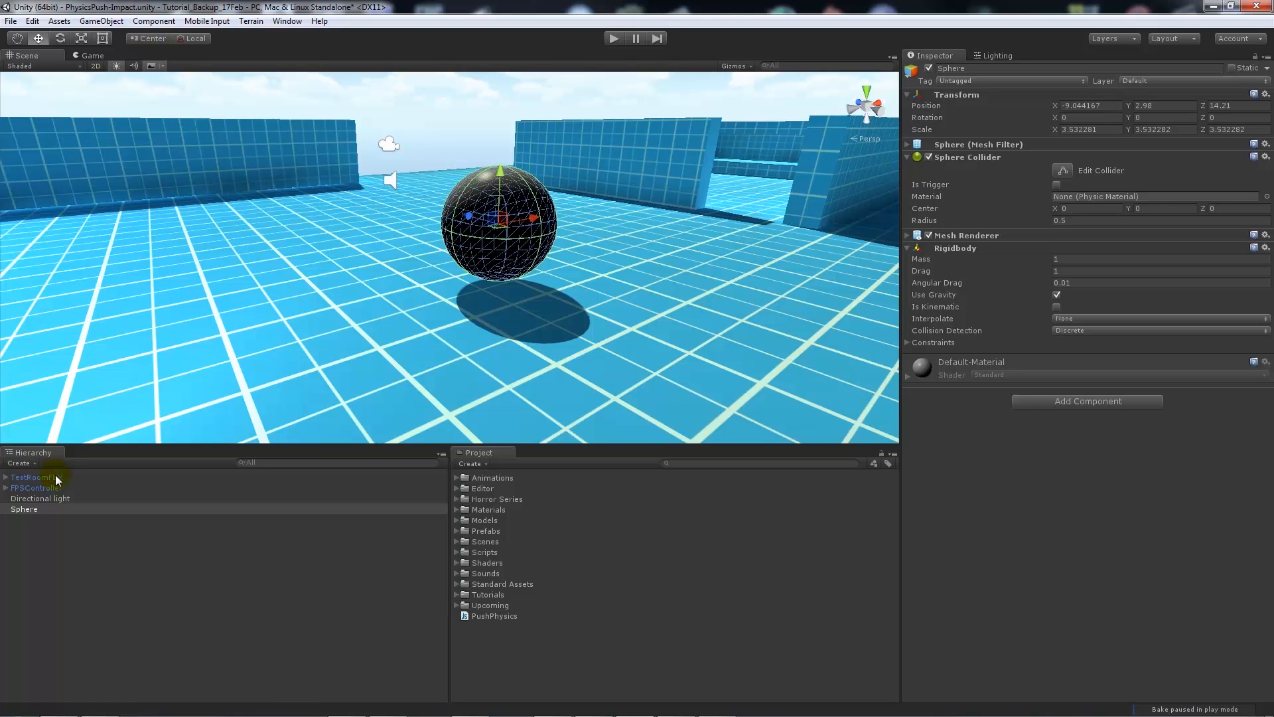
# Step: Review FPSController Push Power 5 and Sphere Rigidbody drag 1, angular drag 0.01
pyautogui.click(37, 486)
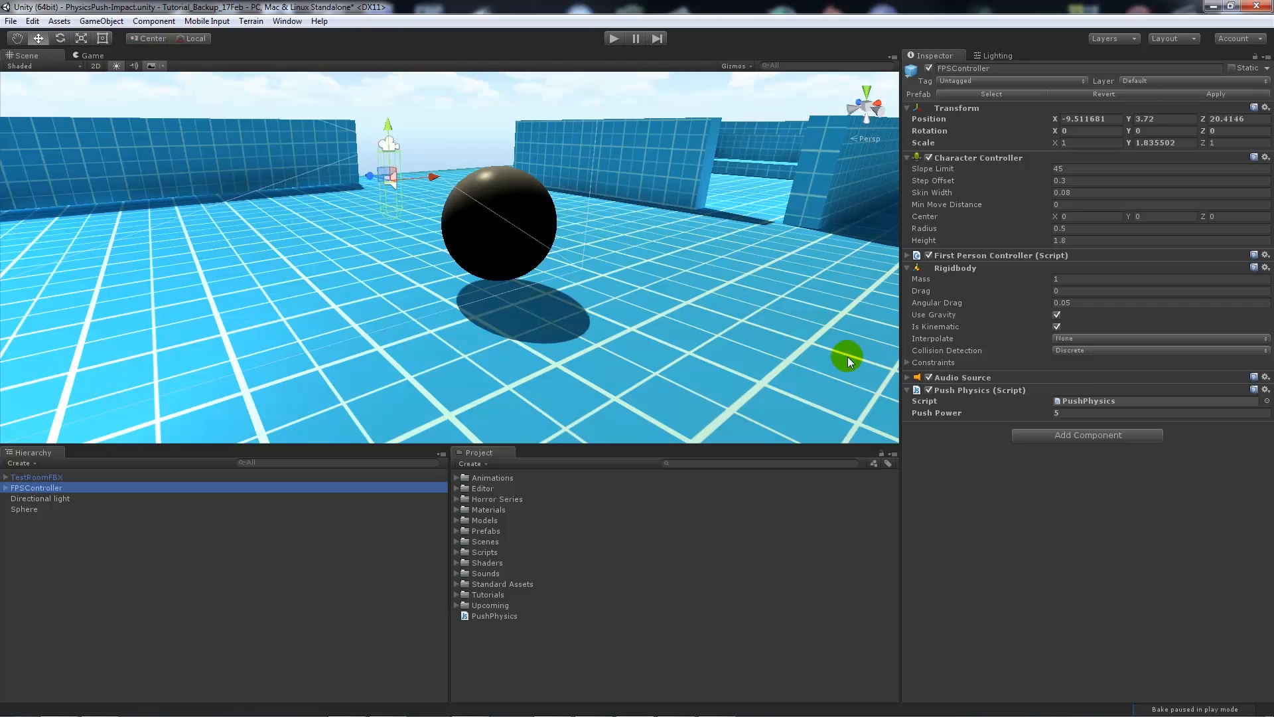
pyautogui.click(907, 268)
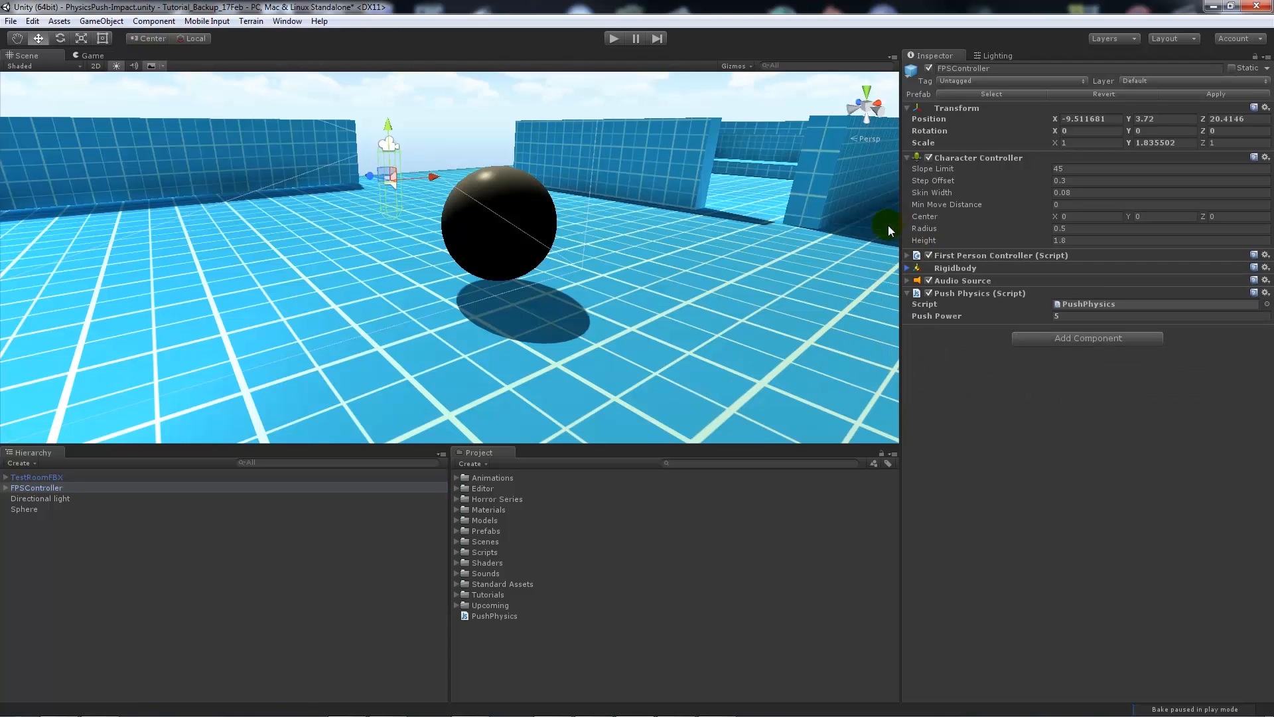
pyautogui.click(24, 509)
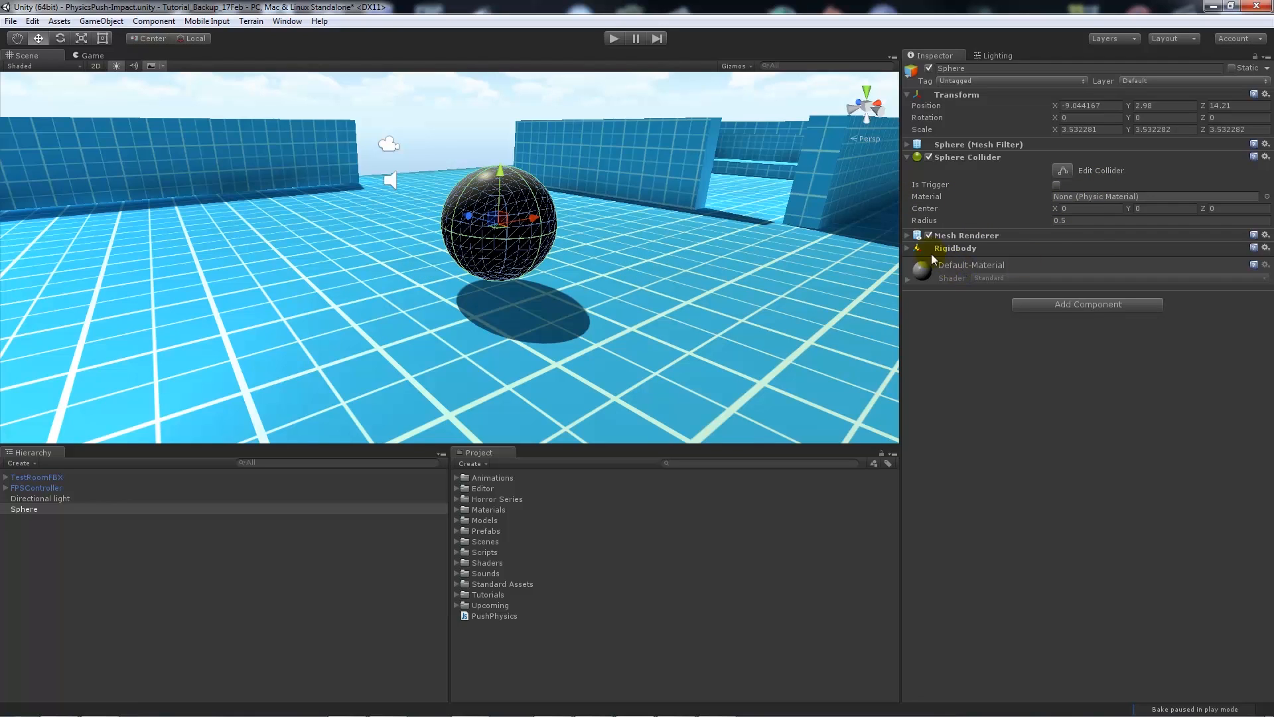
pyautogui.click(908, 247)
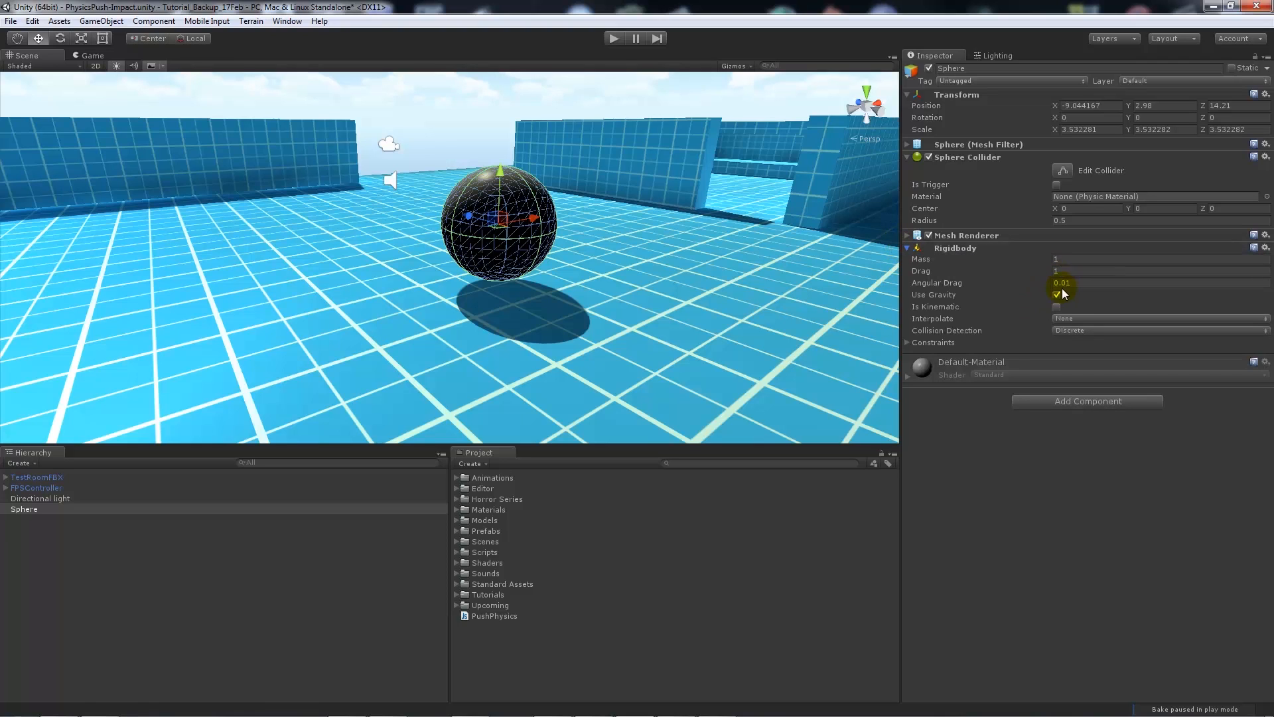
pyautogui.click(36, 488)
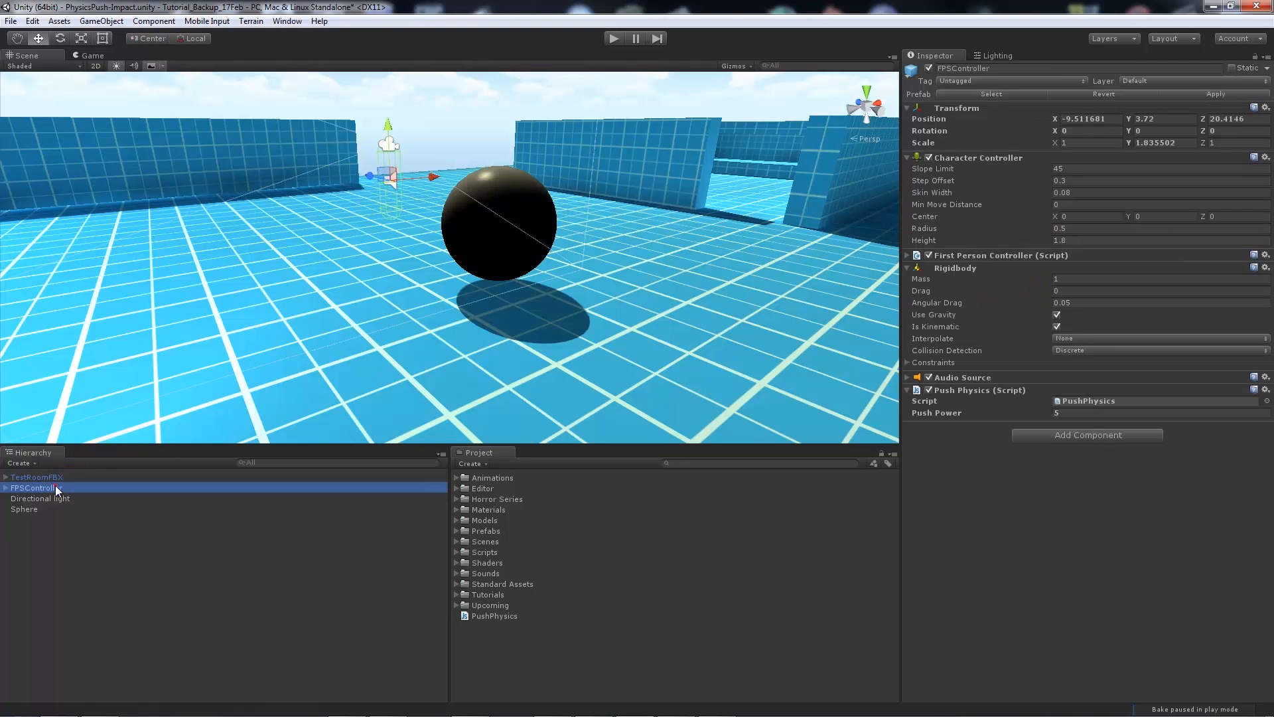
pyautogui.moveTo(890, 504)
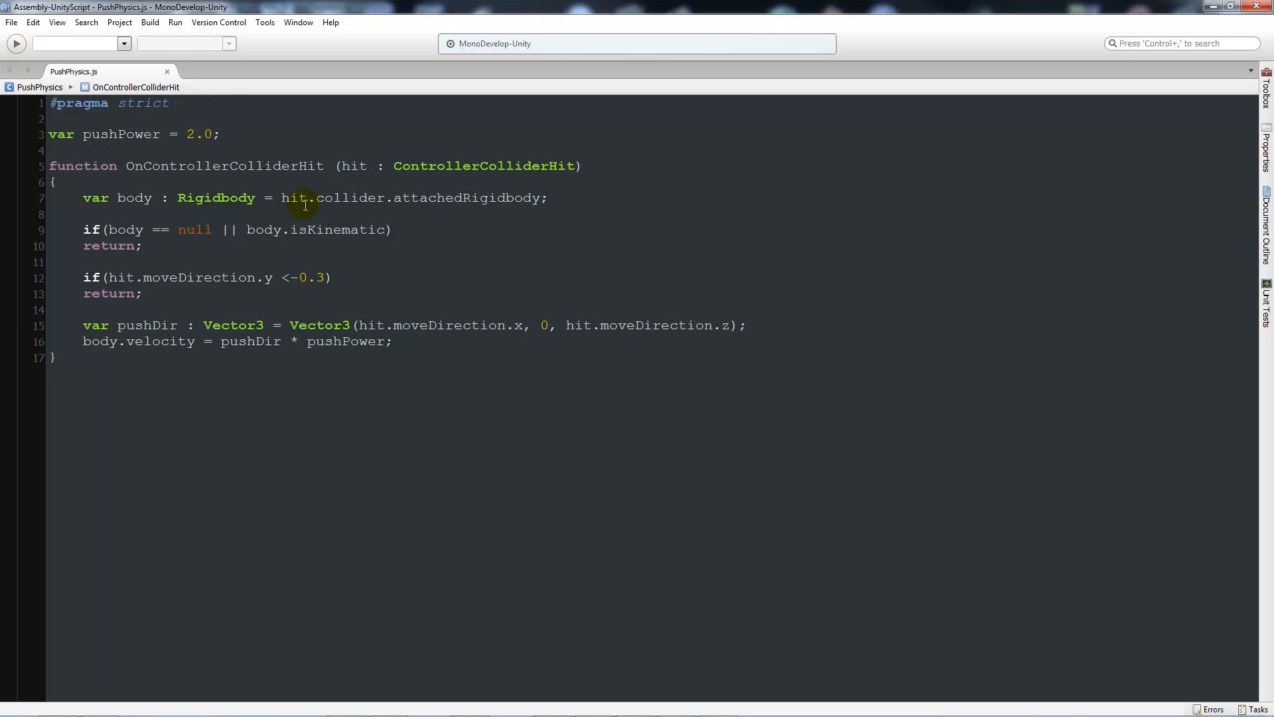
pyautogui.moveTo(224, 268)
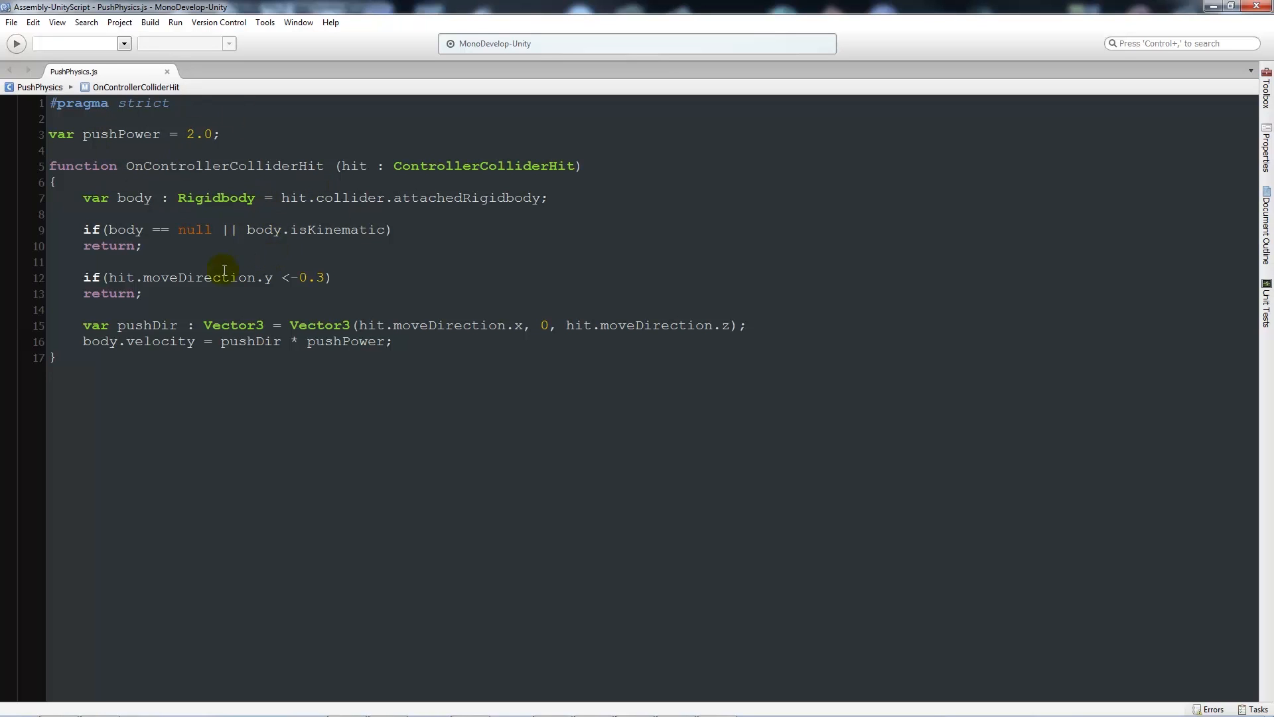